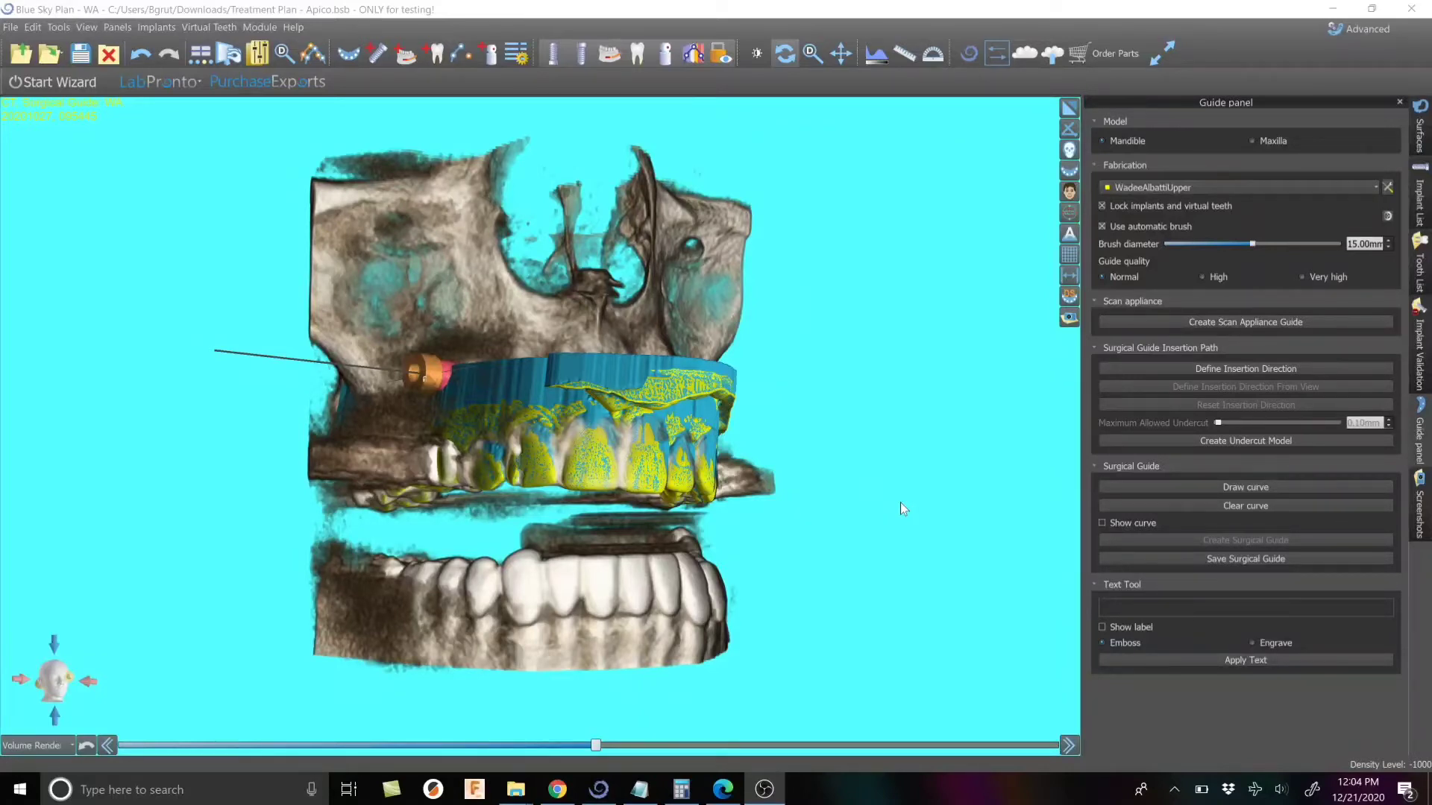
{"action": "mouse_move", "coordinate": [924, 516]}
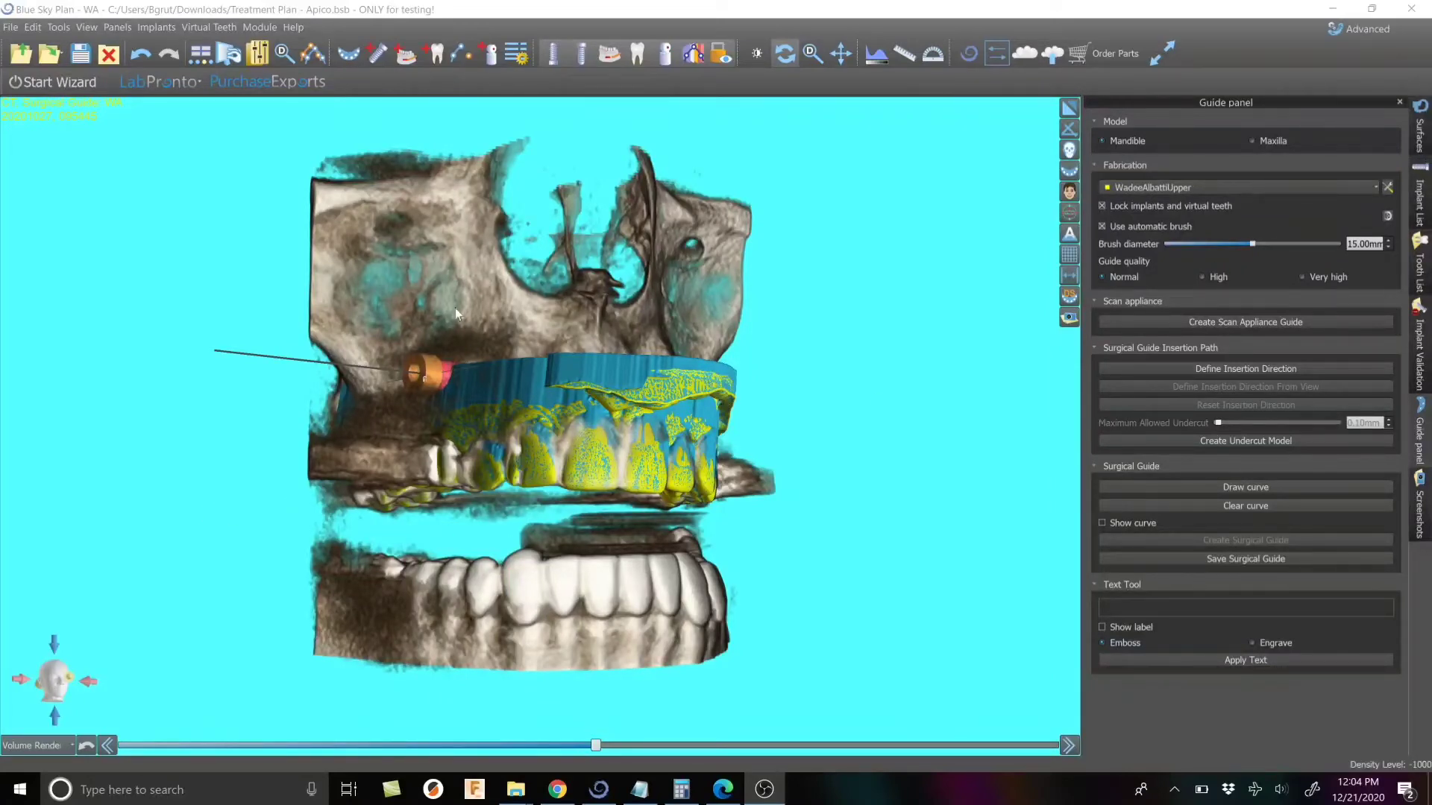
Hide the Original CT bone surface so only the upper scan and undercut model show
{"action": "left_click_drag", "start_coordinate": [457, 315], "coordinate": [470, 404]}
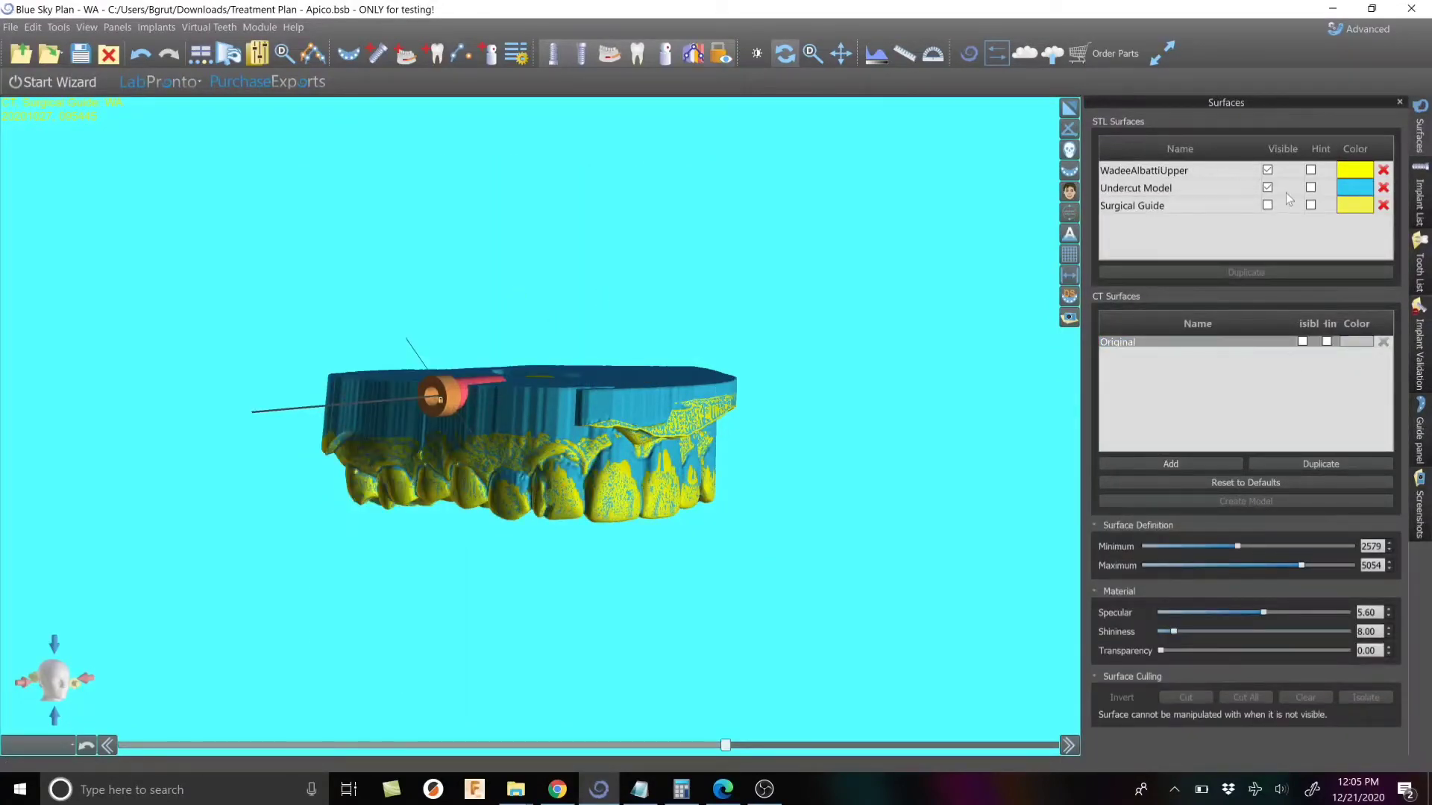
{"action": "left_click", "coordinate": [1178, 187]}
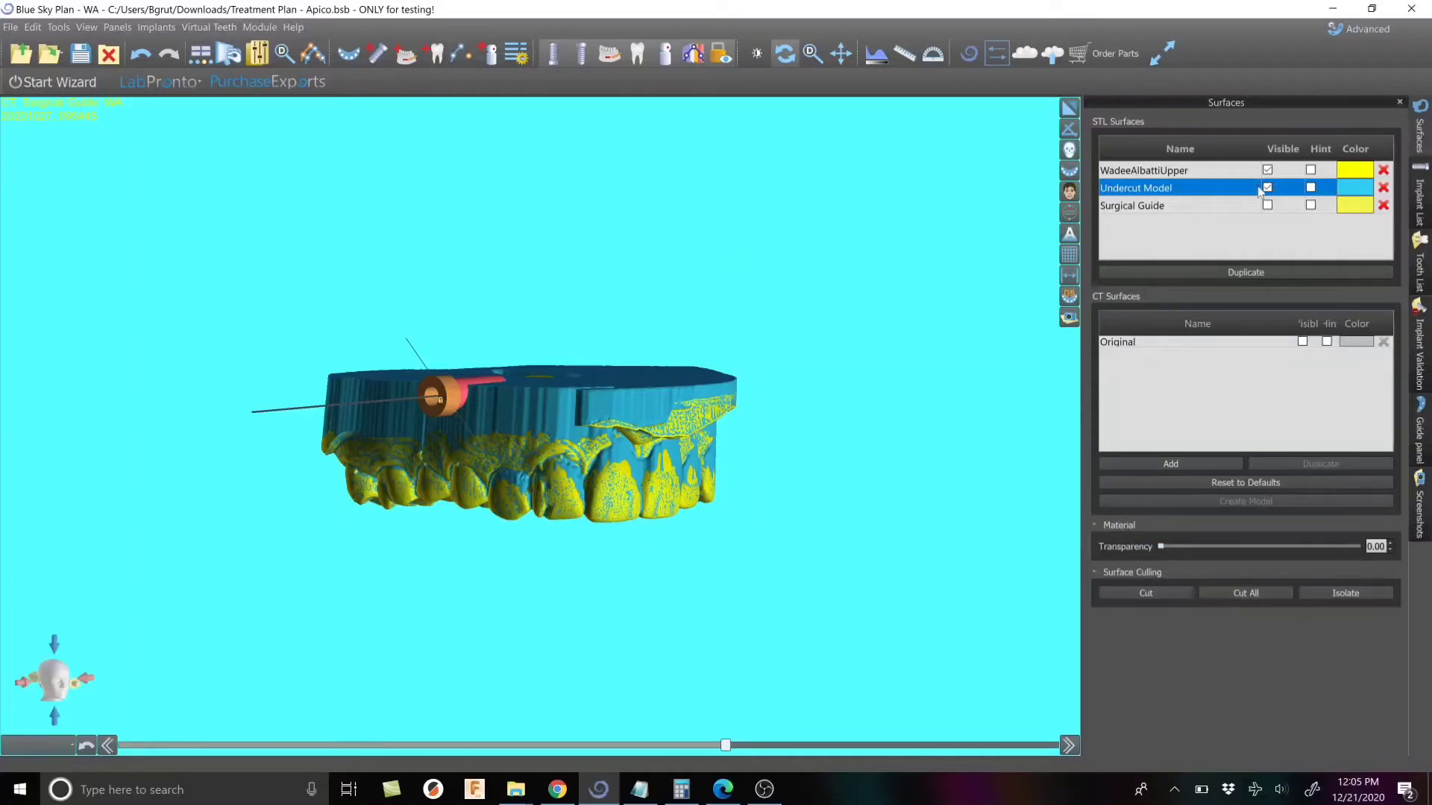
{"action": "left_click", "coordinate": [1268, 187]}
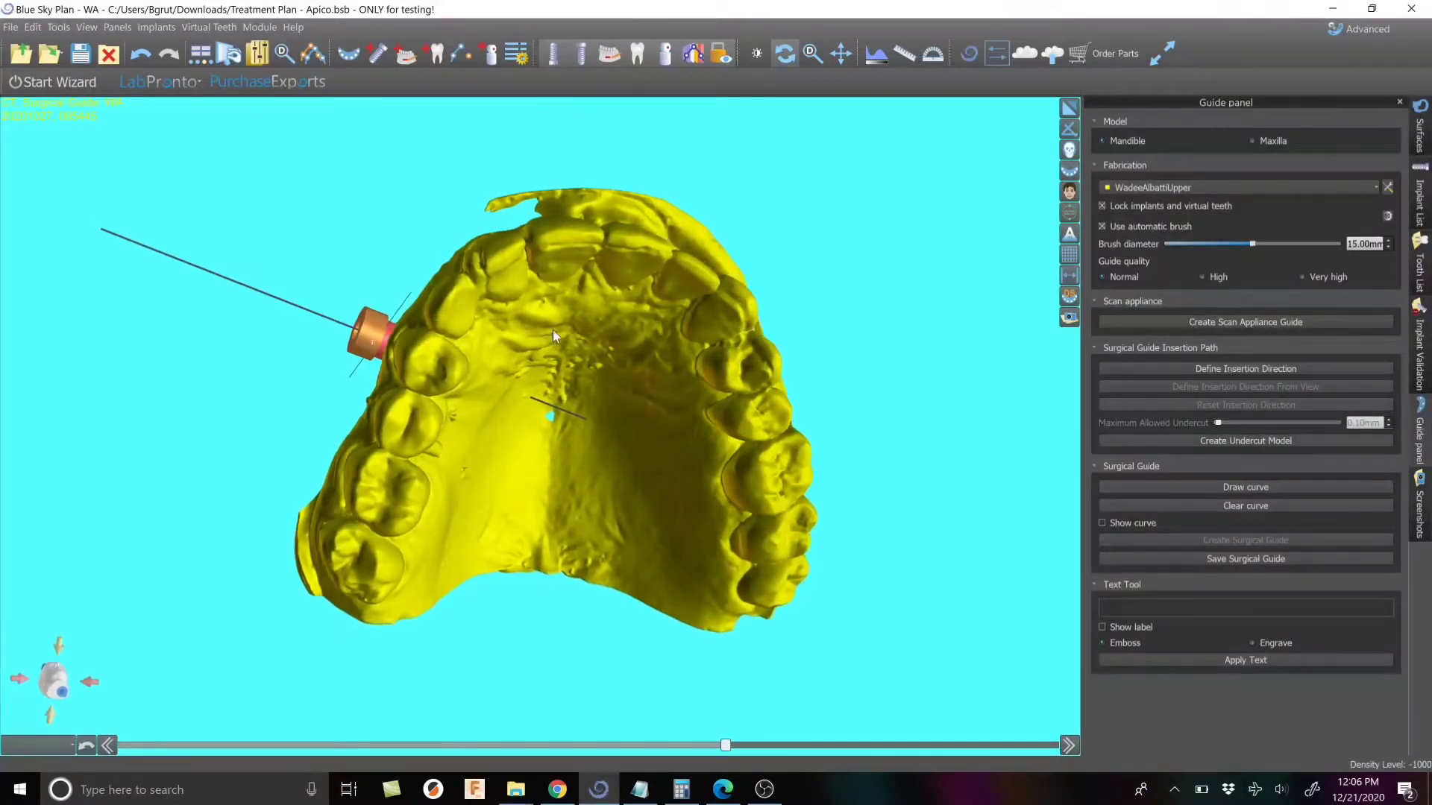
{"action": "left_click", "coordinate": [1420, 128]}
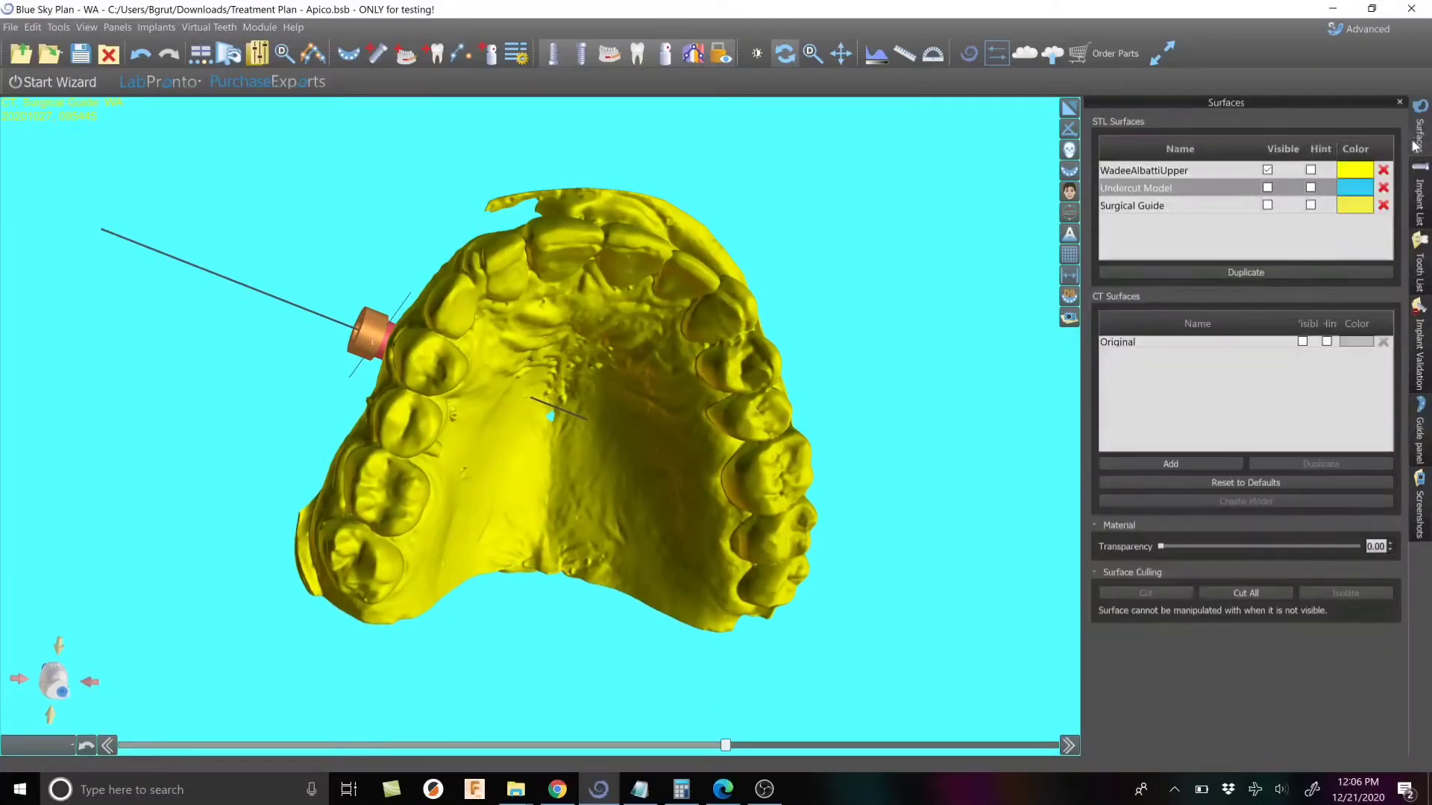
{"action": "left_click", "coordinate": [1267, 187]}
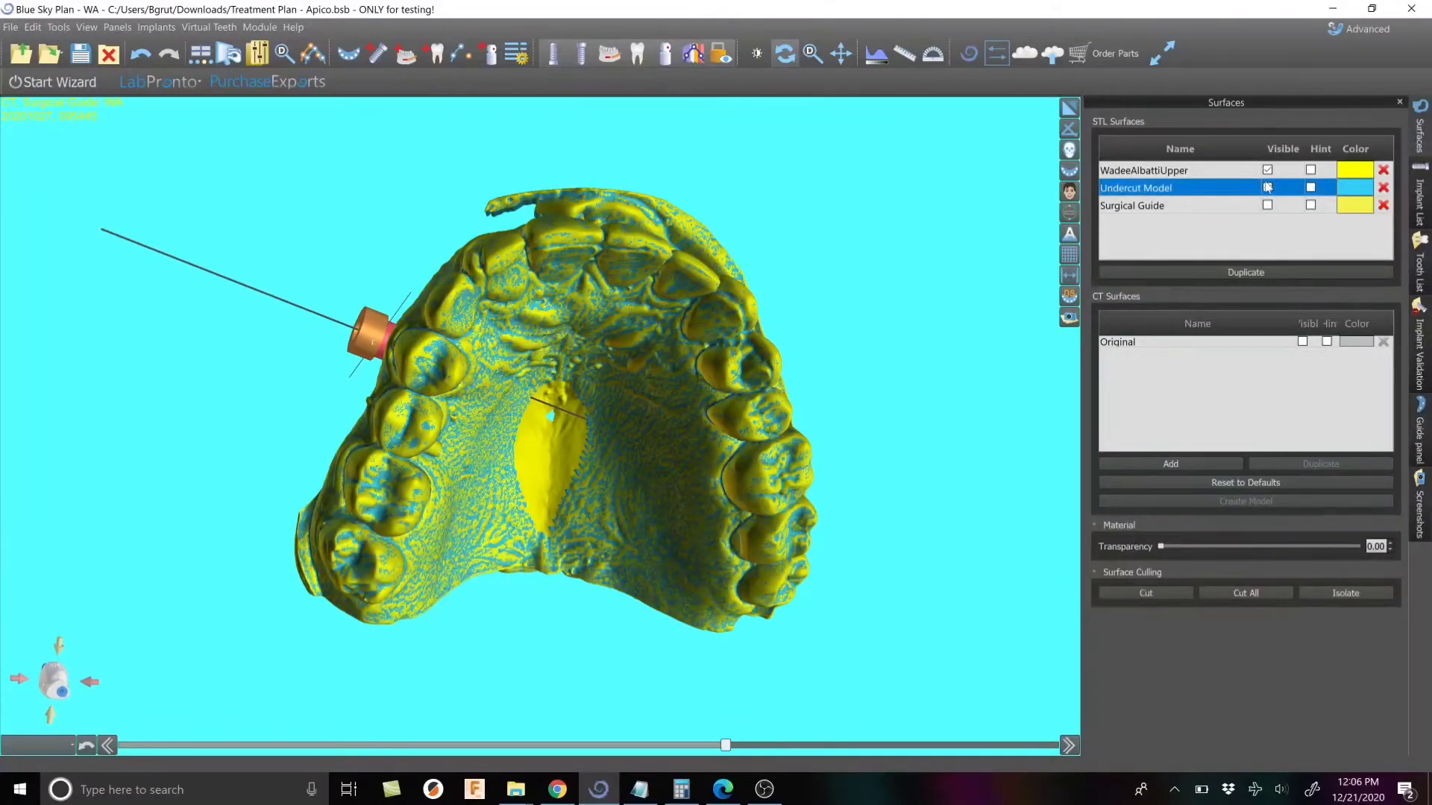
{"action": "left_click", "coordinate": [1268, 187]}
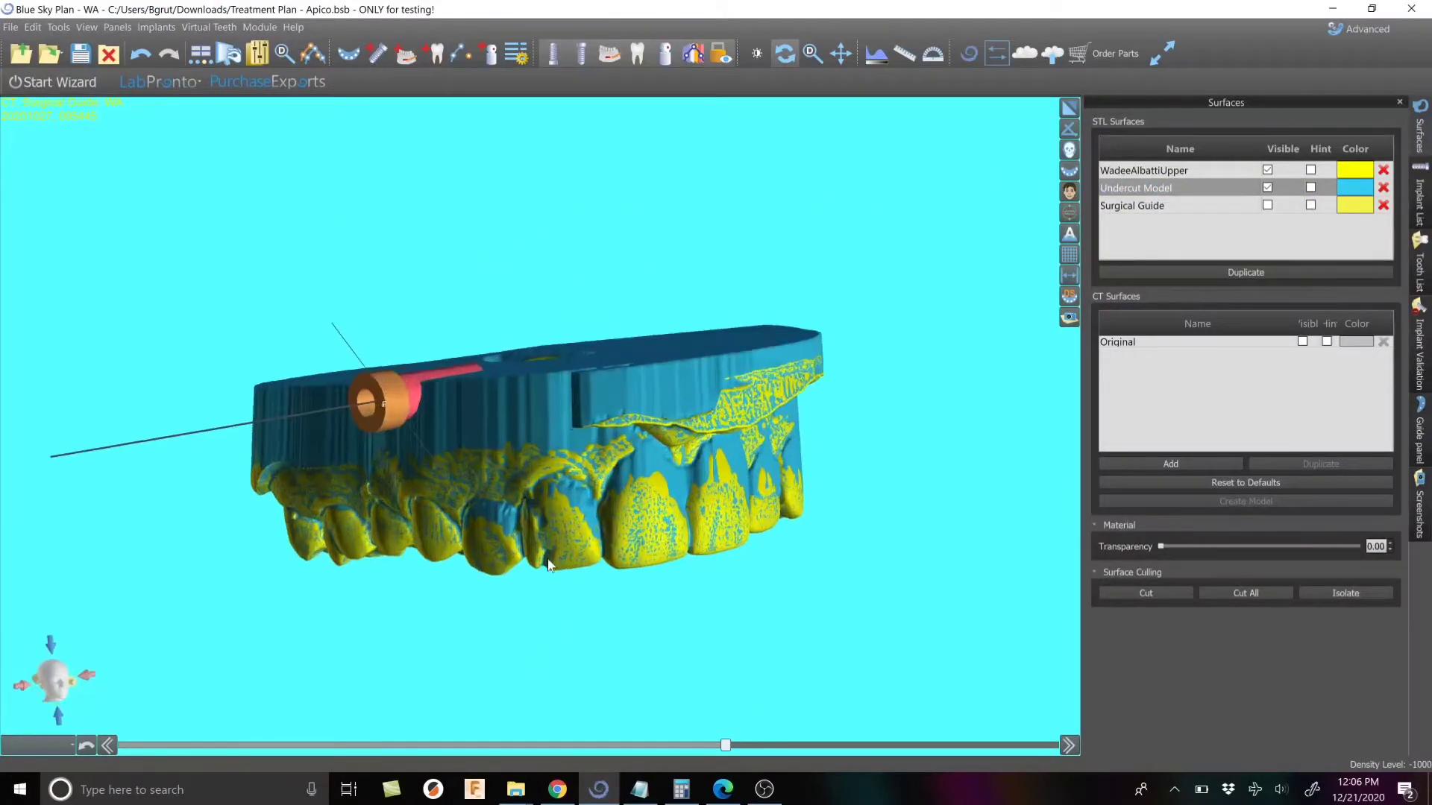
Trace a boundary curve of points around the upper teeth on the undercut model
{"action": "left_click_drag", "start_coordinate": [548, 566], "coordinate": [602, 415]}
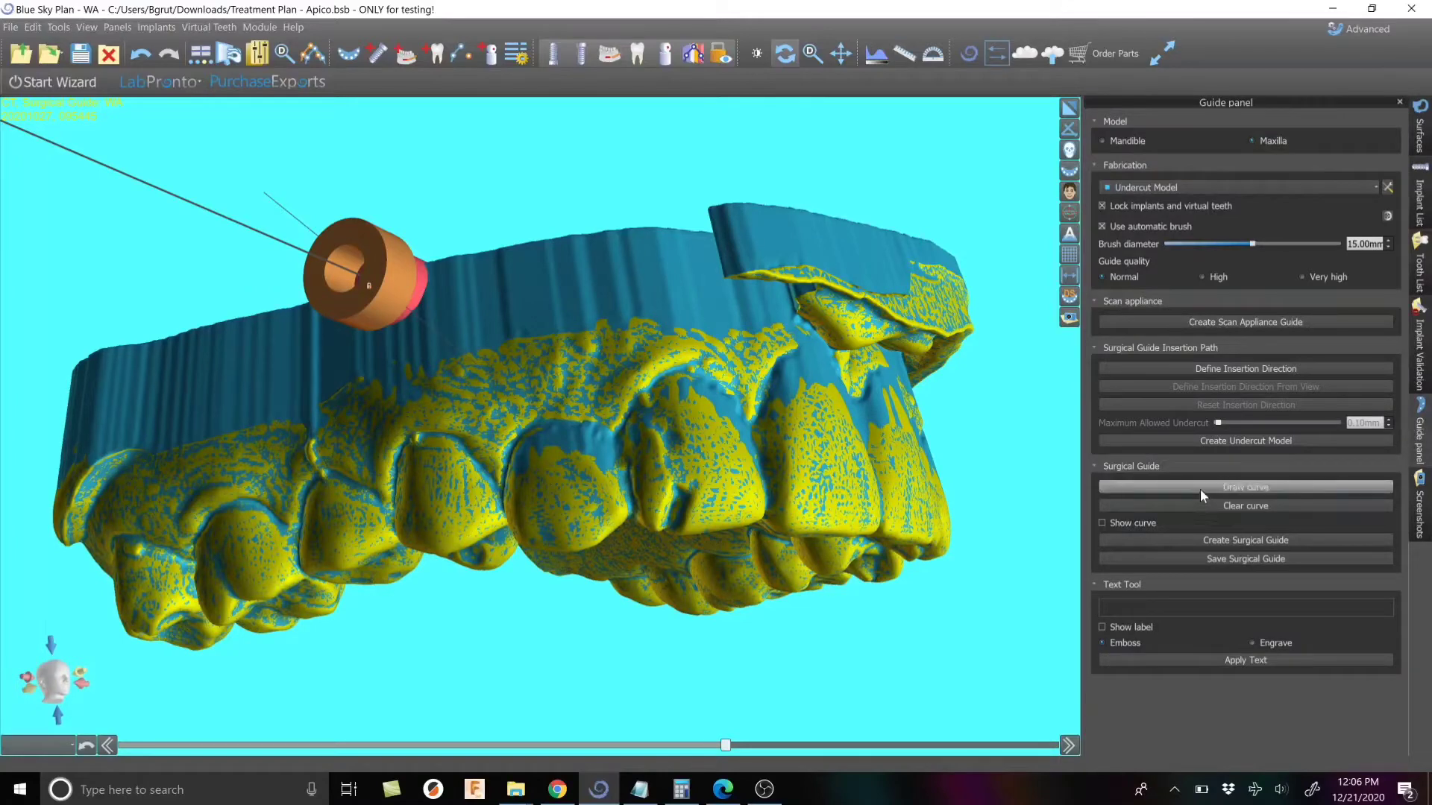
{"action": "left_click", "coordinate": [1244, 487]}
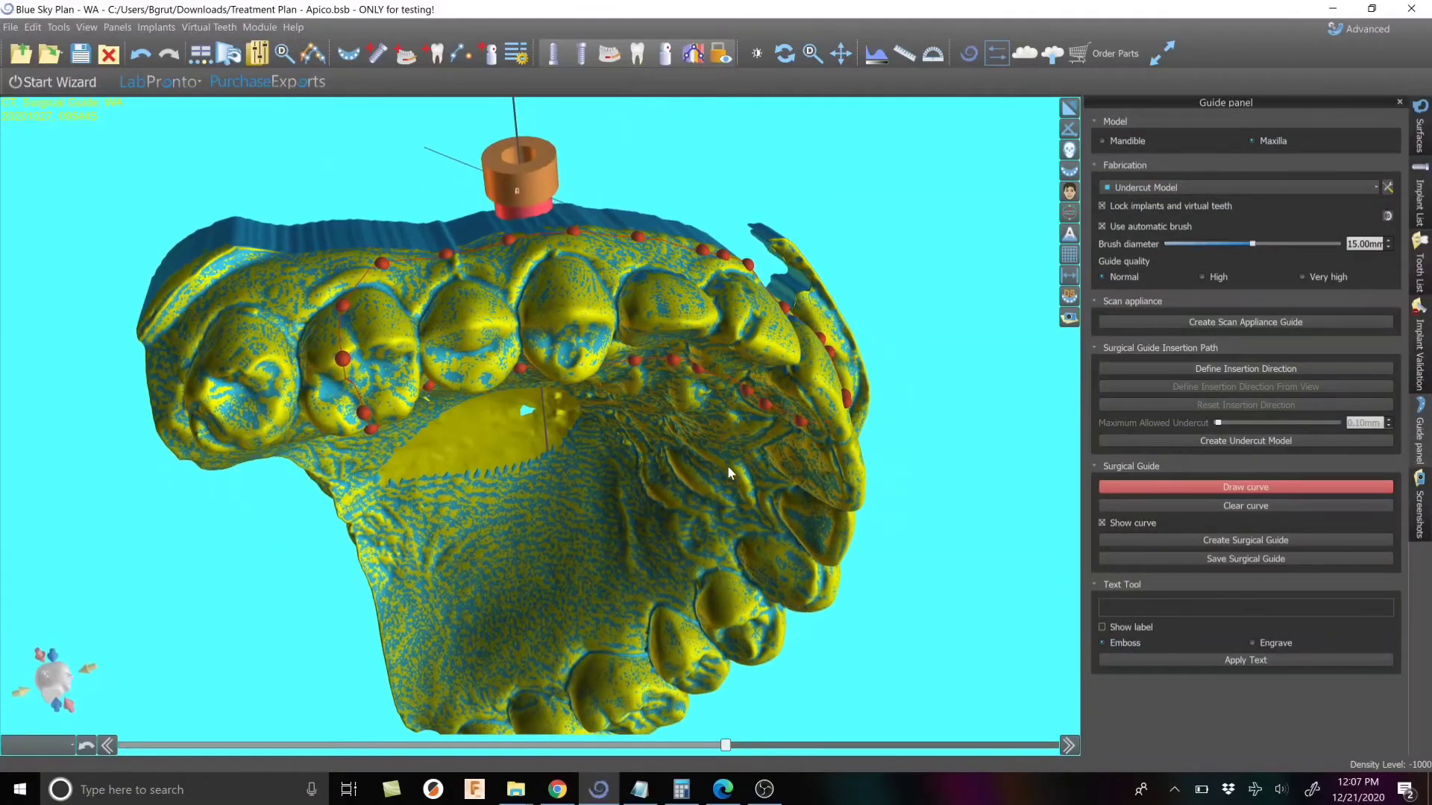
{"action": "left_click_drag", "start_coordinate": [731, 472], "coordinate": [713, 650]}
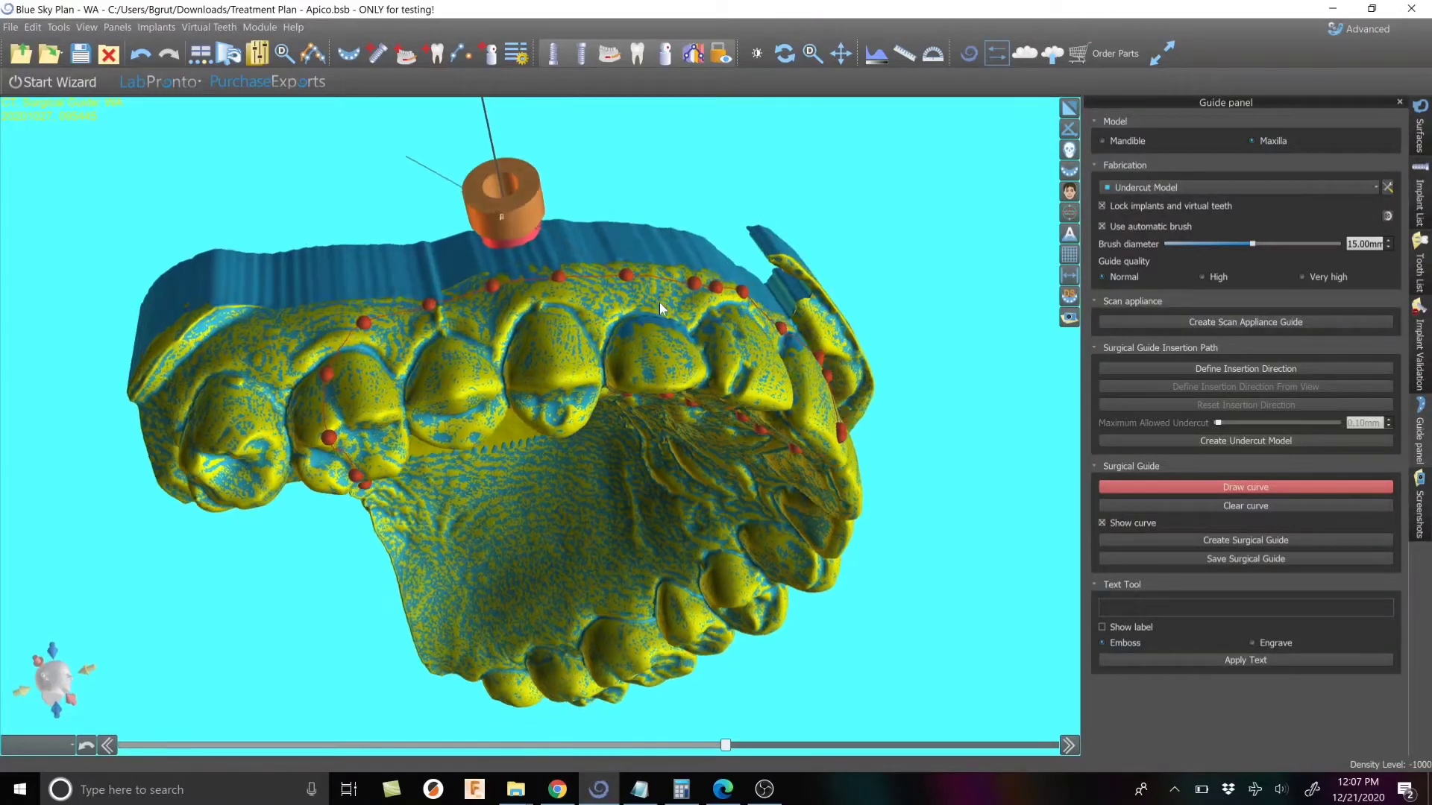
{"action": "left_click_drag", "start_coordinate": [662, 310], "coordinate": [789, 489]}
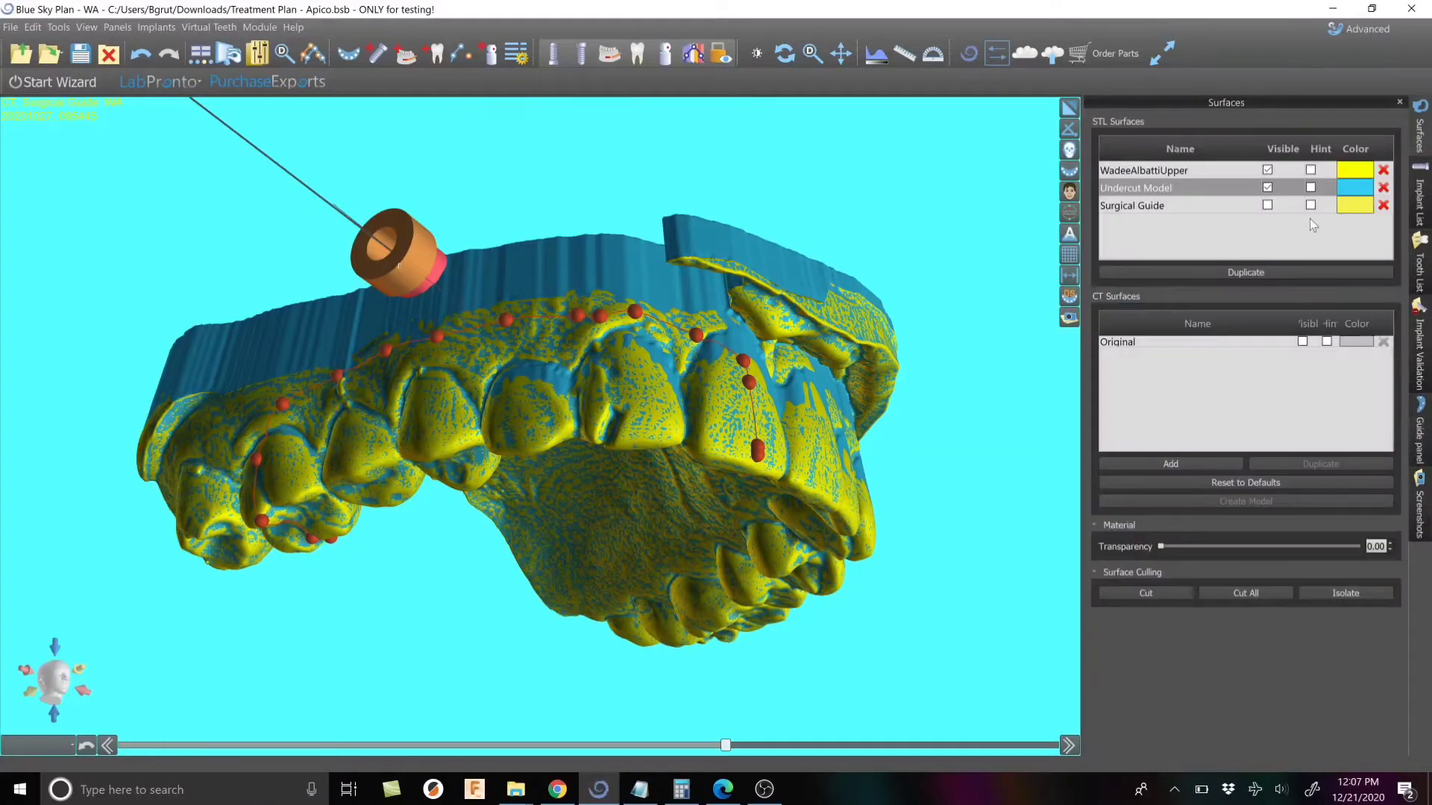
Make the Surgical Guide surface visible over the jaw and recolour it orange
{"action": "left_click", "coordinate": [1267, 204]}
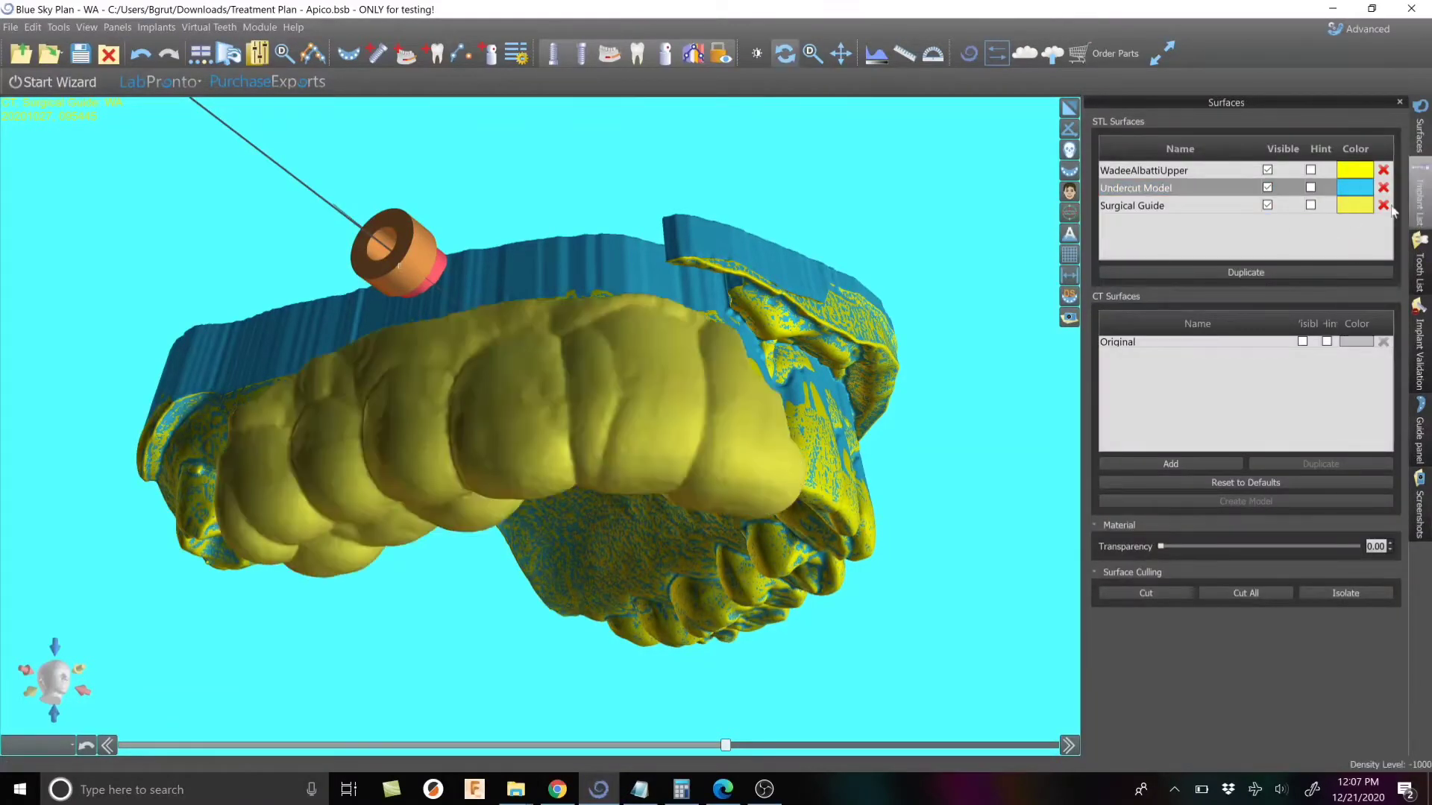
{"action": "left_click", "coordinate": [1354, 204]}
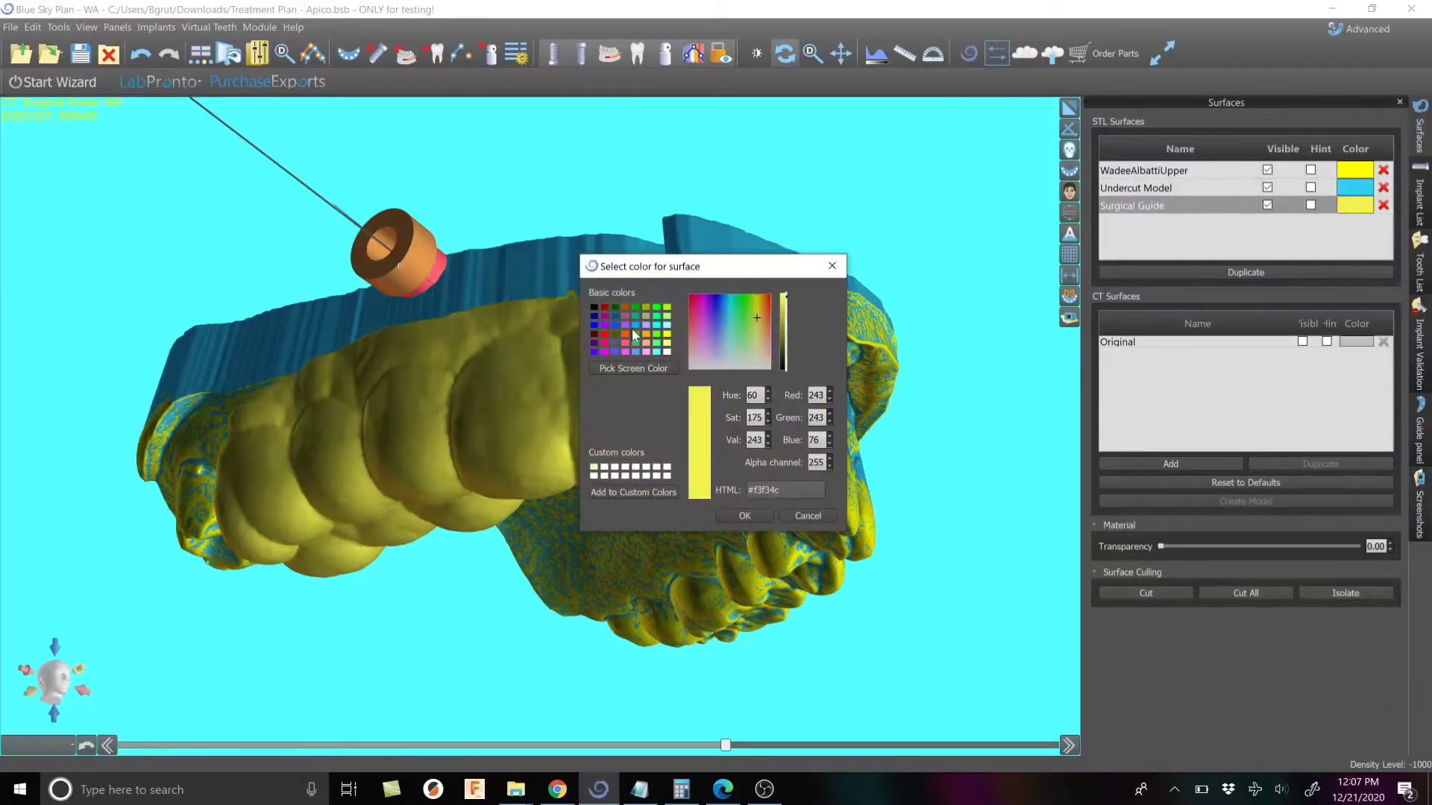
{"action": "left_click", "coordinate": [744, 516]}
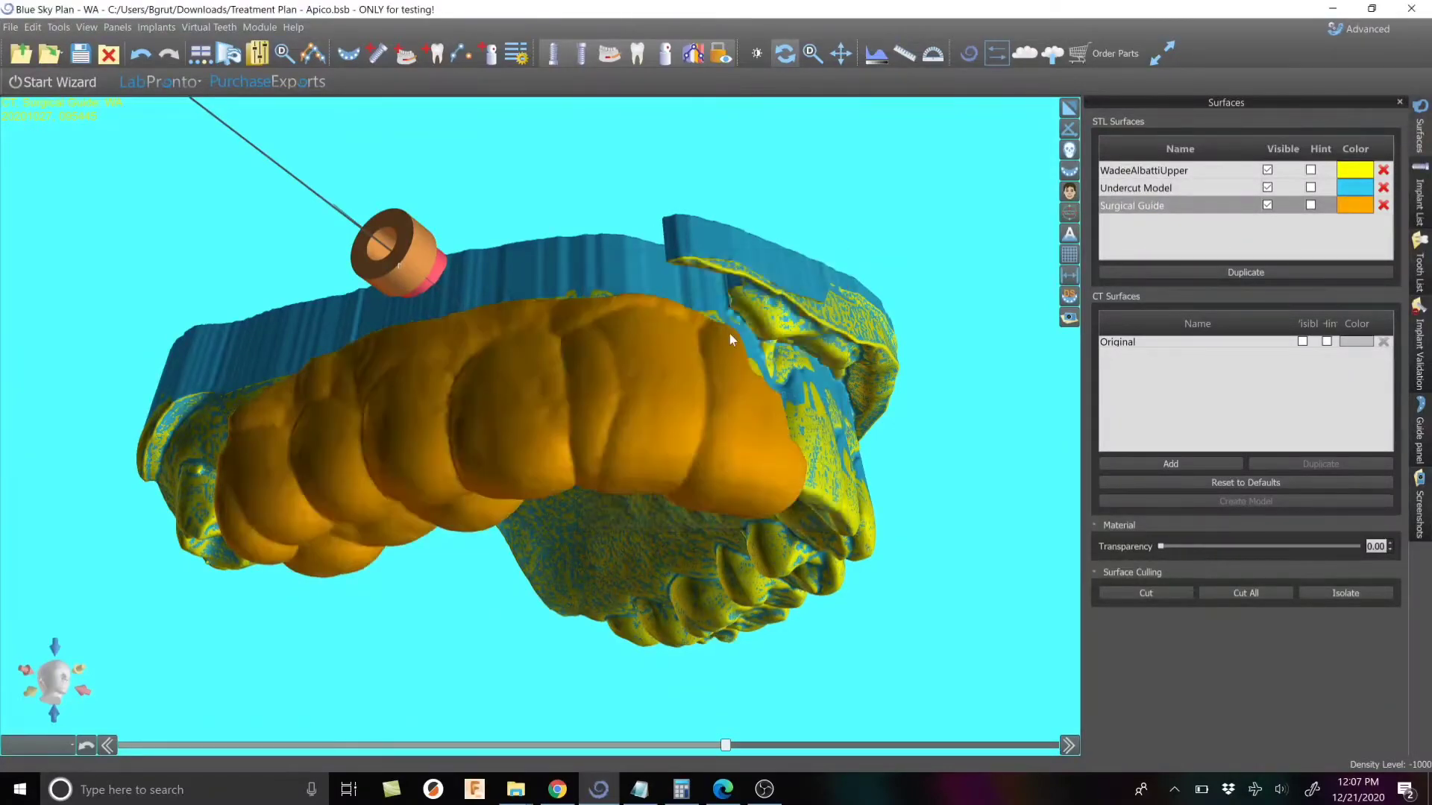
{"action": "left_click_drag", "start_coordinate": [730, 340], "coordinate": [585, 278]}
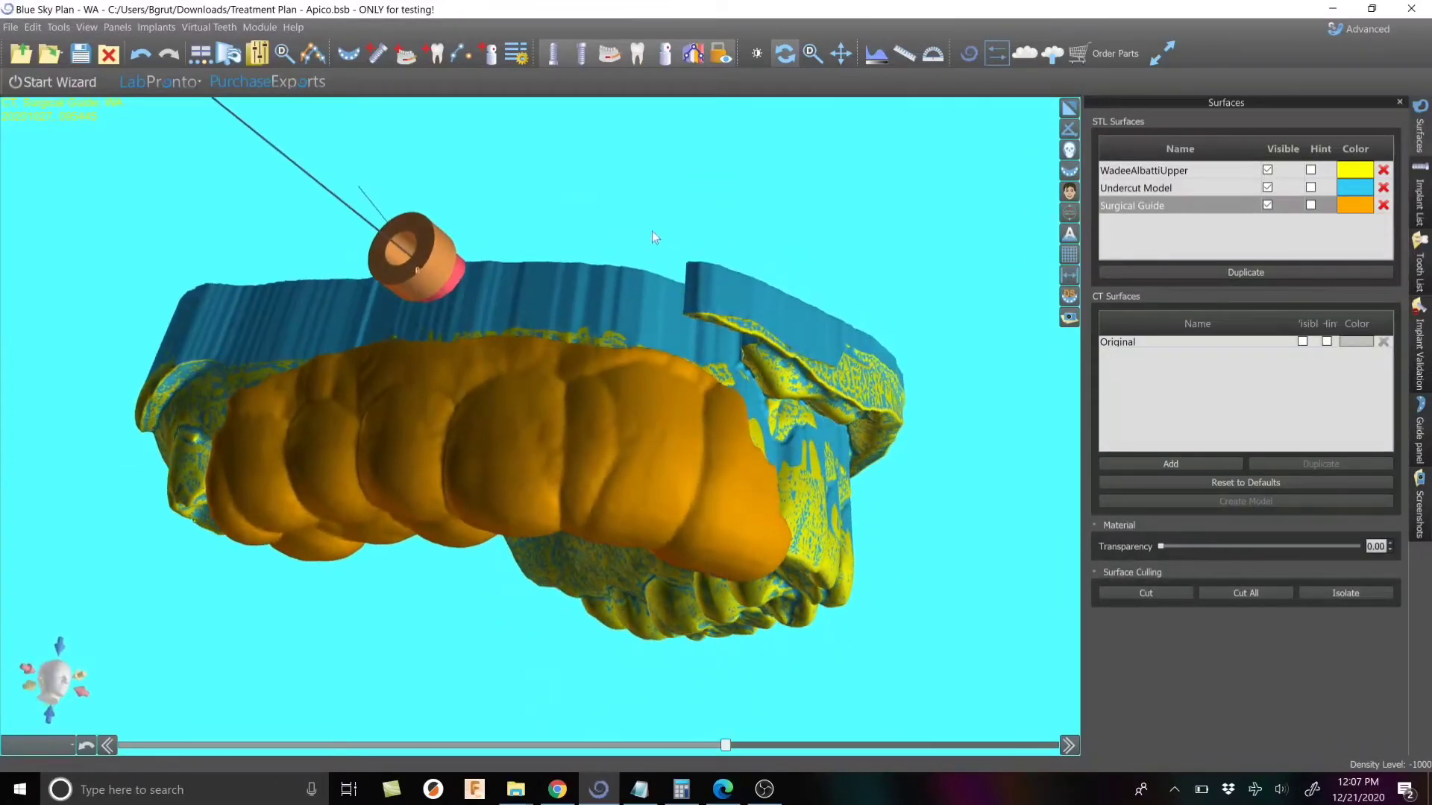
{"action": "left_click_drag", "start_coordinate": [653, 238], "coordinate": [410, 470]}
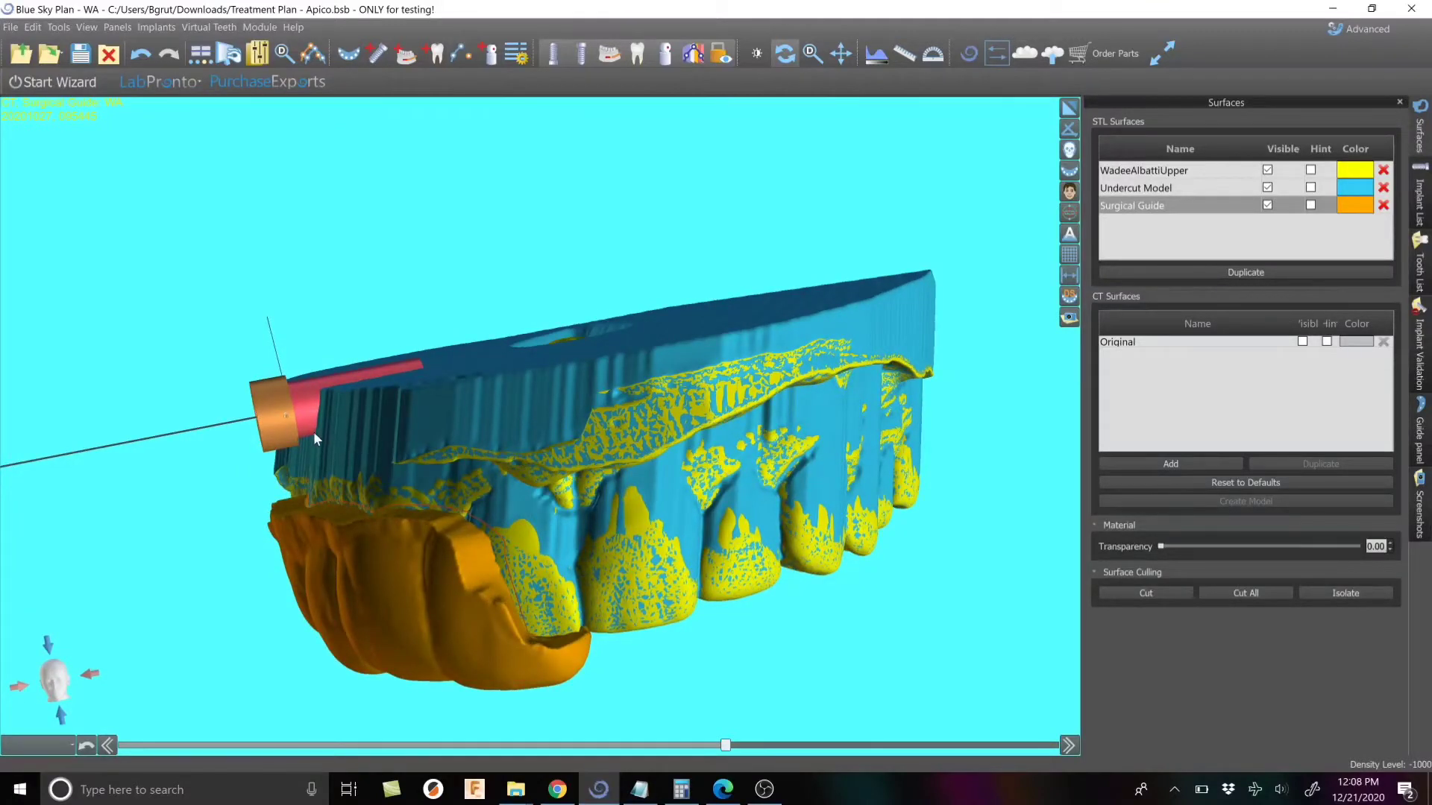
{"action": "mouse_move", "coordinate": [317, 416]}
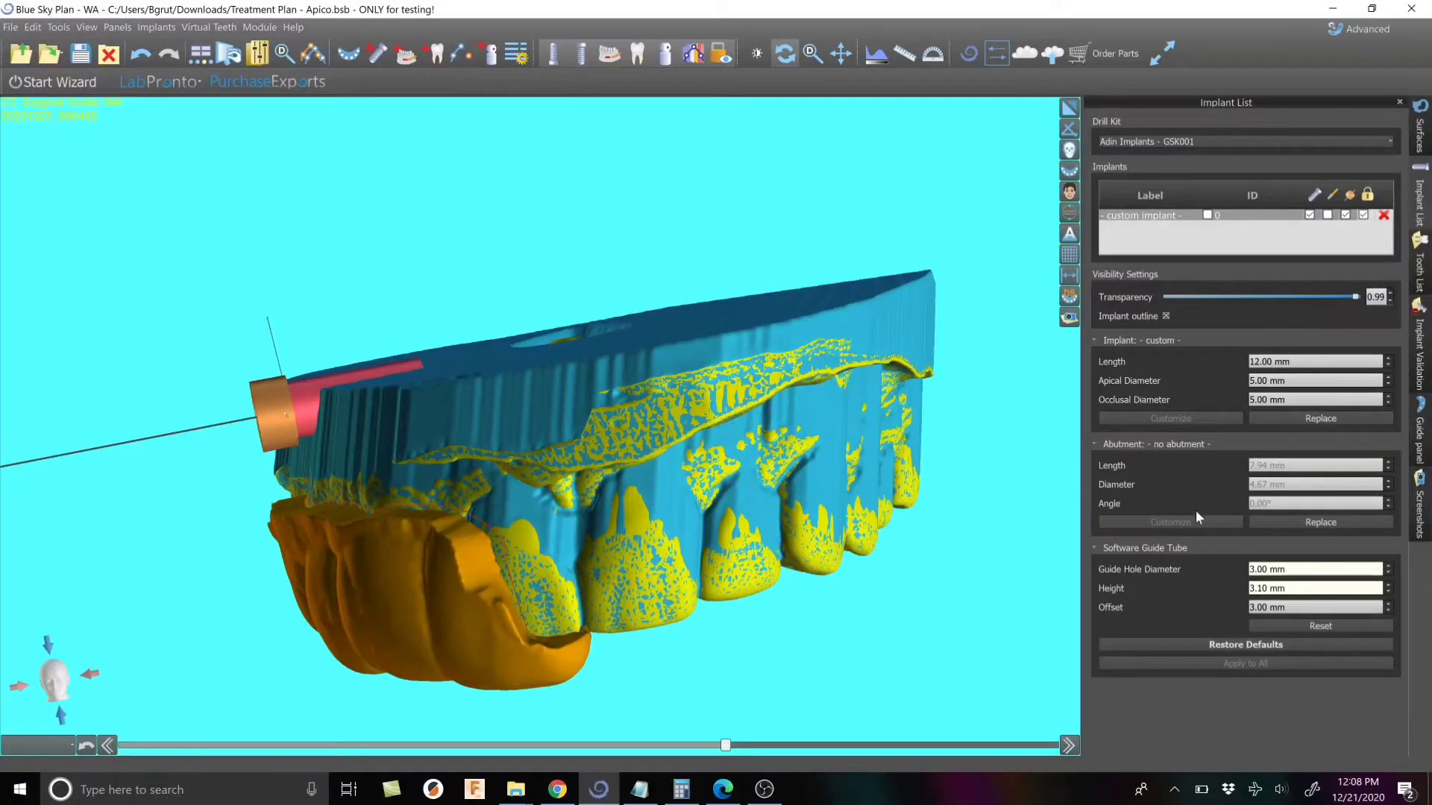
{"action": "left_click", "coordinate": [1187, 215]}
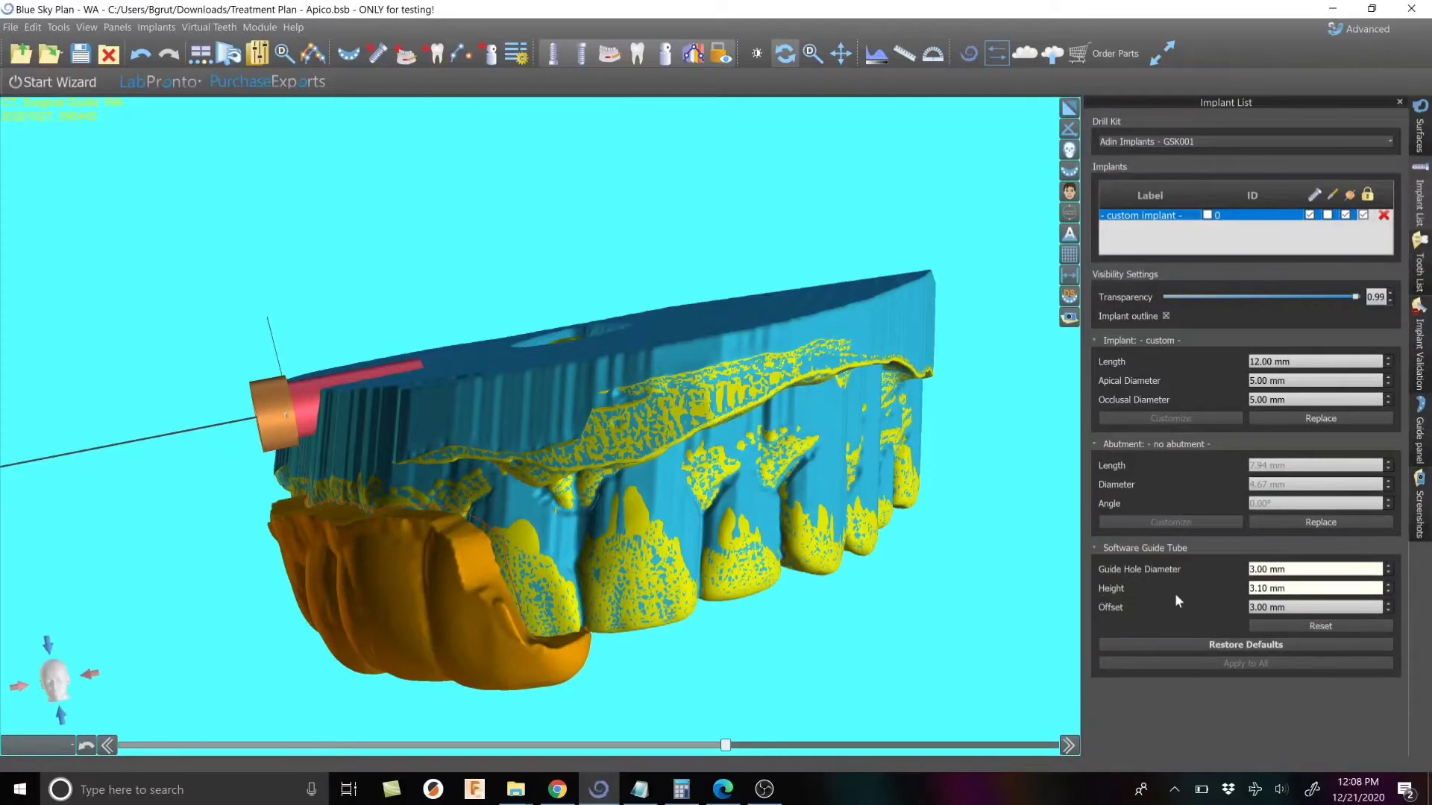
{"action": "left_click", "coordinate": [1386, 585]}
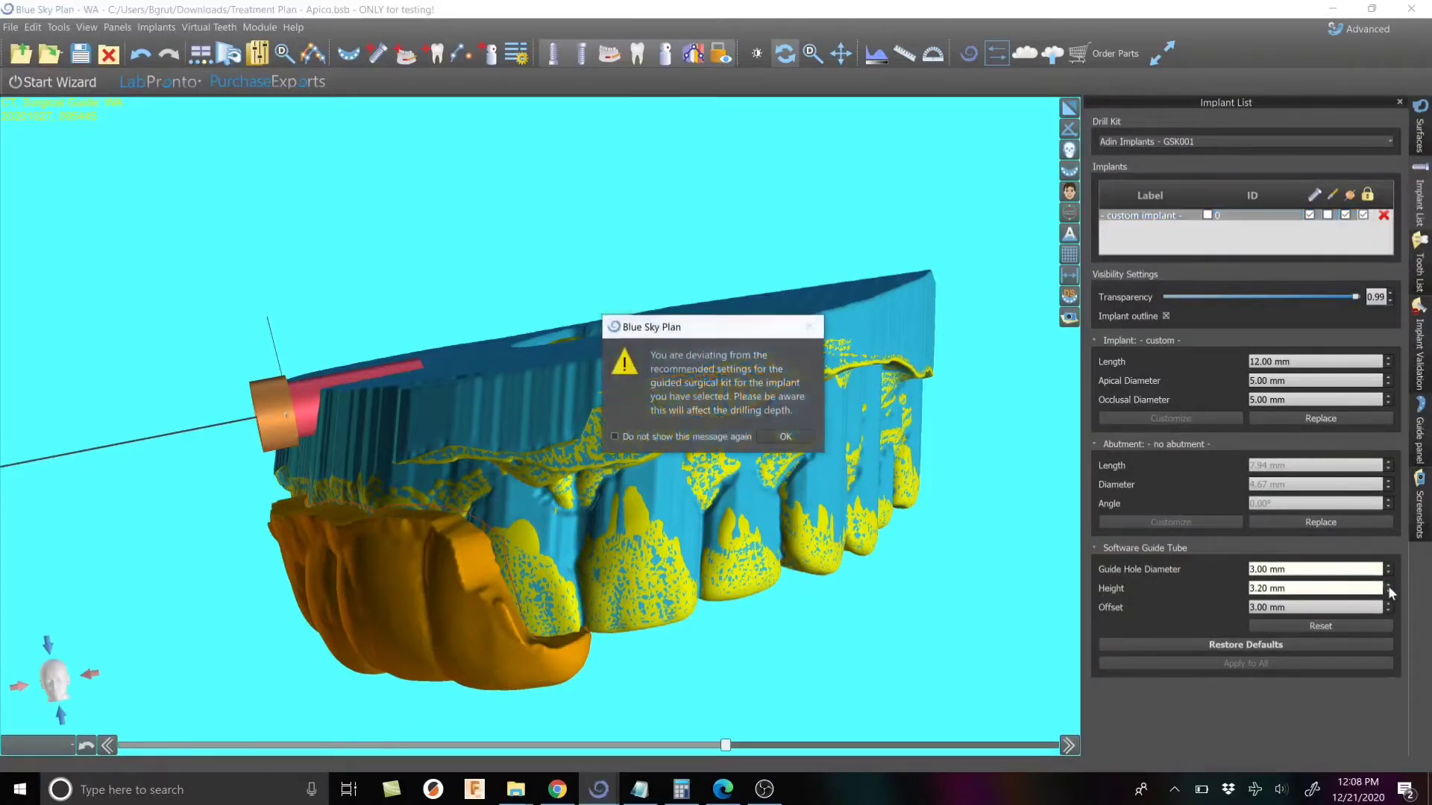
{"action": "left_click", "coordinate": [783, 437]}
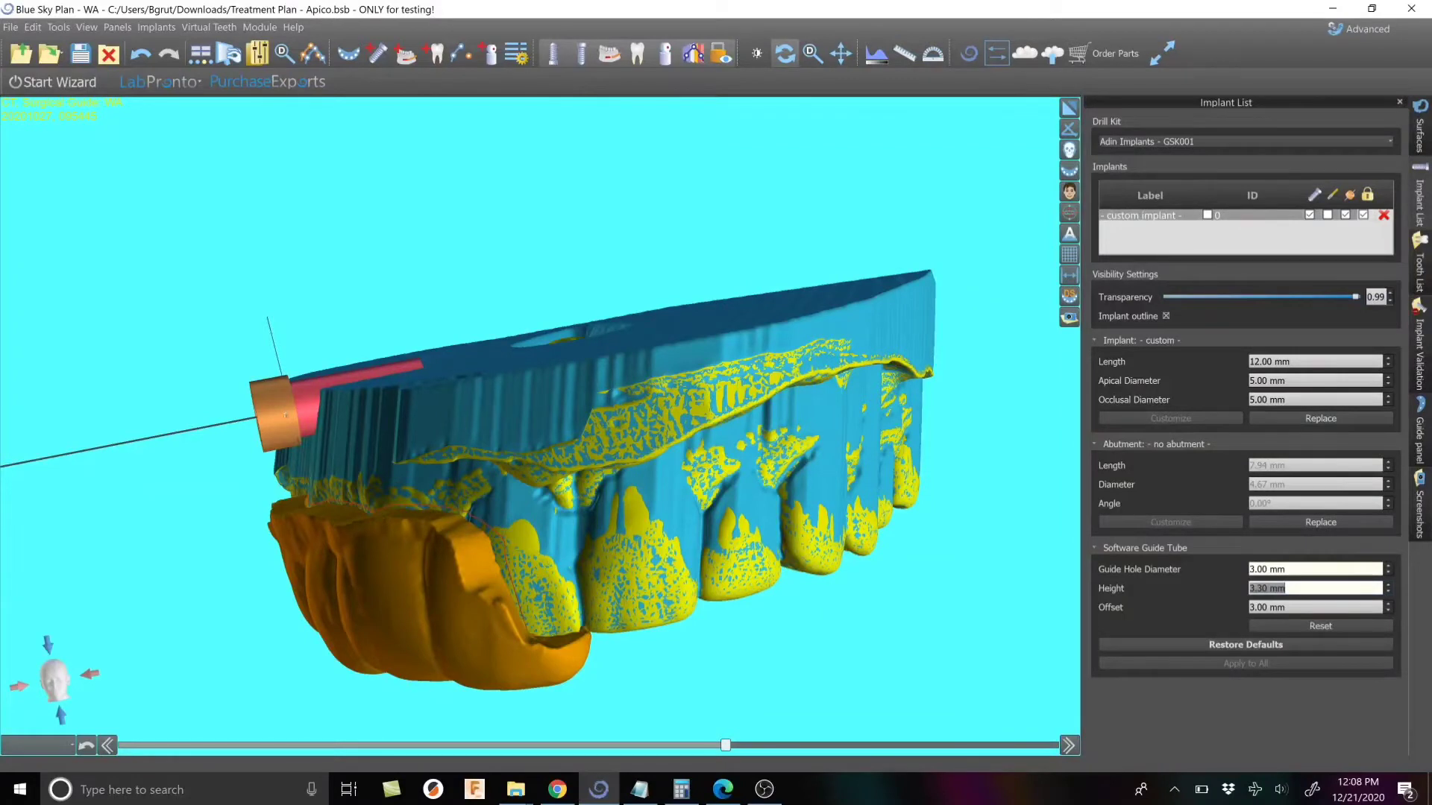
{"action": "type", "text": "4.50"}
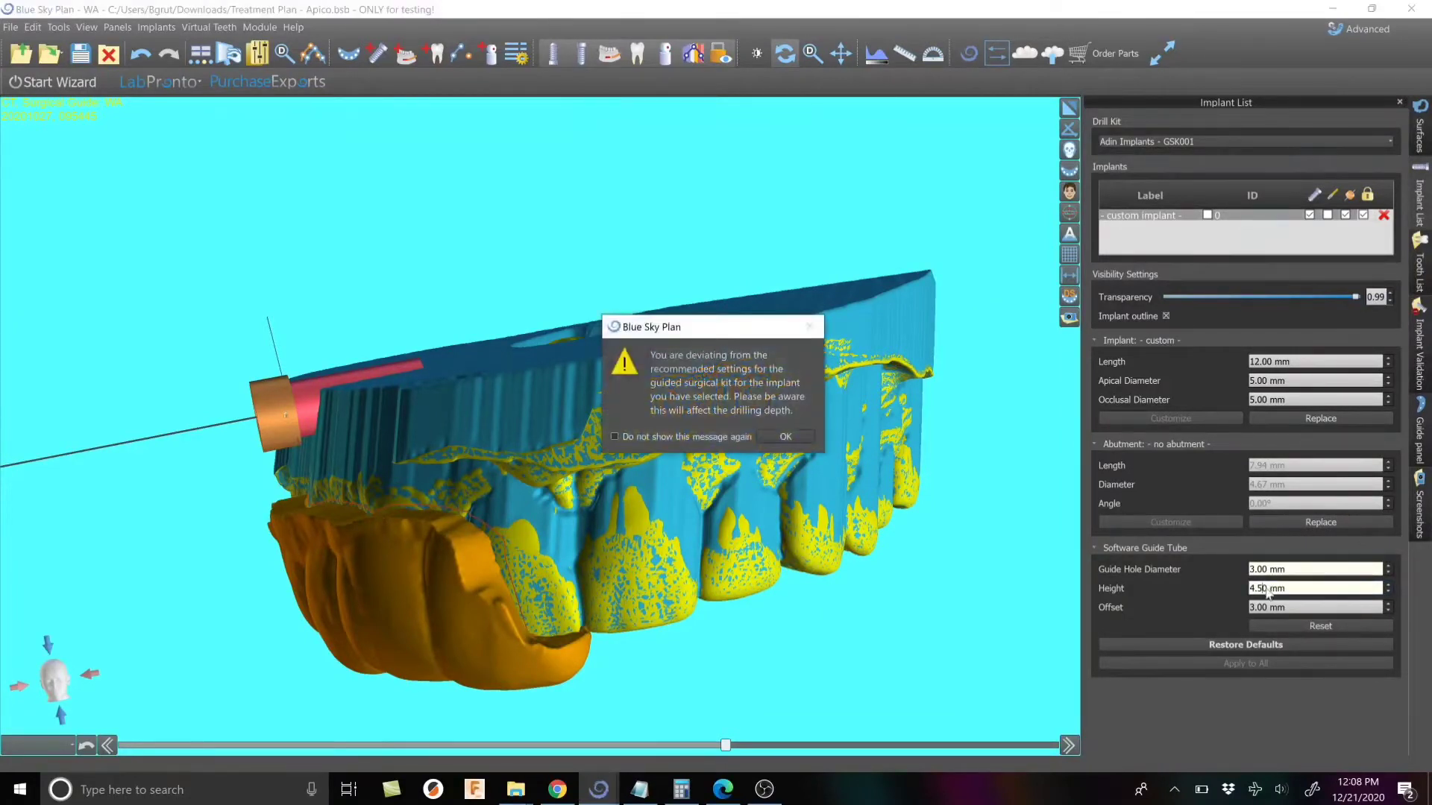
{"action": "left_click", "coordinate": [783, 436]}
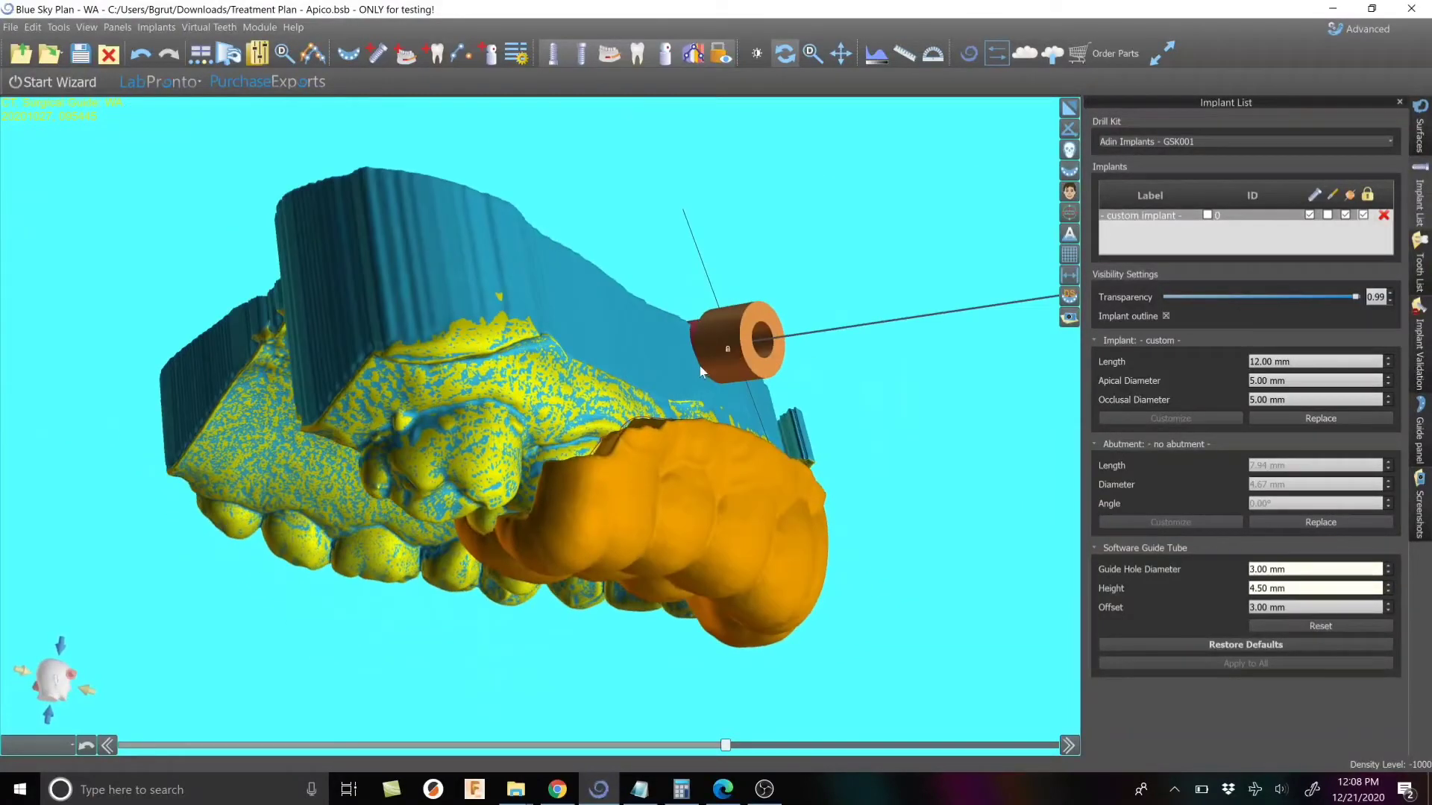
{"action": "left_click_drag", "start_coordinate": [703, 372], "coordinate": [584, 398]}
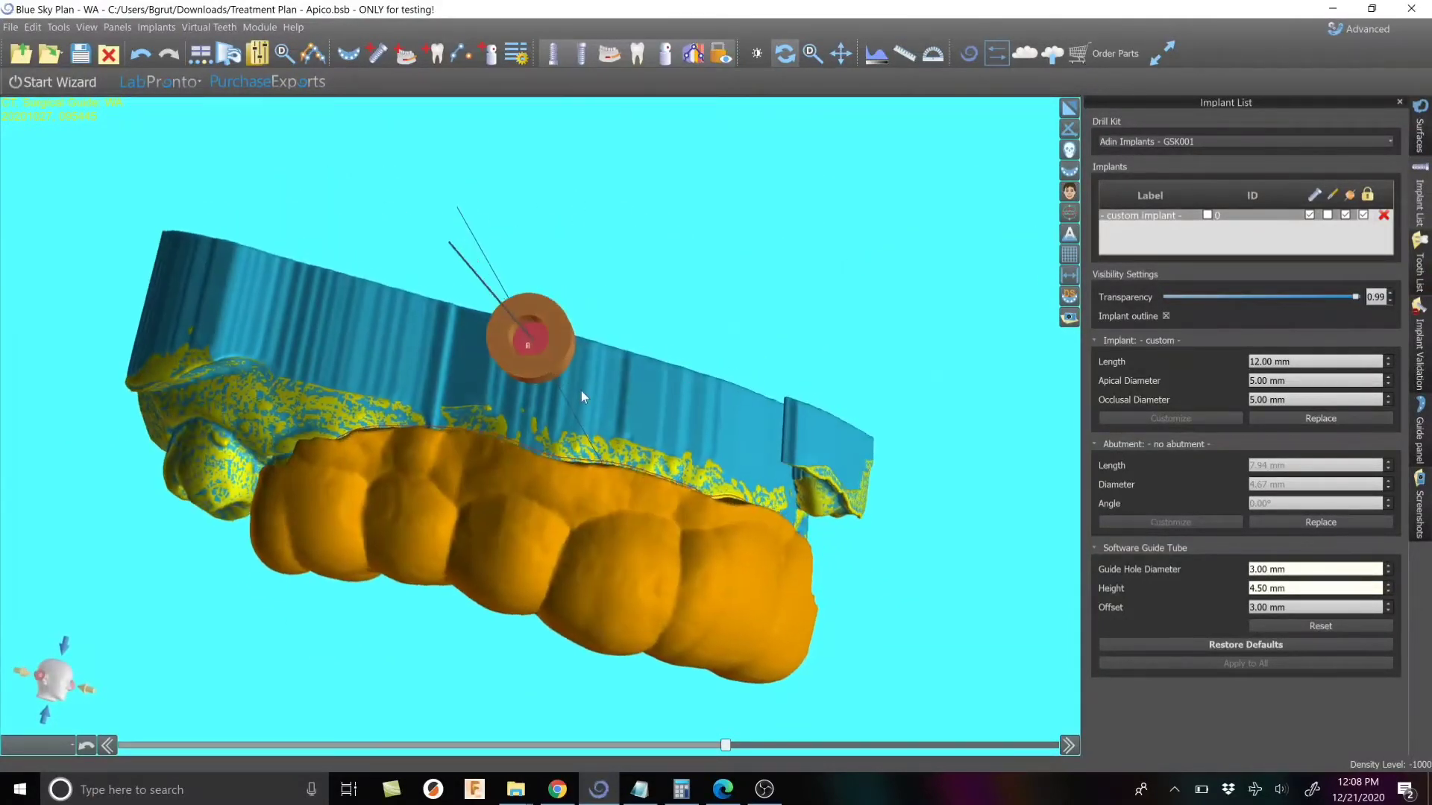
{"action": "left_click_drag", "start_coordinate": [585, 398], "coordinate": [320, 393]}
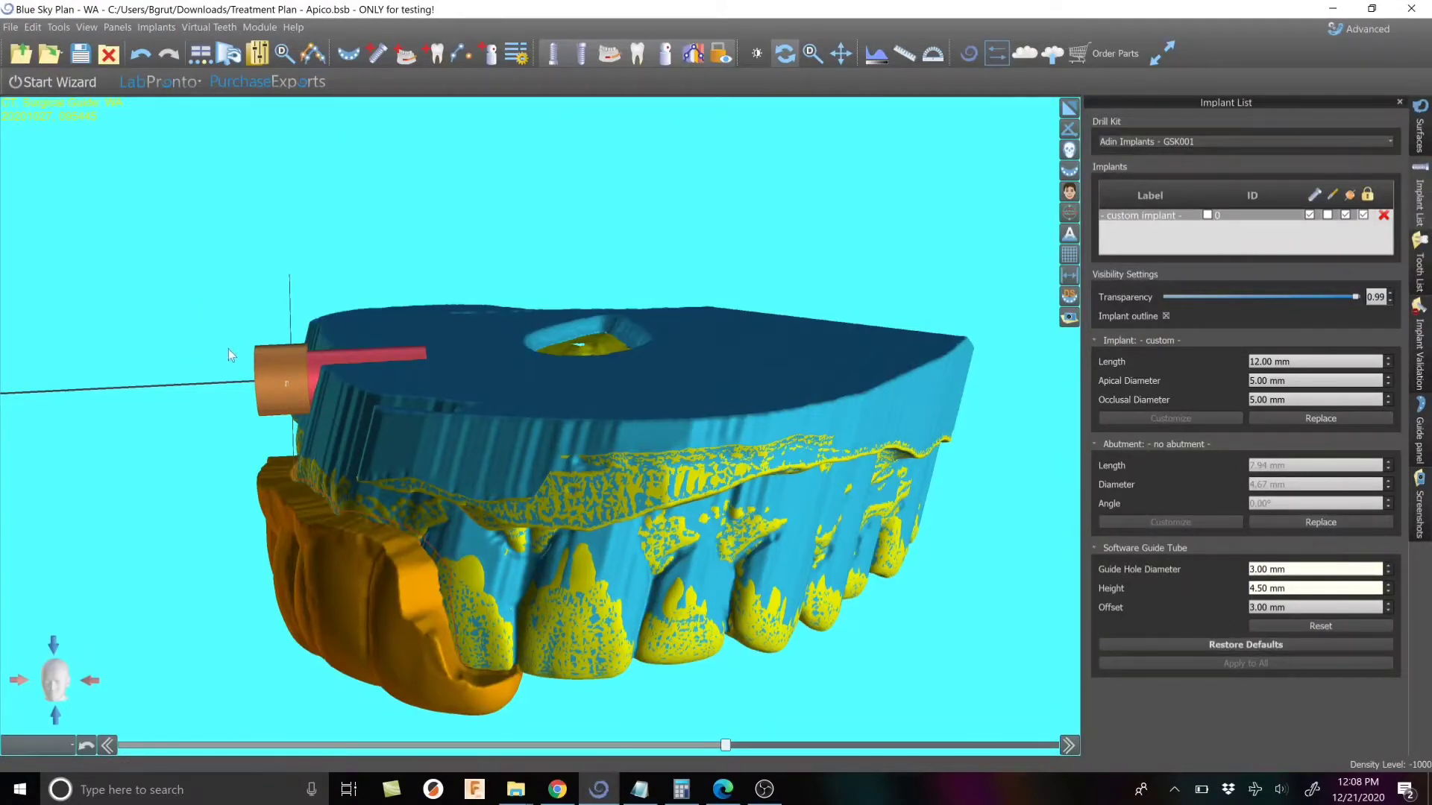
{"action": "mouse_move", "coordinate": [208, 378]}
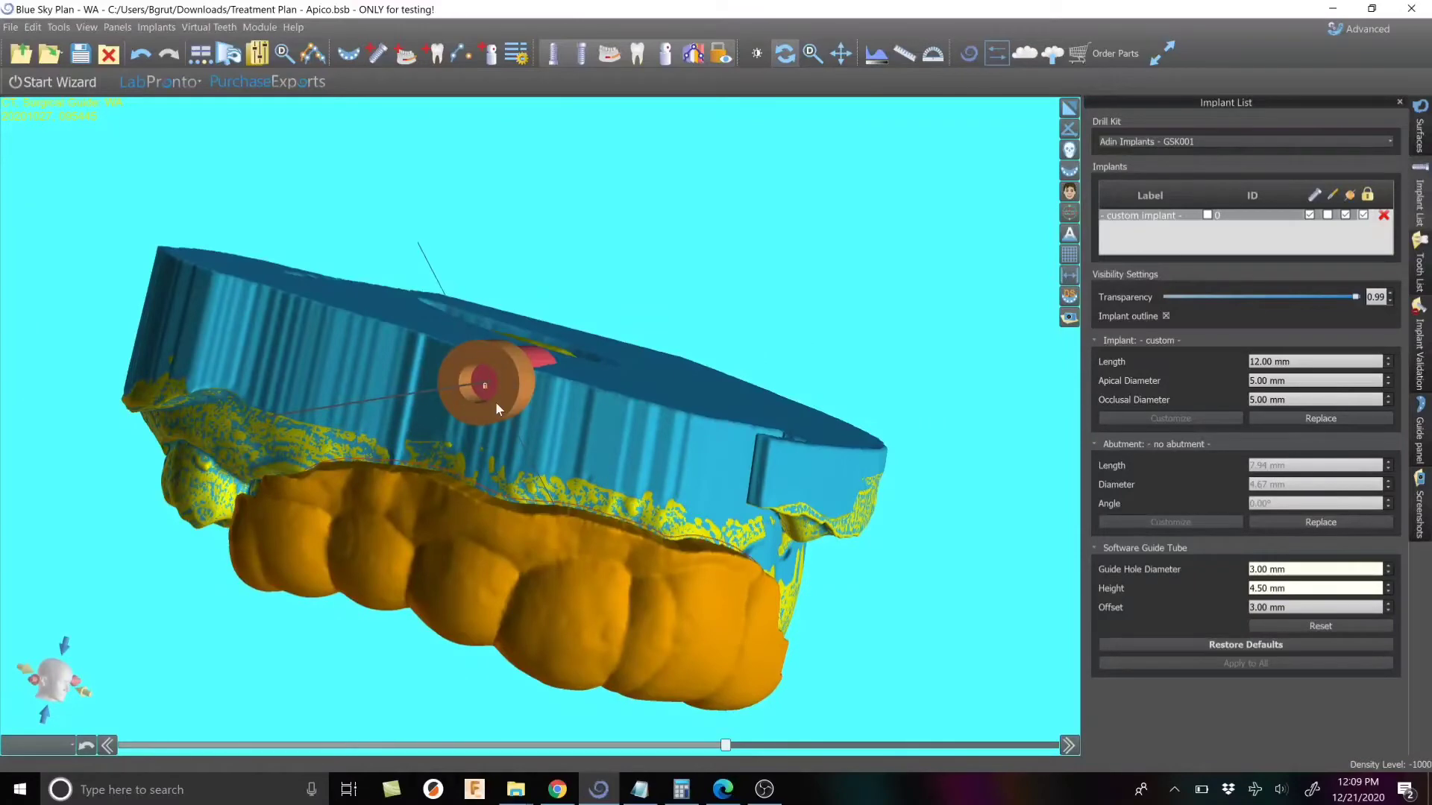
{"action": "left_click_drag", "start_coordinate": [497, 410], "coordinate": [564, 420]}
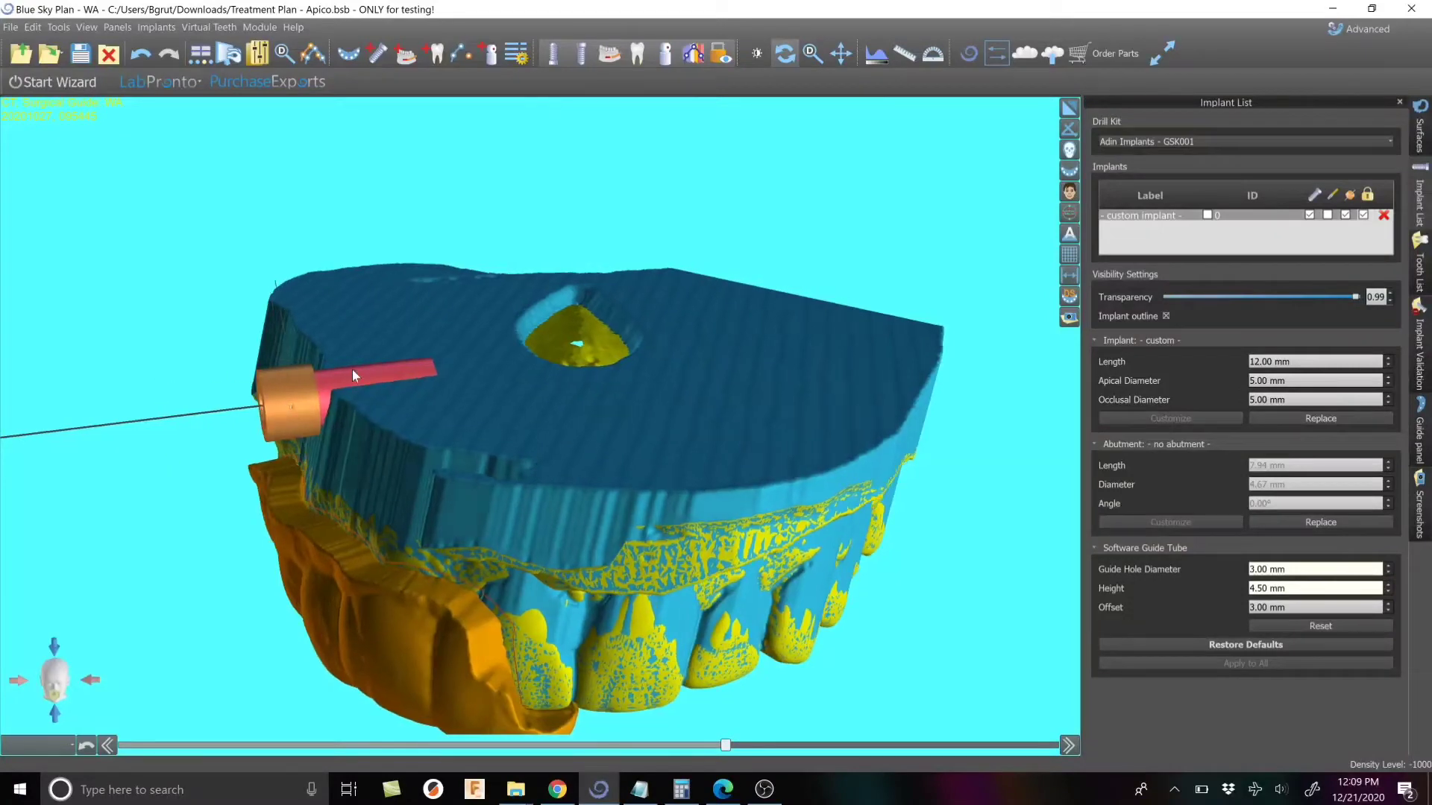
{"action": "left_click_drag", "start_coordinate": [355, 375], "coordinate": [262, 410]}
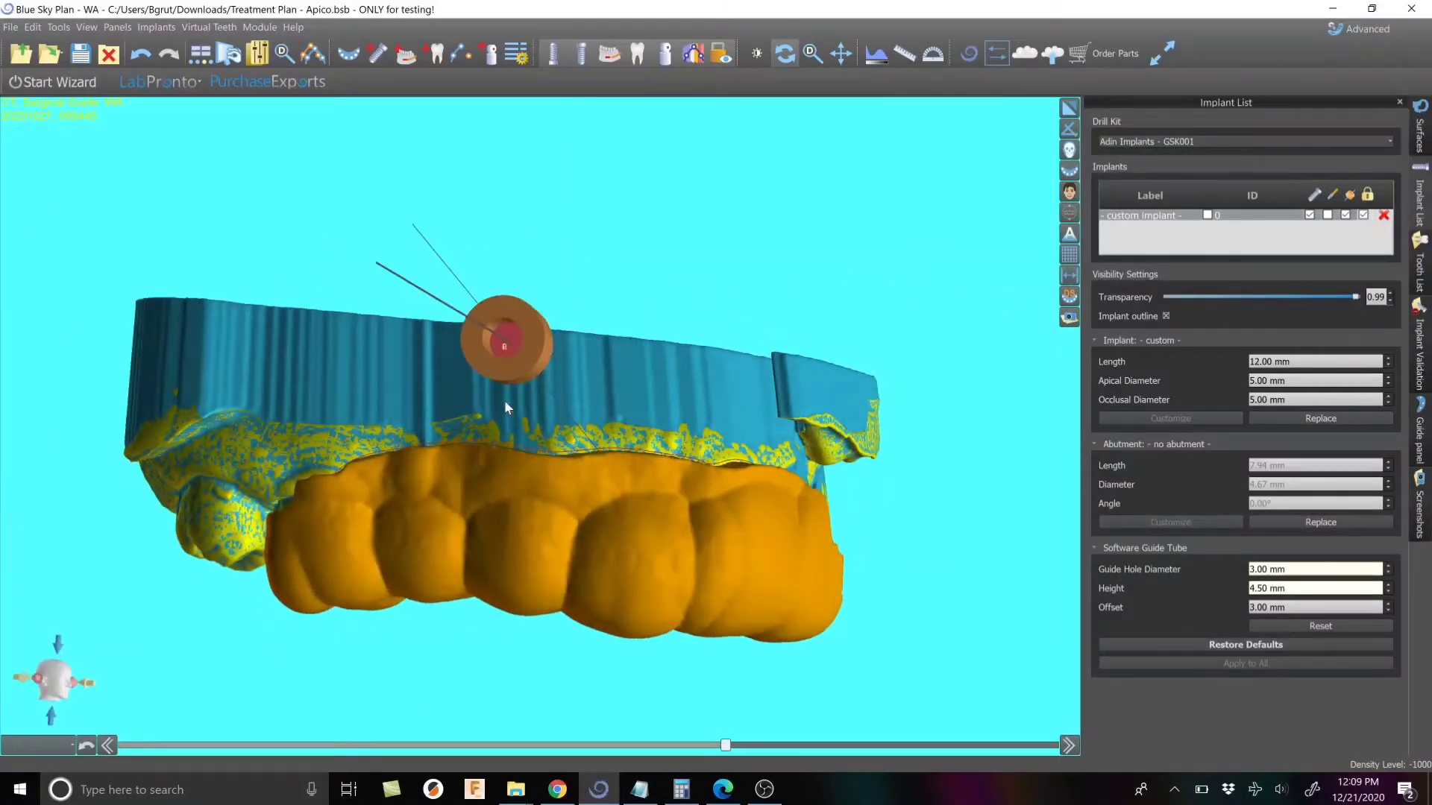
{"action": "left_click_drag", "start_coordinate": [507, 408], "coordinate": [607, 386]}
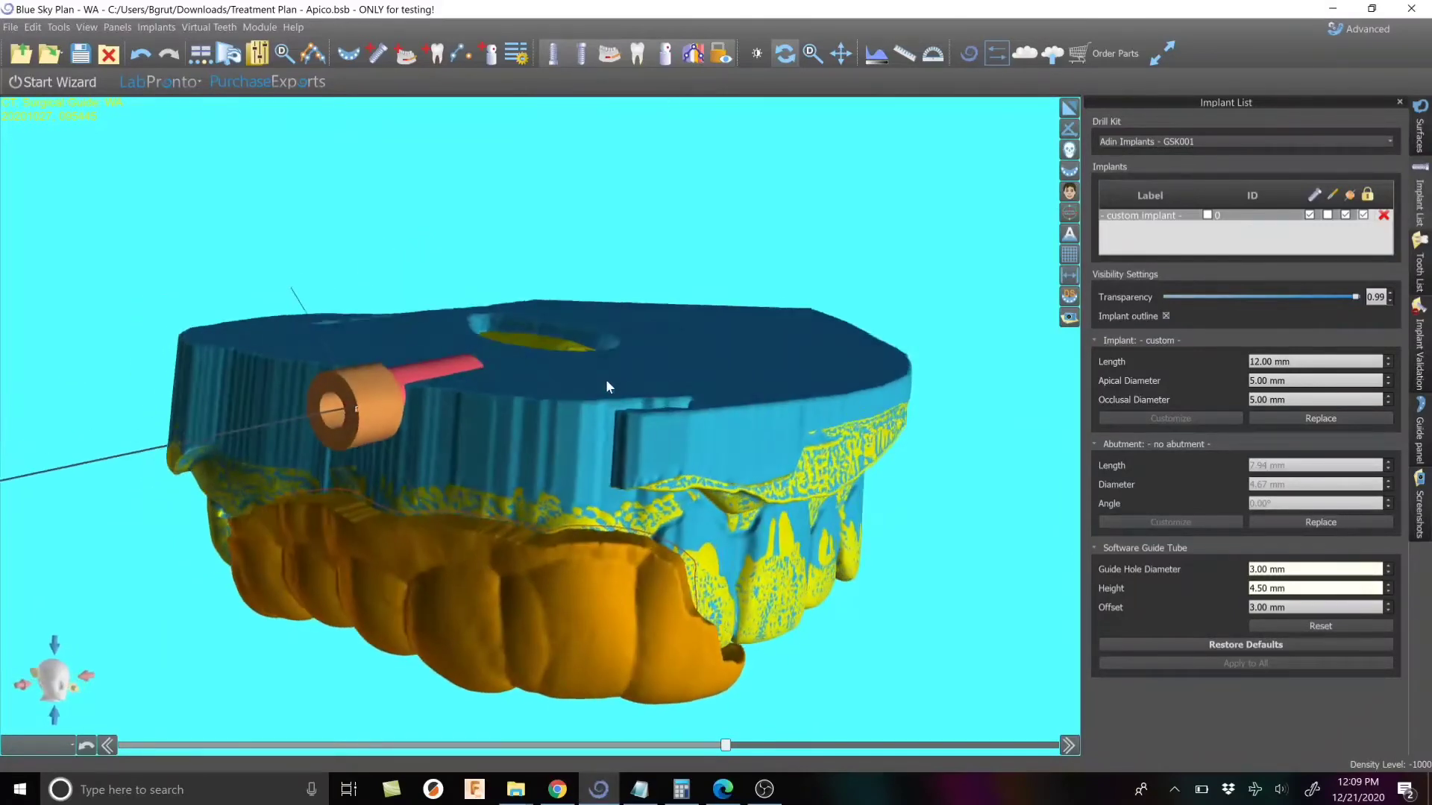
{"action": "left_click_drag", "start_coordinate": [609, 387], "coordinate": [718, 354]}
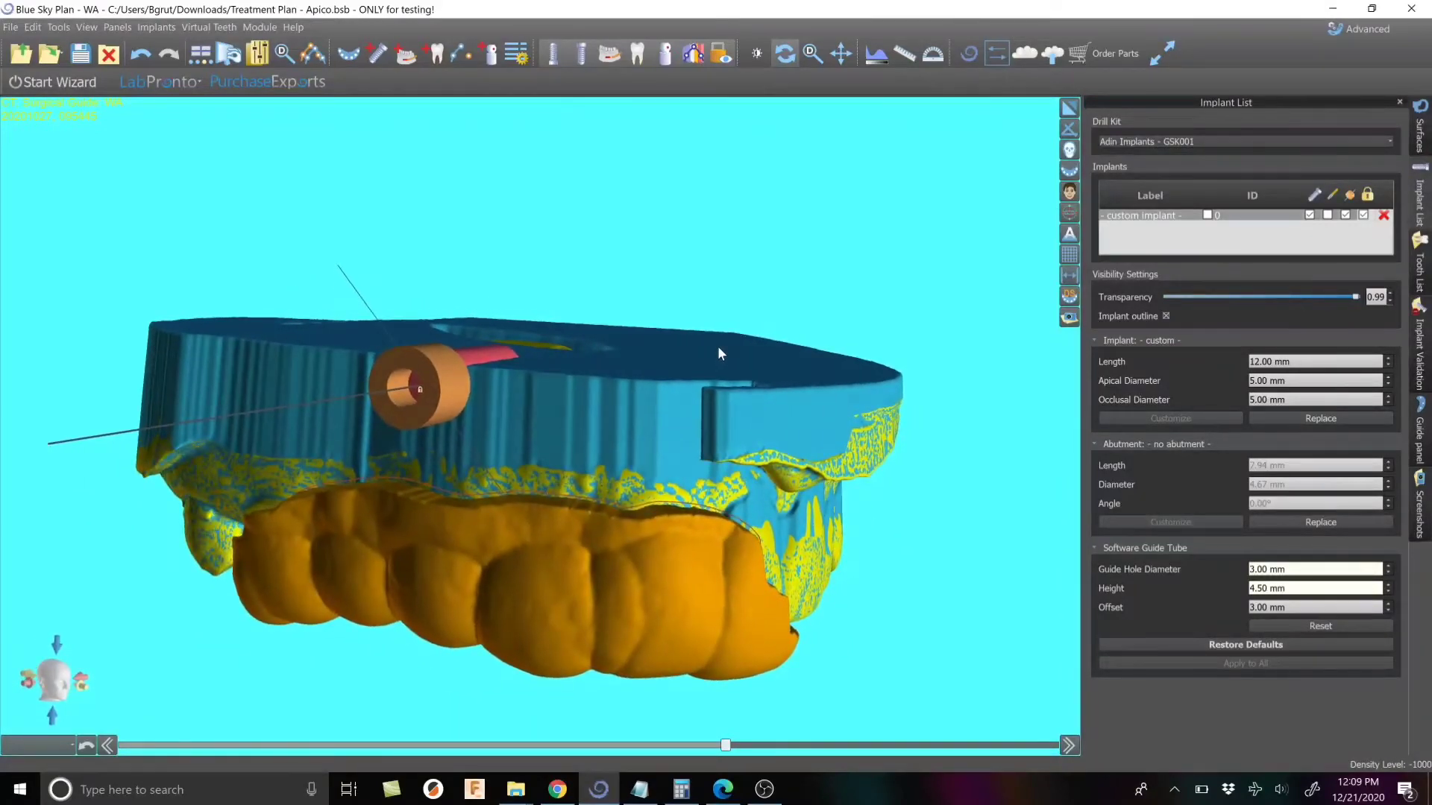
{"action": "left_click_drag", "start_coordinate": [719, 355], "coordinate": [710, 699]}
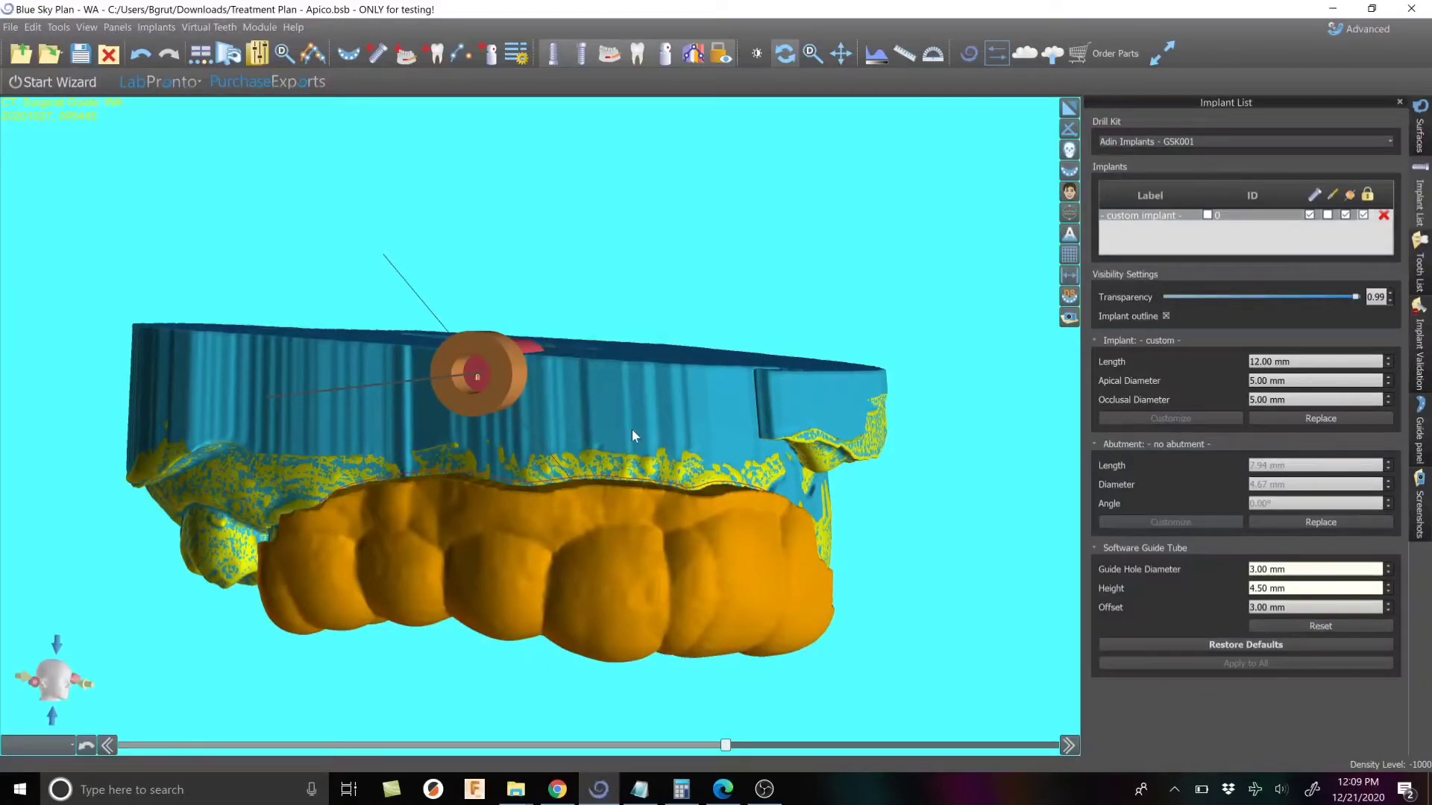
{"action": "mouse_move", "coordinate": [685, 299]}
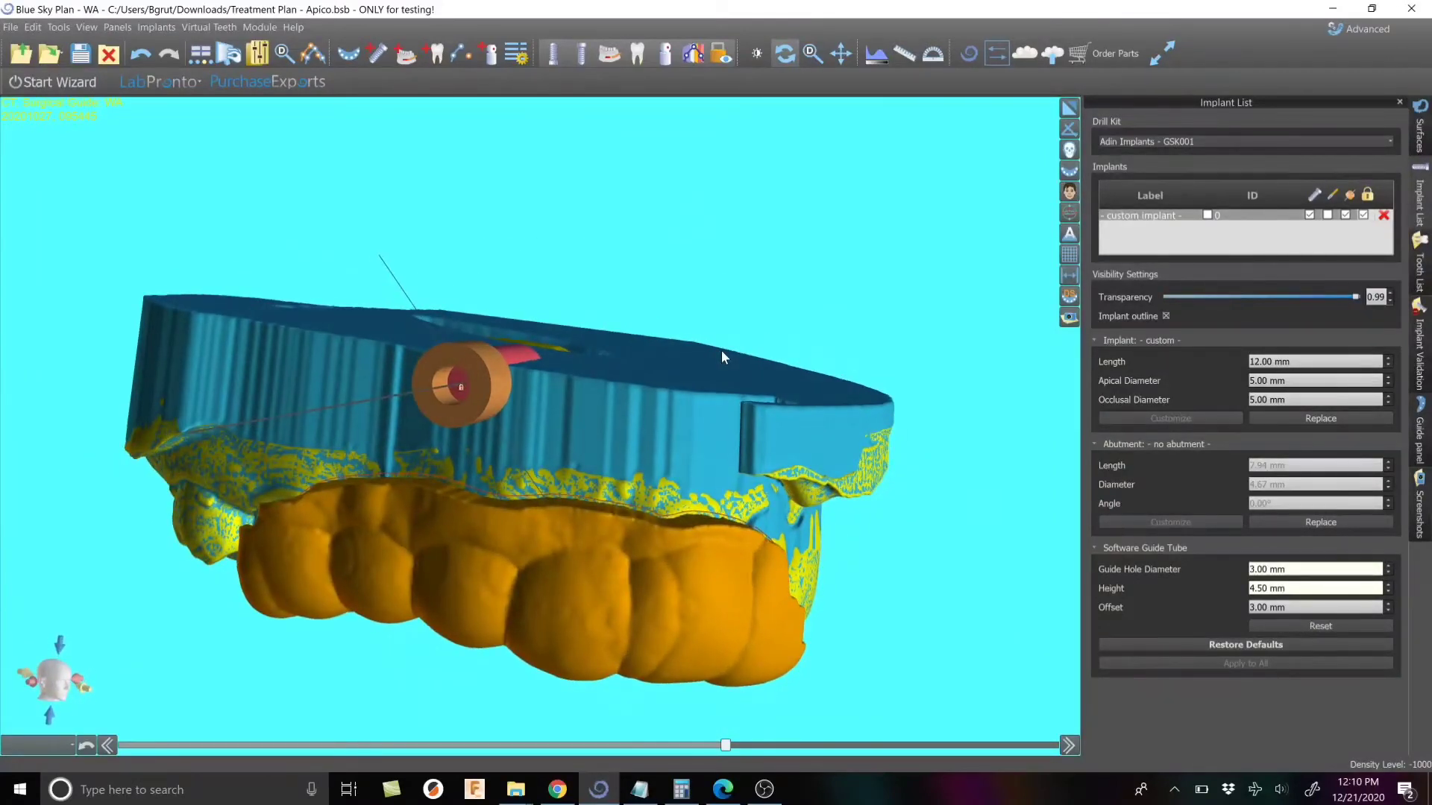
{"action": "mouse_move", "coordinate": [697, 359]}
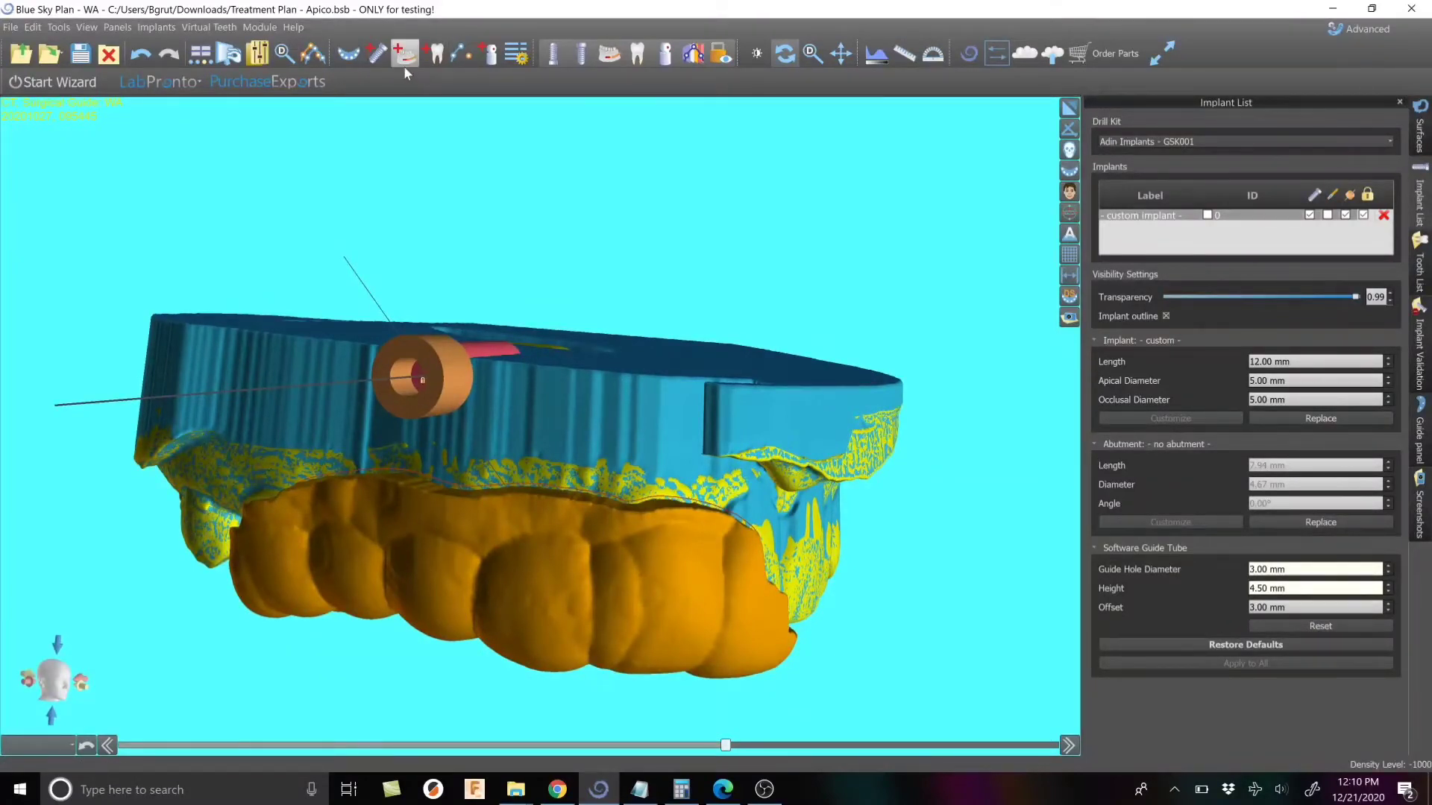
{"action": "mouse_move", "coordinate": [367, 408]}
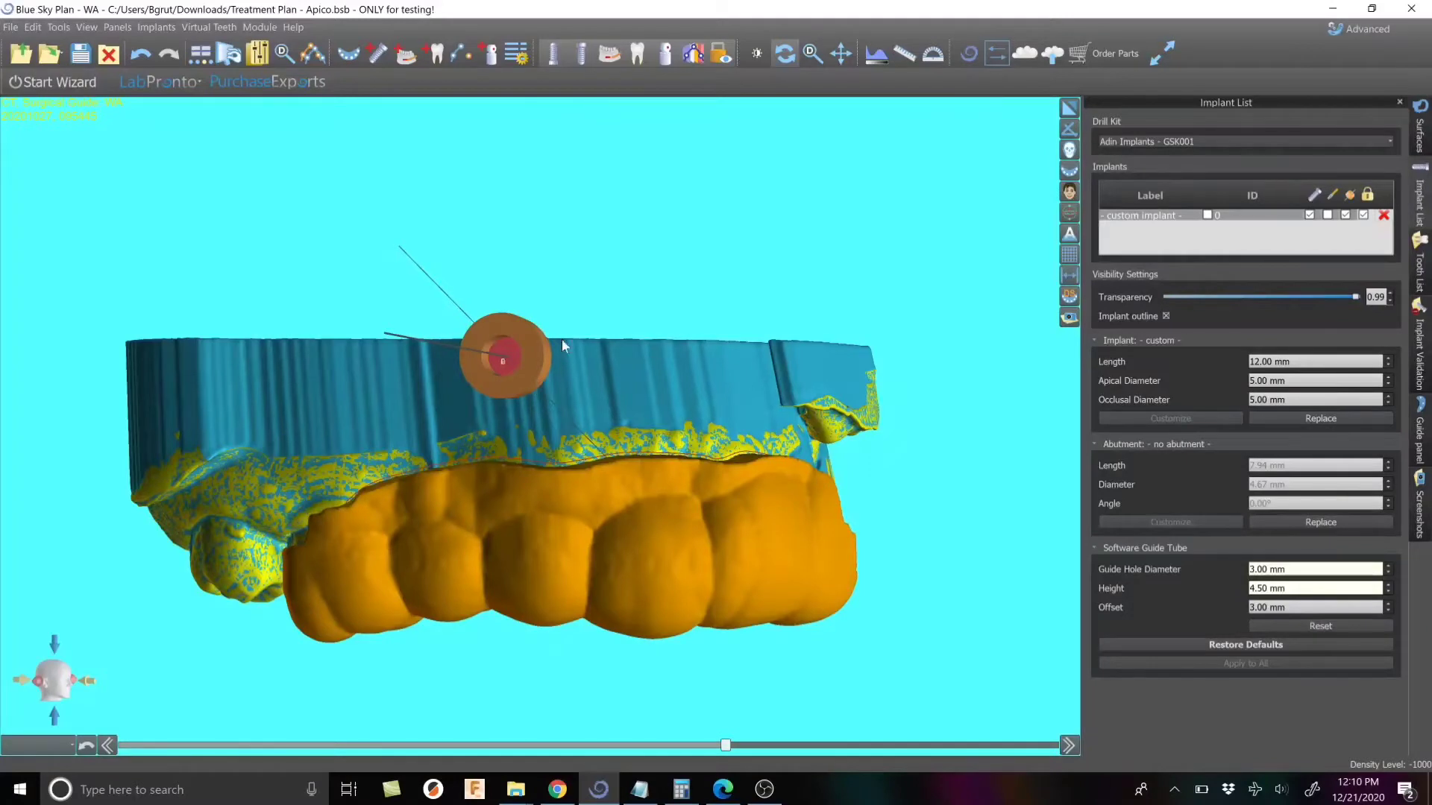
Add a custom implant 8.00 mm long with 2.50 mm diameters
{"action": "left_click", "coordinate": [375, 52]}
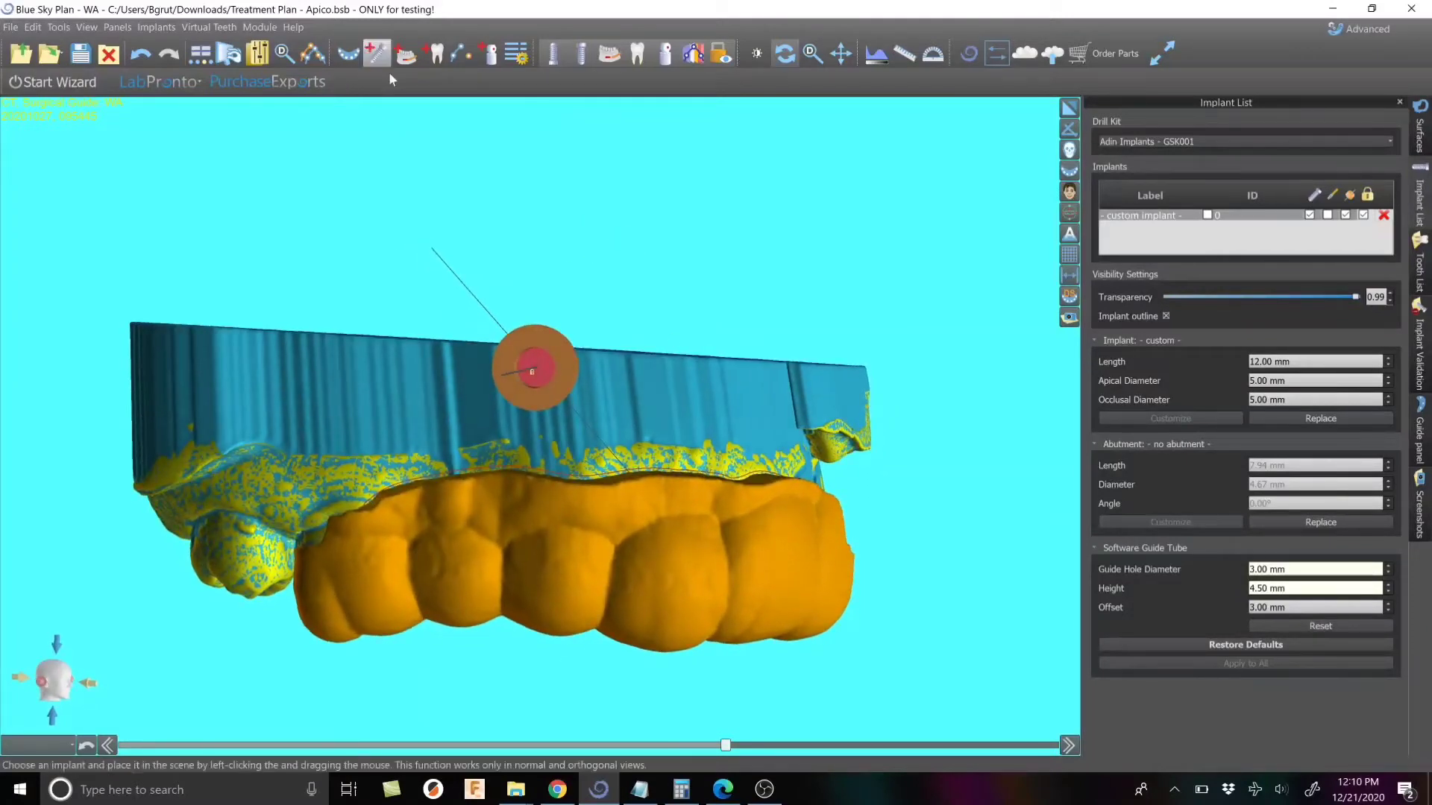
{"action": "mouse_move", "coordinate": [375, 52]}
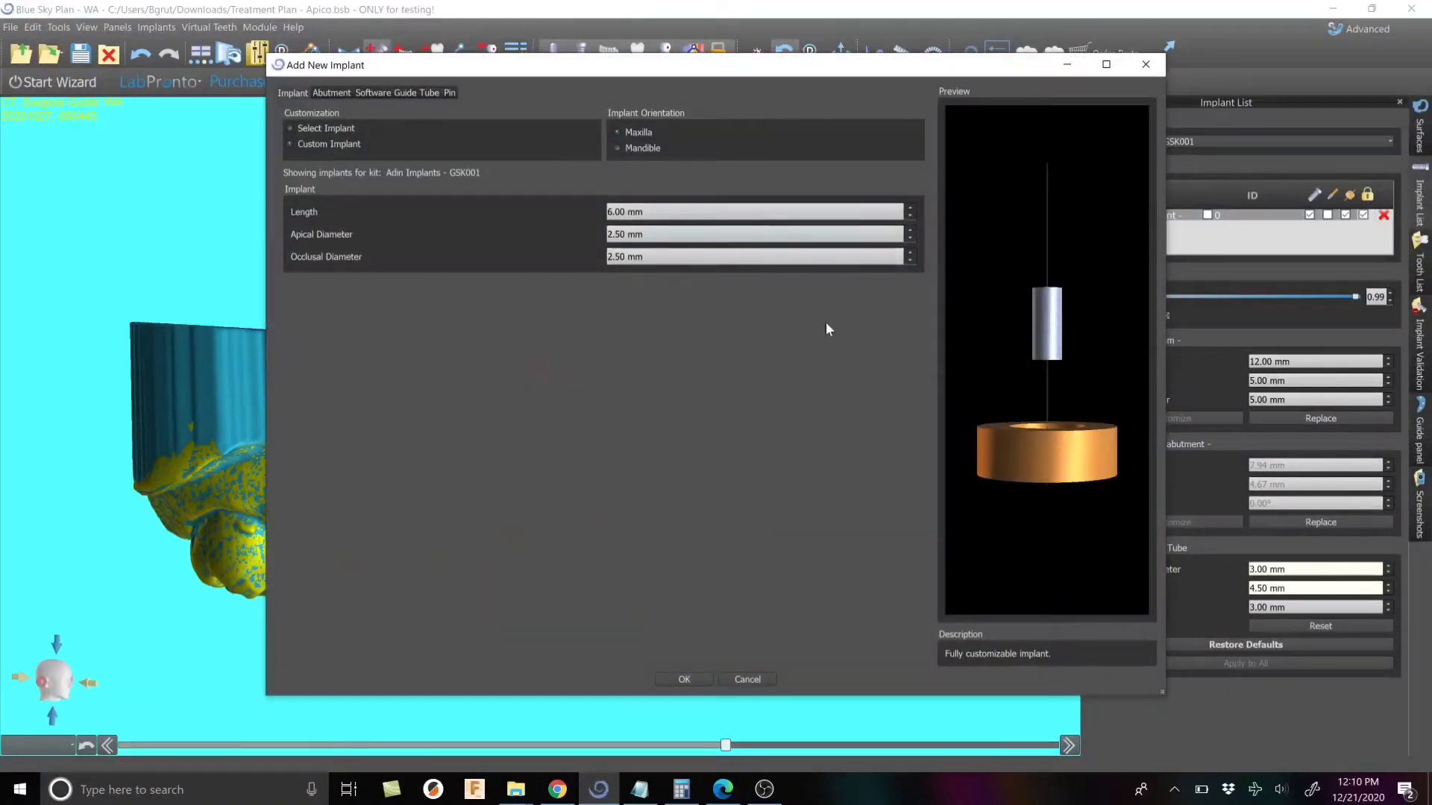
{"action": "mouse_move", "coordinate": [1209, 210]}
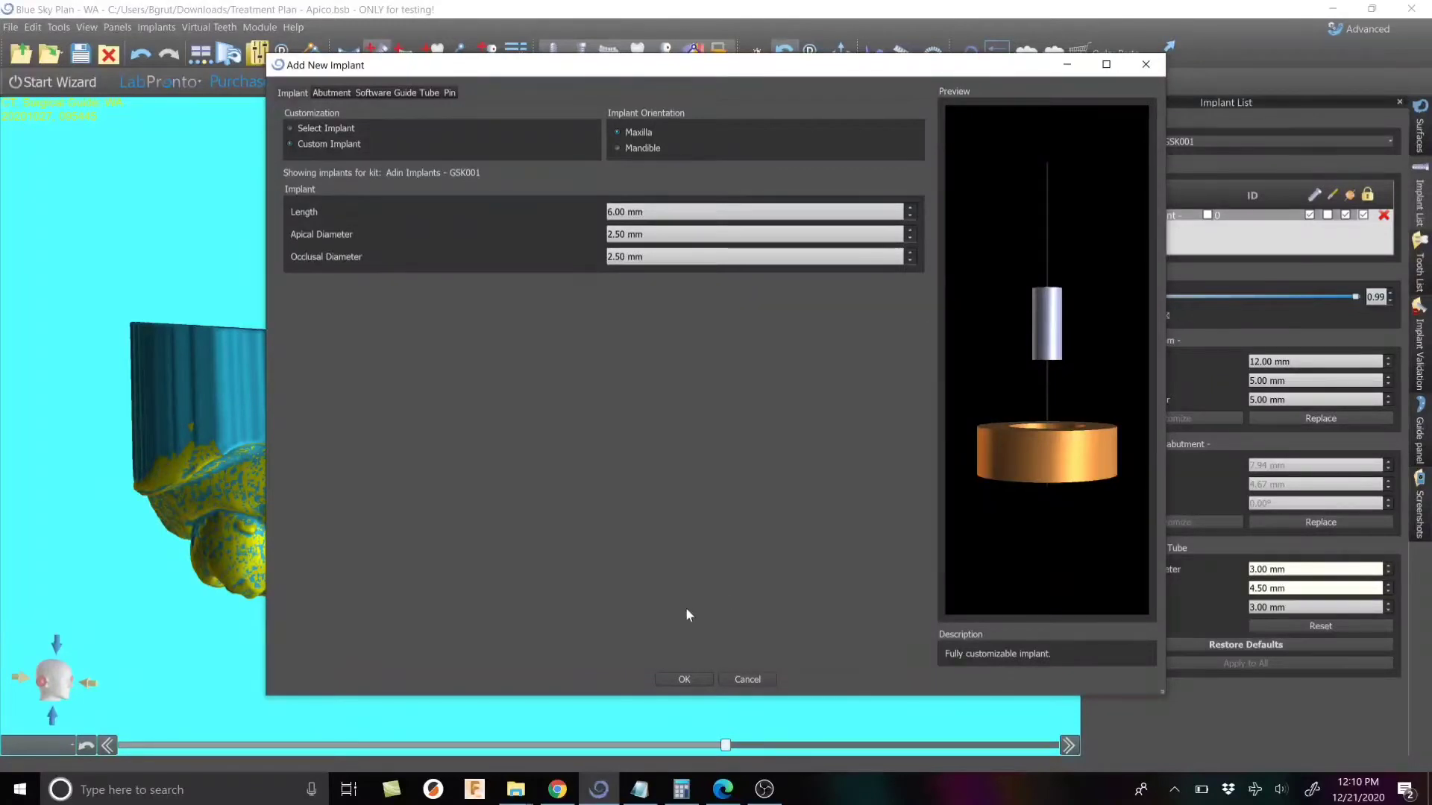
{"action": "mouse_move", "coordinate": [742, 564]}
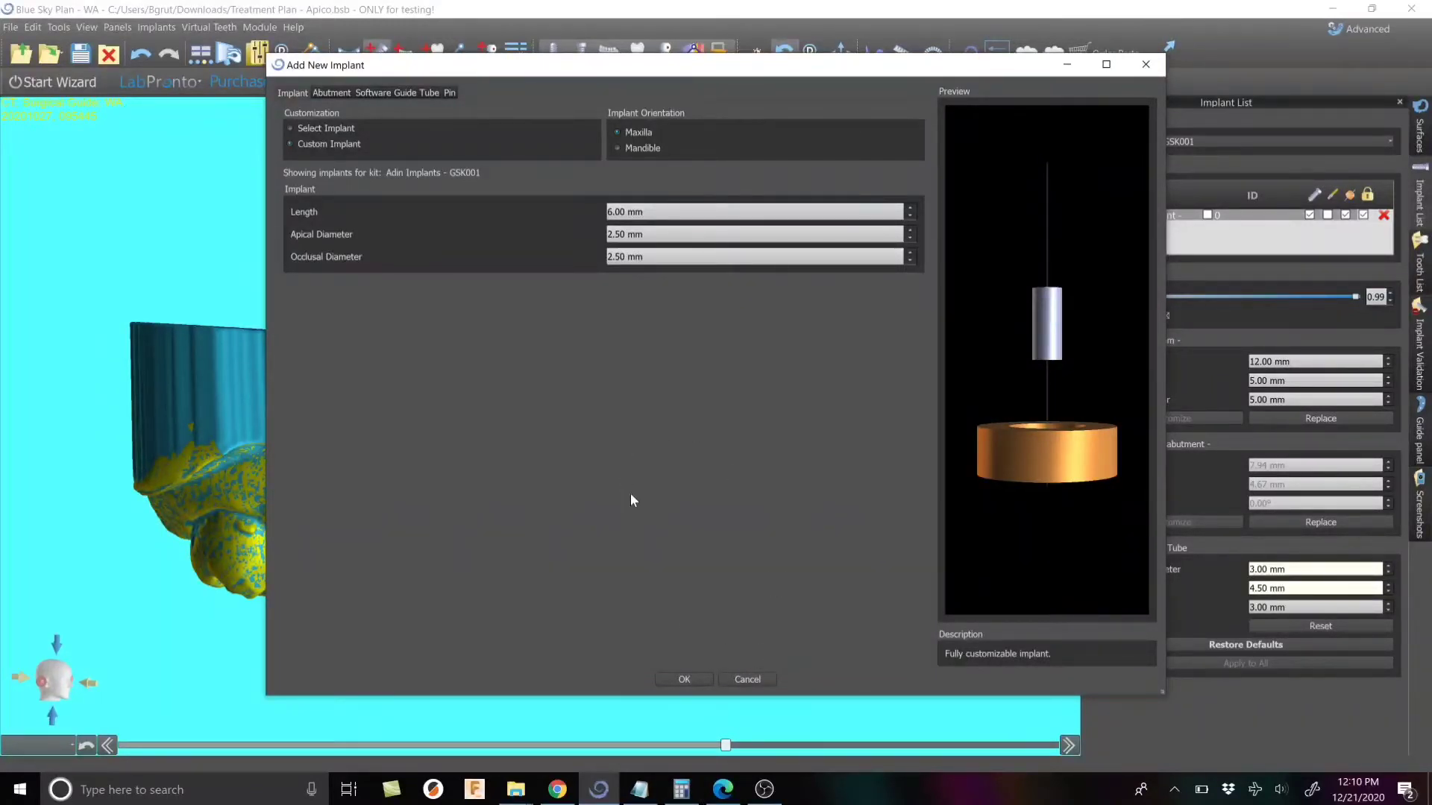
{"action": "mouse_move", "coordinate": [787, 610]}
{"action": "type", "text": "8"}
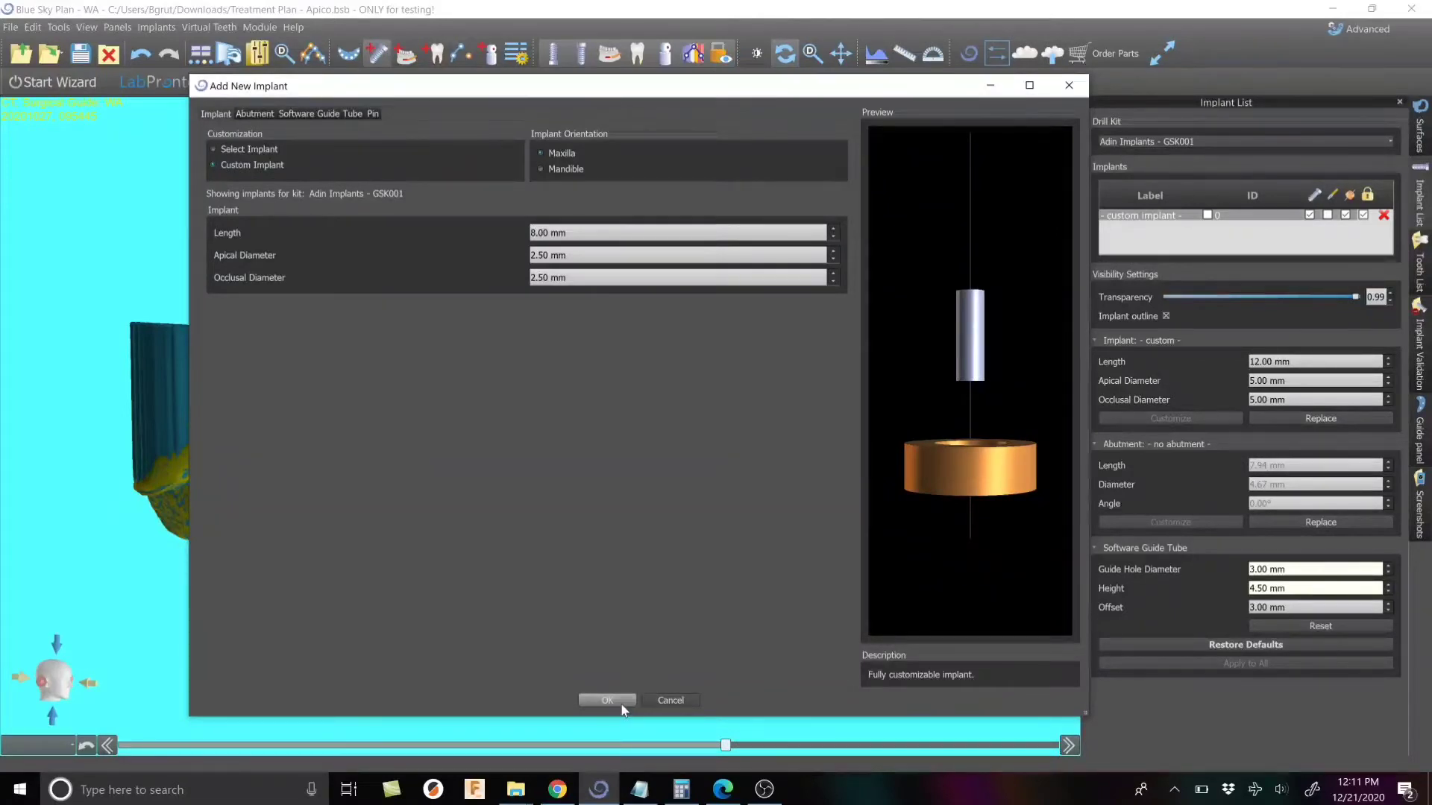
{"action": "left_click", "coordinate": [606, 700]}
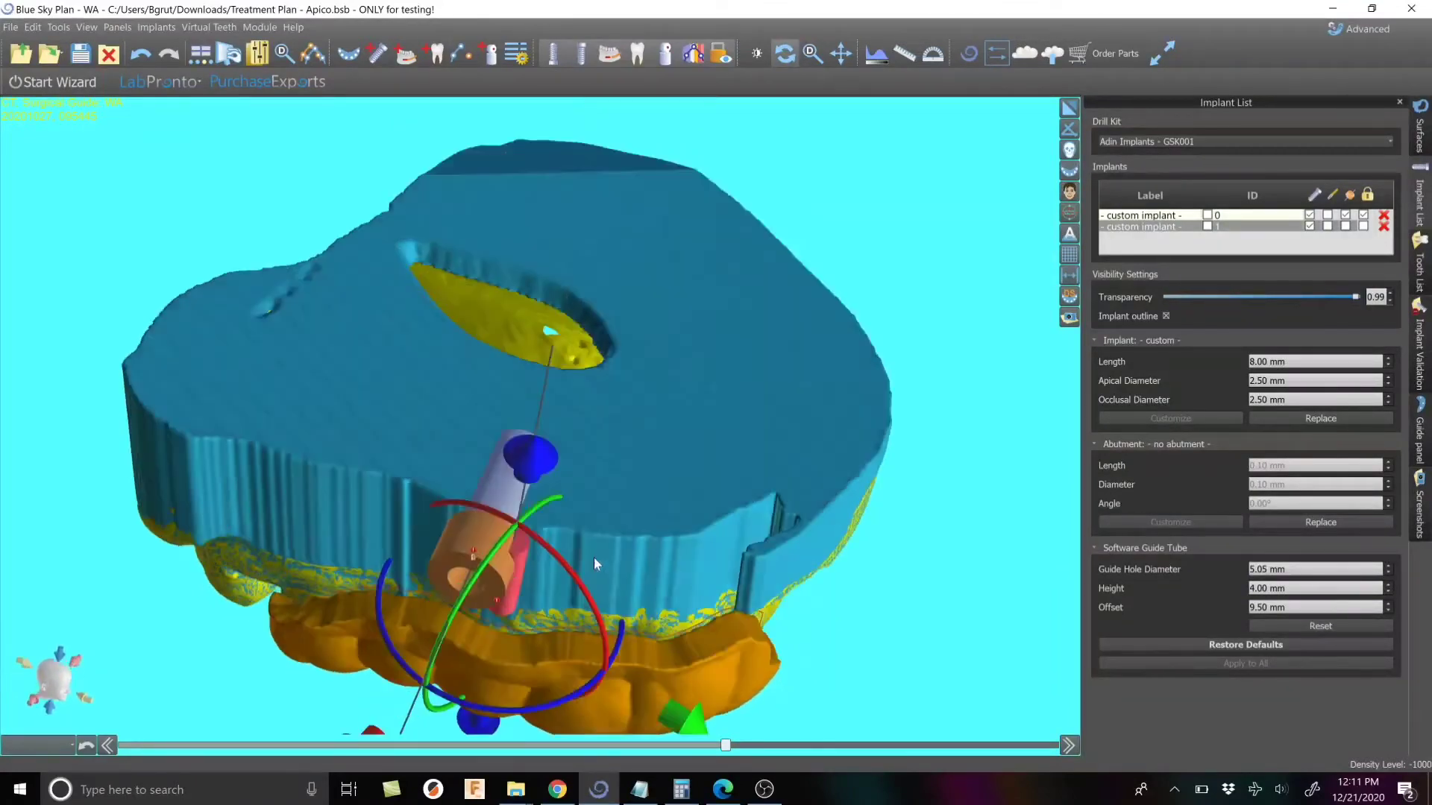
Tilt and move the thin implant so it bridges the guide tube and the teeth
{"action": "left_click_drag", "start_coordinate": [594, 563], "coordinate": [475, 660]}
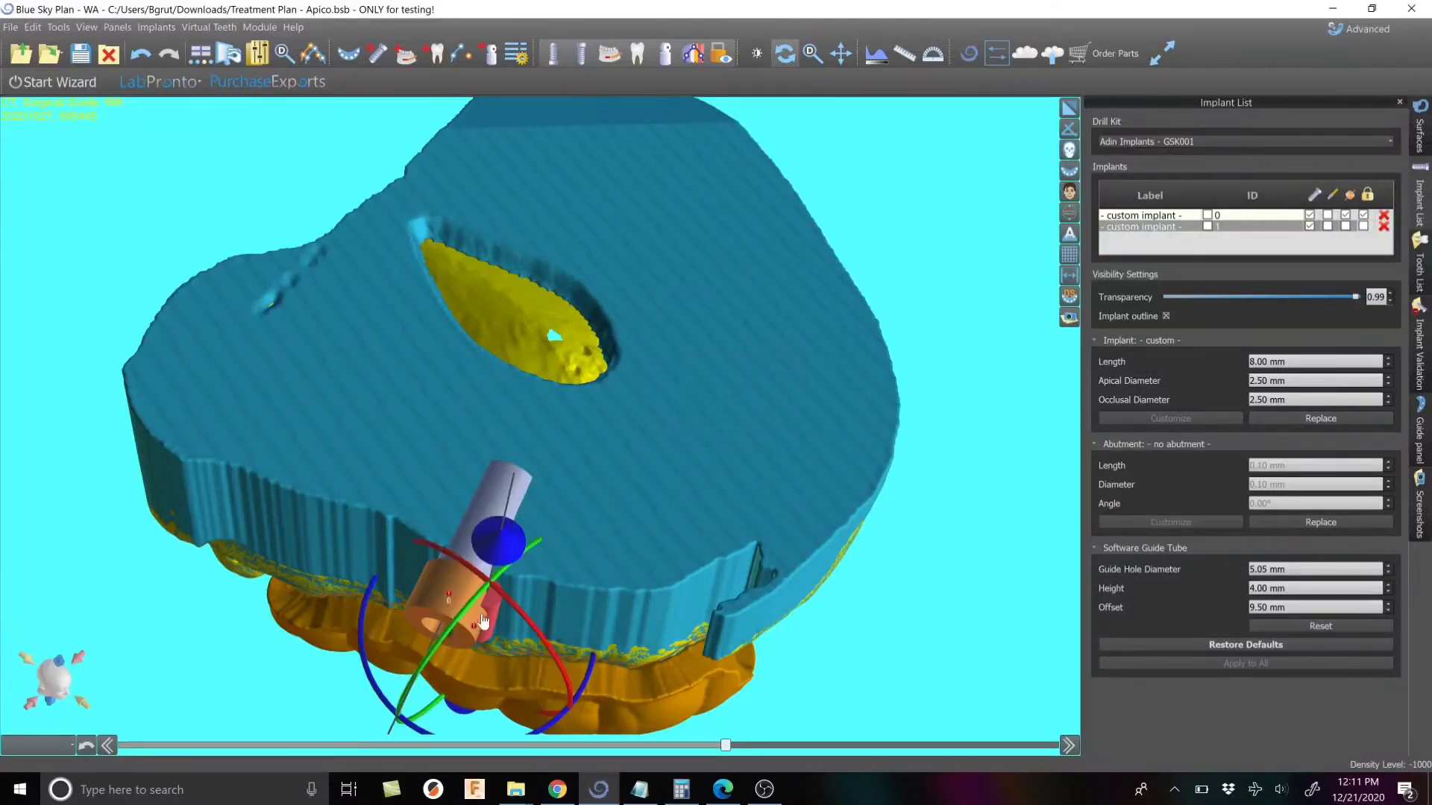
{"action": "left_click_drag", "start_coordinate": [484, 622], "coordinate": [383, 703]}
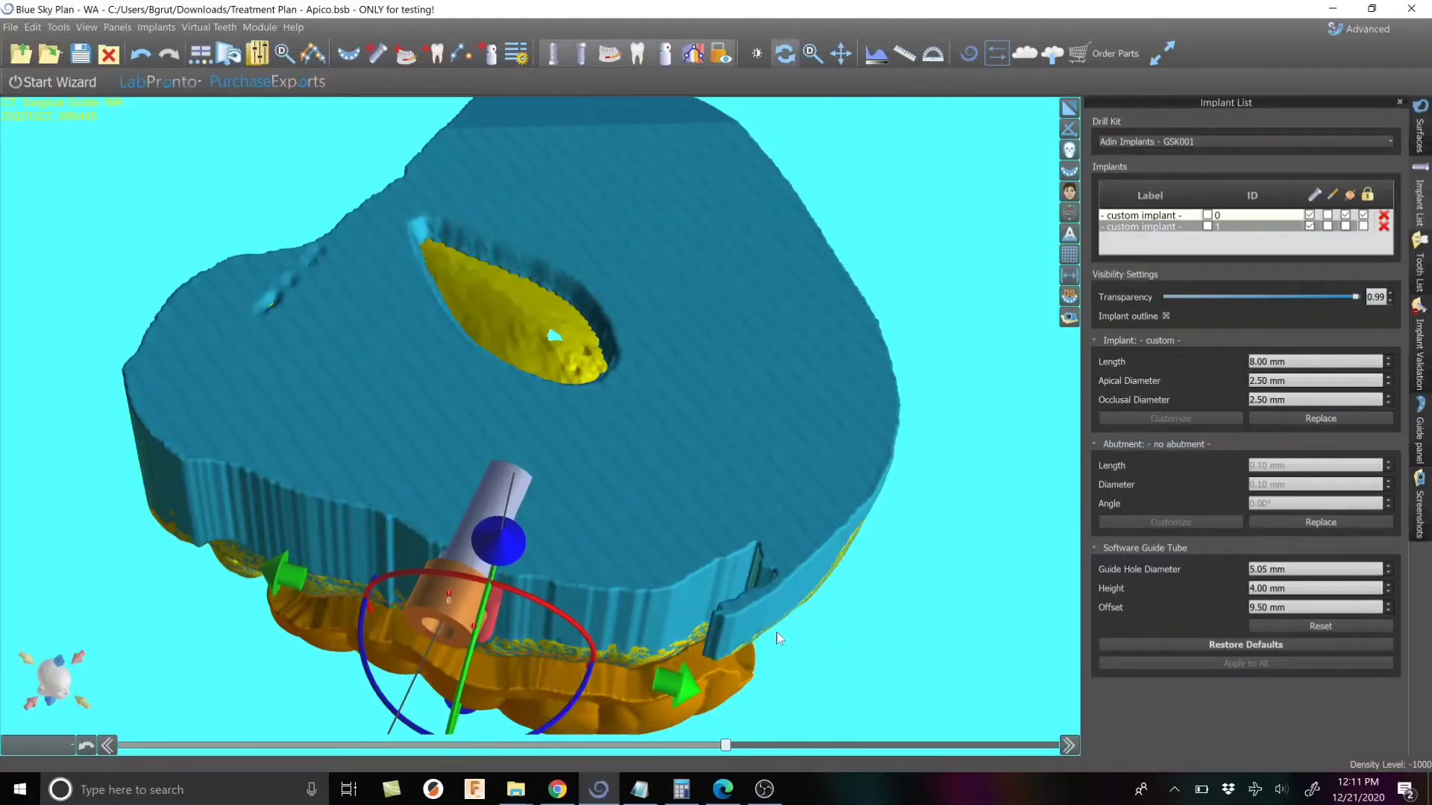
{"action": "left_click_drag", "start_coordinate": [781, 638], "coordinate": [226, 721]}
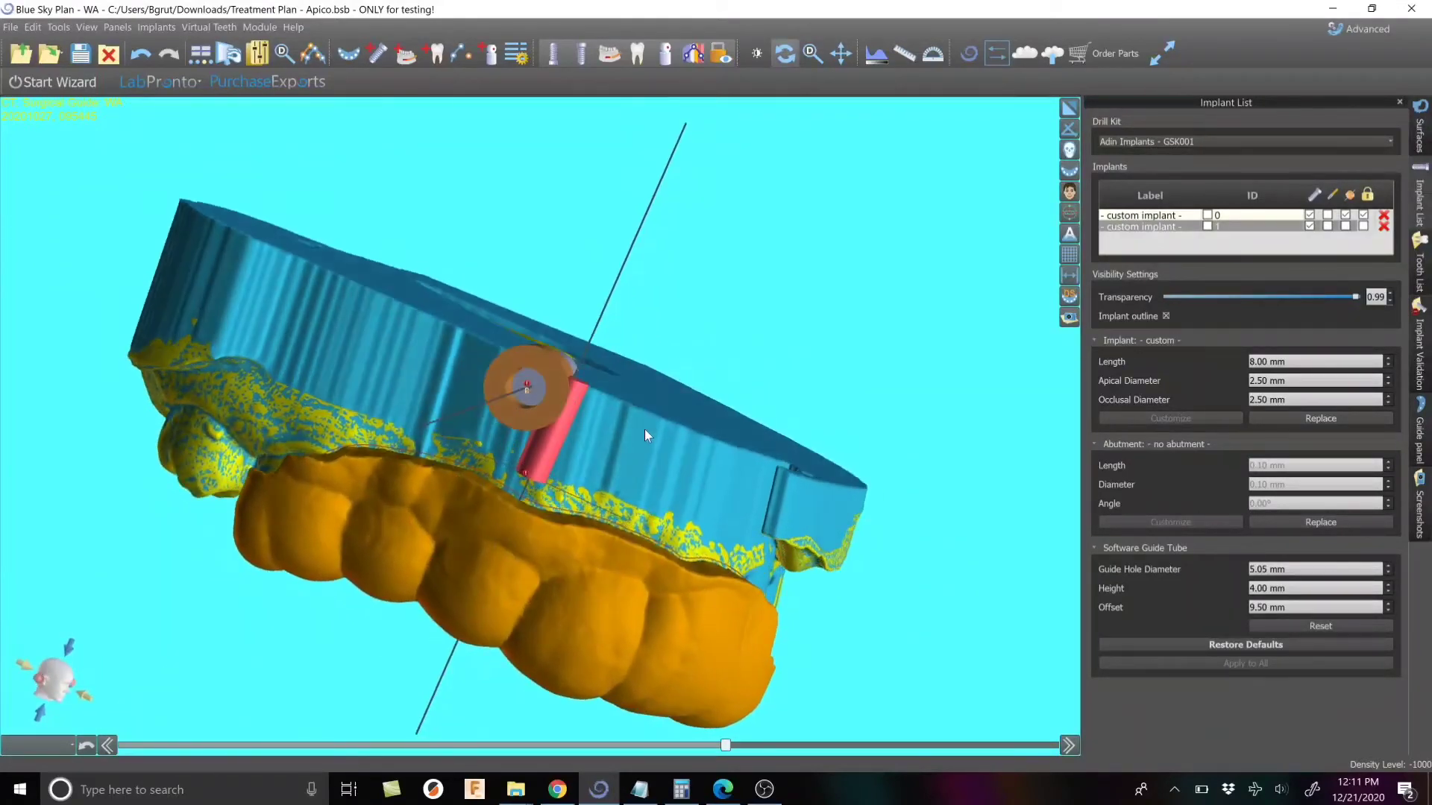
{"action": "left_click", "coordinate": [528, 388]}
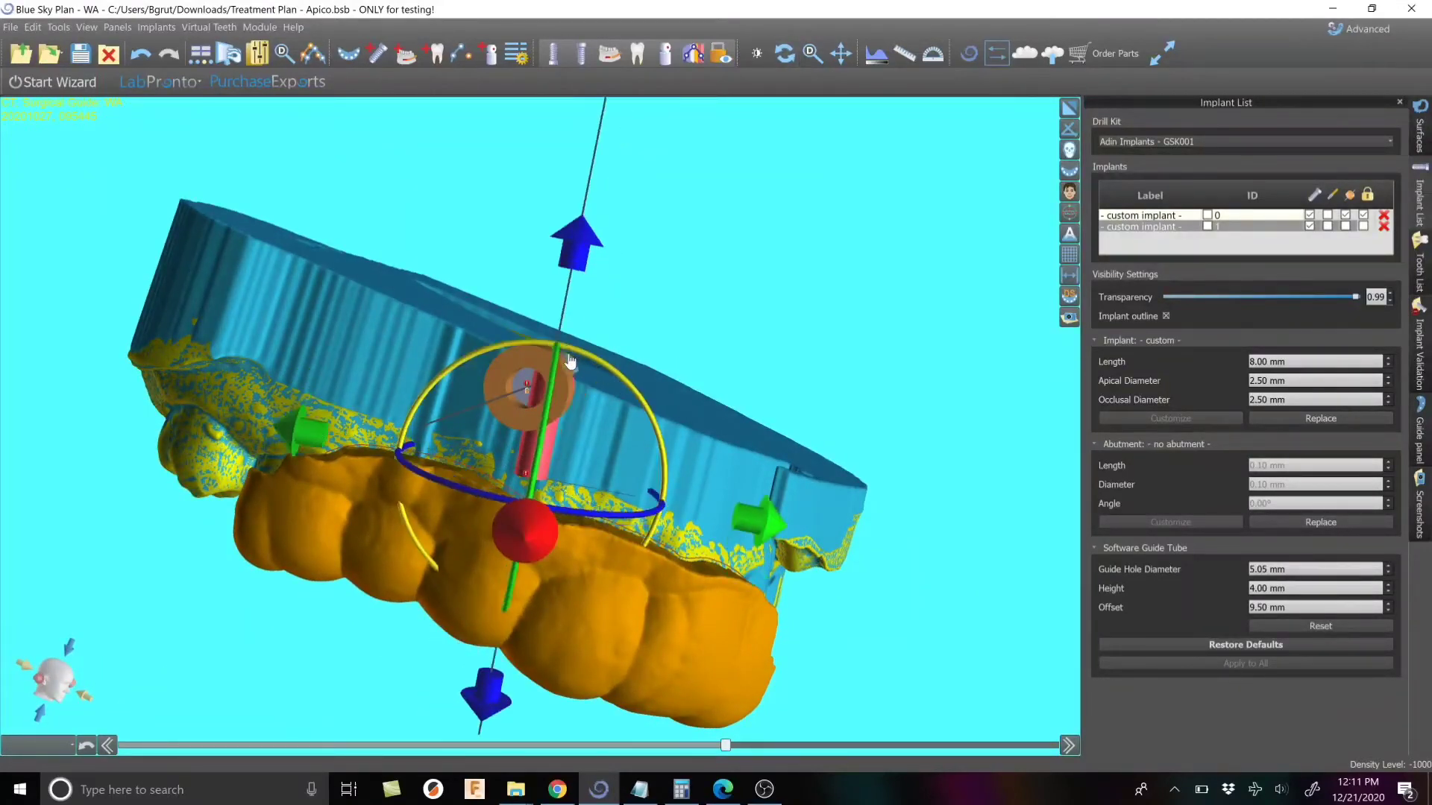
{"action": "left_click_drag", "start_coordinate": [571, 359], "coordinate": [552, 357]}
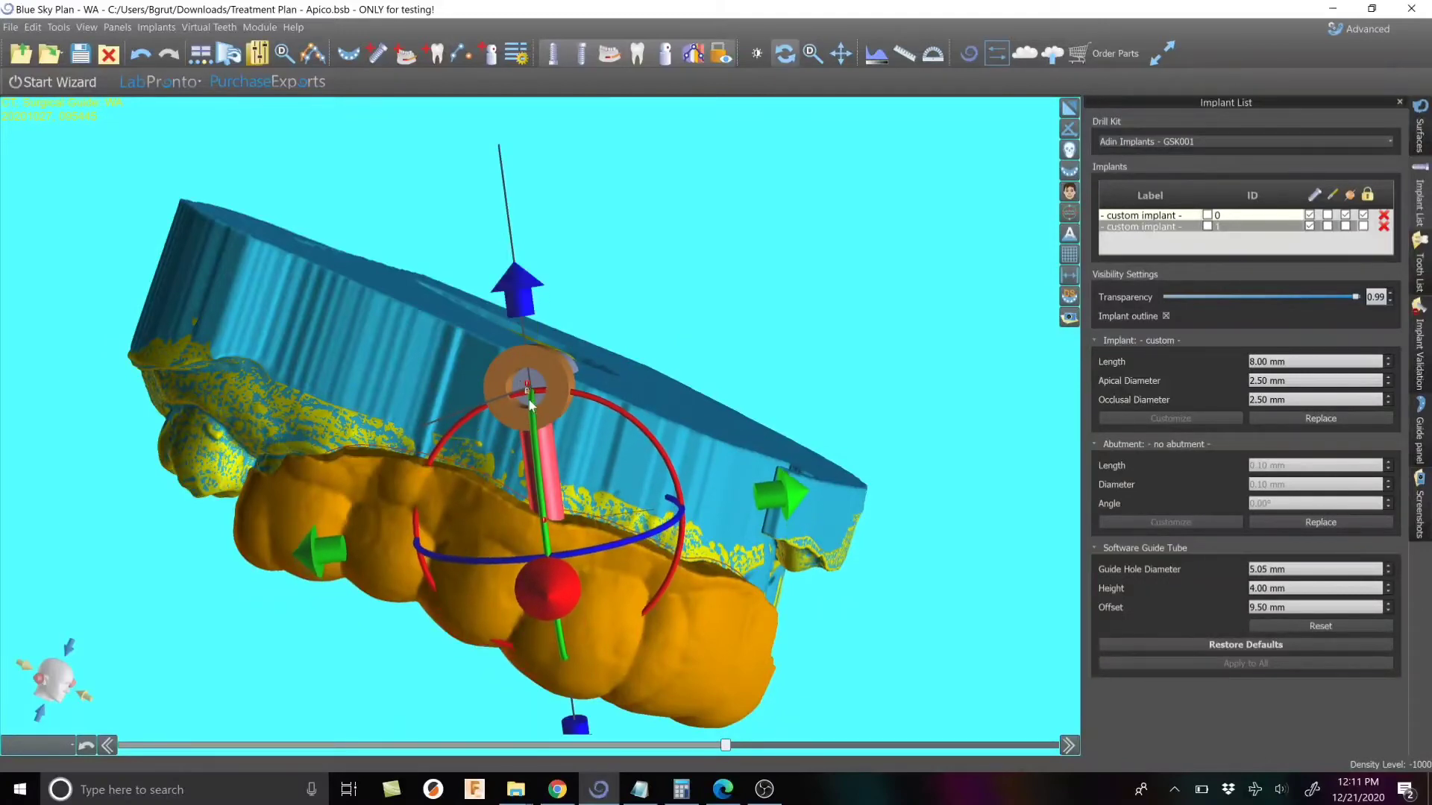
{"action": "left_click_drag", "start_coordinate": [529, 402], "coordinate": [566, 470]}
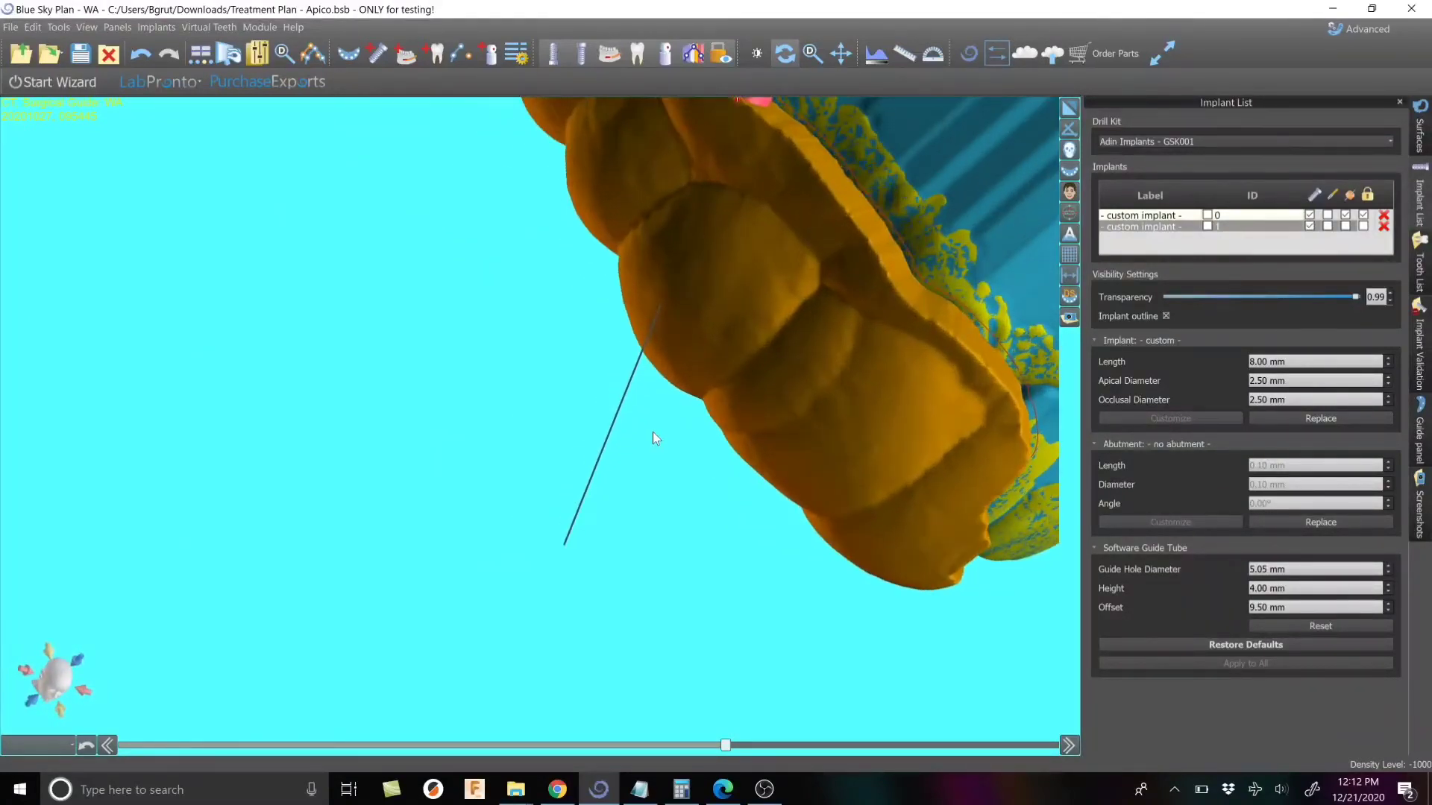
{"action": "left_click_drag", "start_coordinate": [653, 438], "coordinate": [456, 562]}
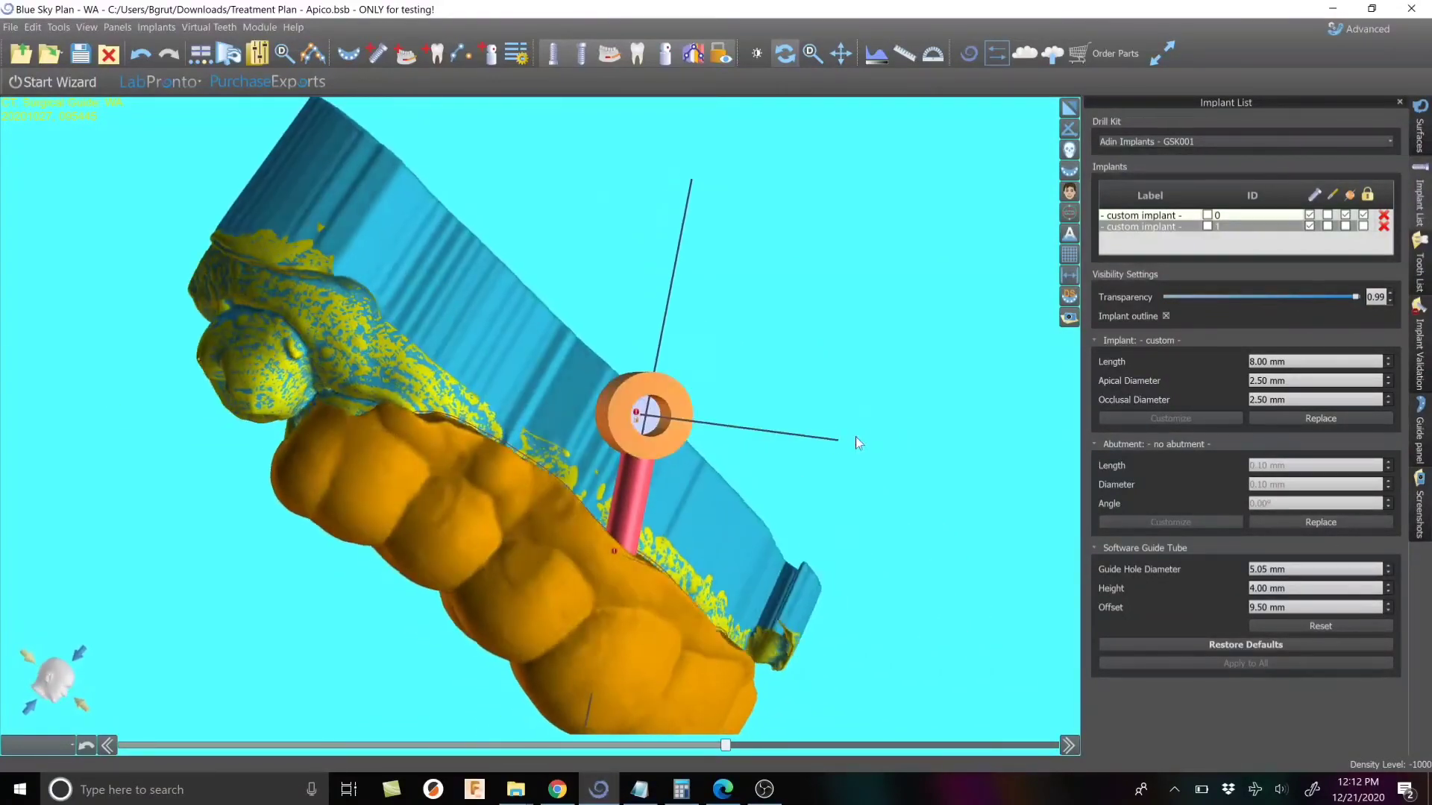
{"action": "left_click_drag", "start_coordinate": [858, 443], "coordinate": [740, 390]}
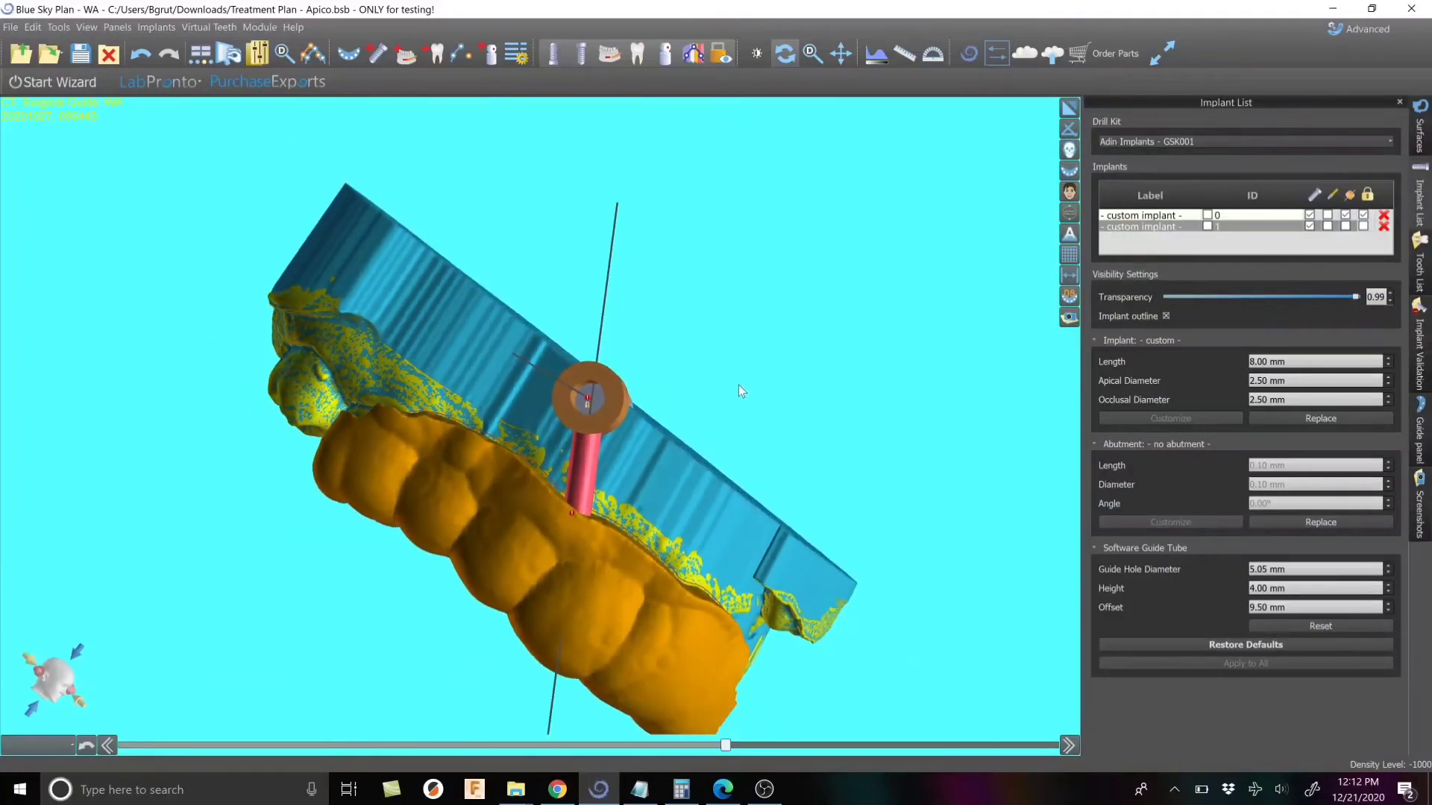
Duplicate the strut implant and angle the copy into a second, V-shaped strut
{"action": "right_click", "coordinate": [587, 402]}
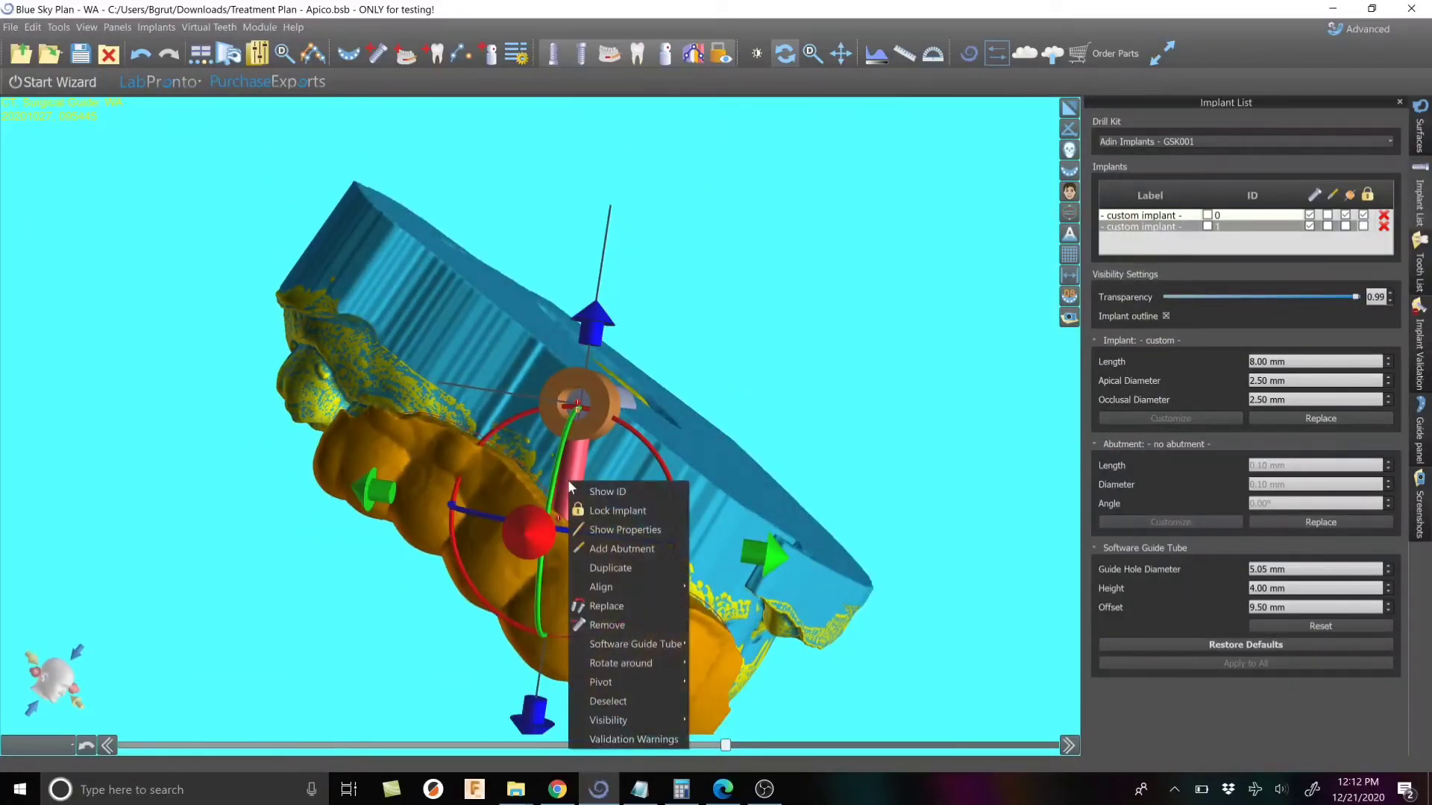
{"action": "left_click", "coordinate": [610, 567]}
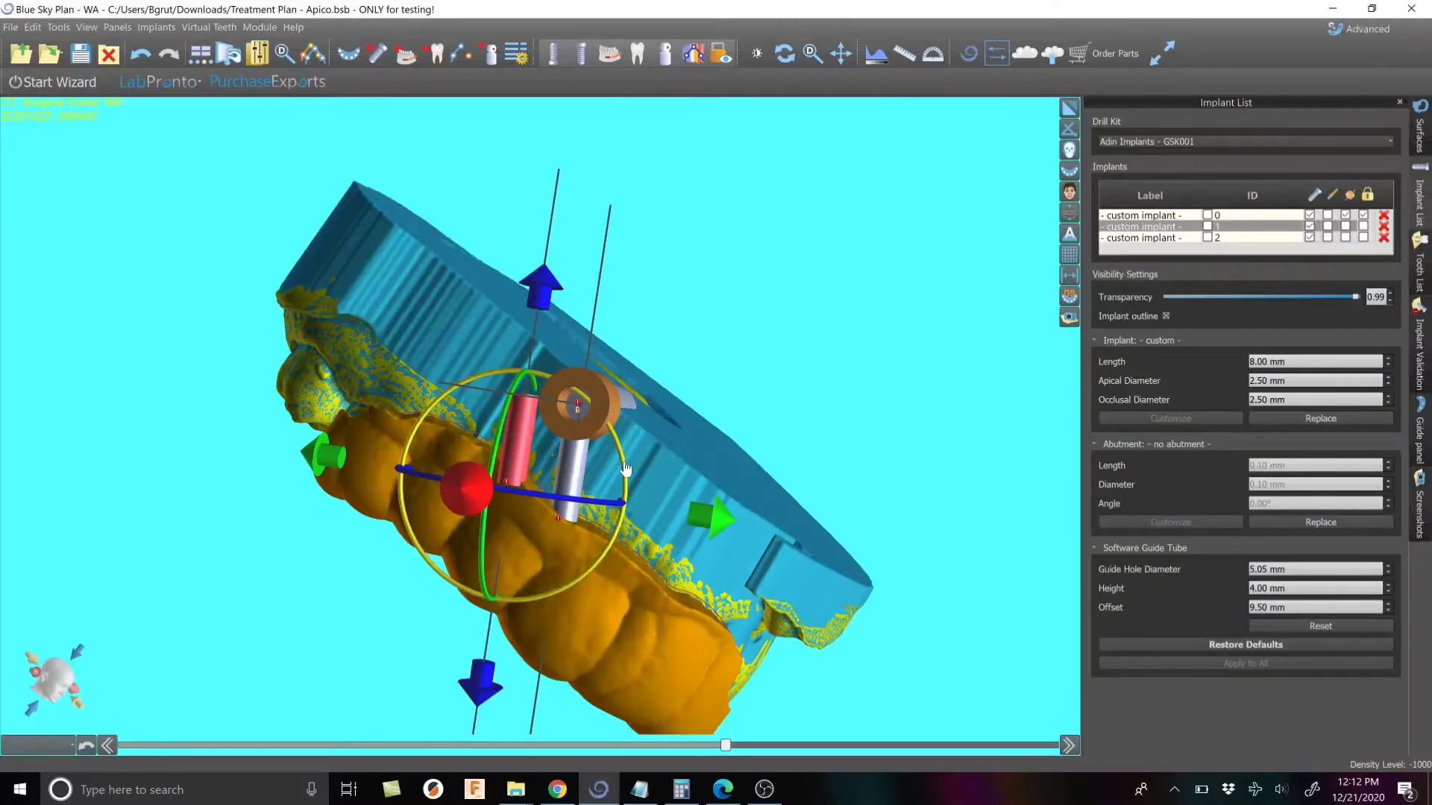
{"action": "left_click_drag", "start_coordinate": [626, 469], "coordinate": [630, 545]}
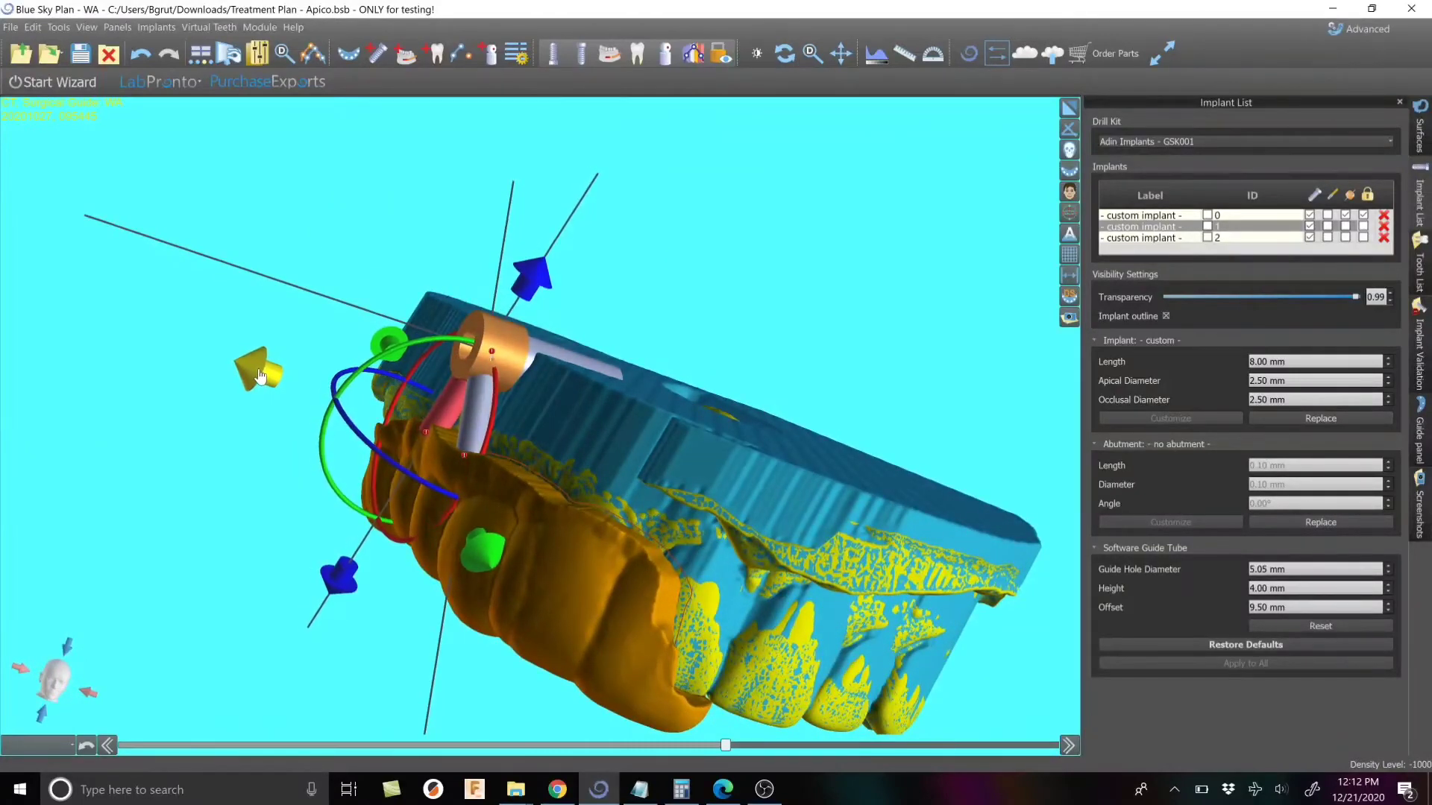
{"action": "left_click_drag", "start_coordinate": [260, 375], "coordinate": [475, 489]}
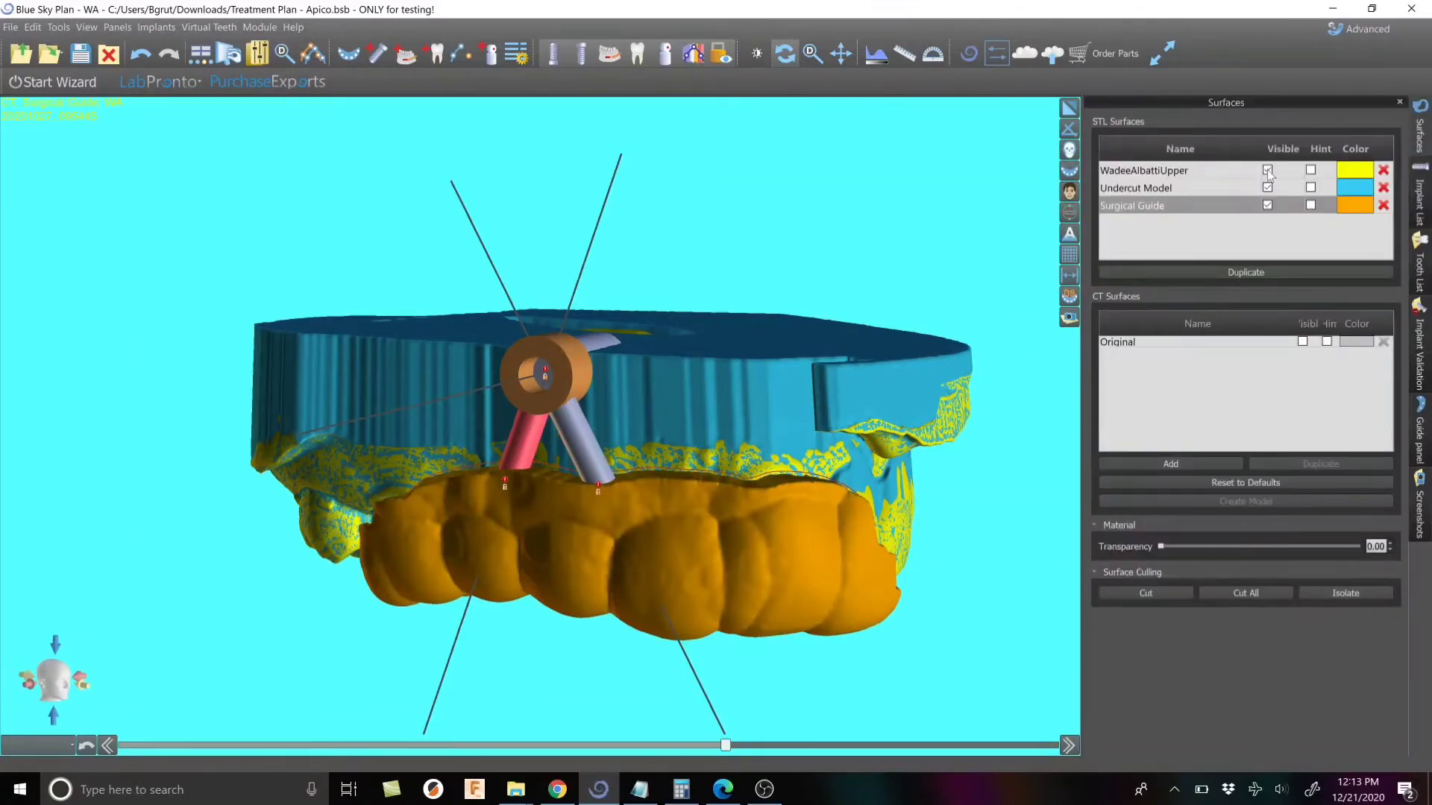
Hide the upper jaw scan, leaving the undercut model, orange guide and struts
{"action": "left_click", "coordinate": [1267, 170]}
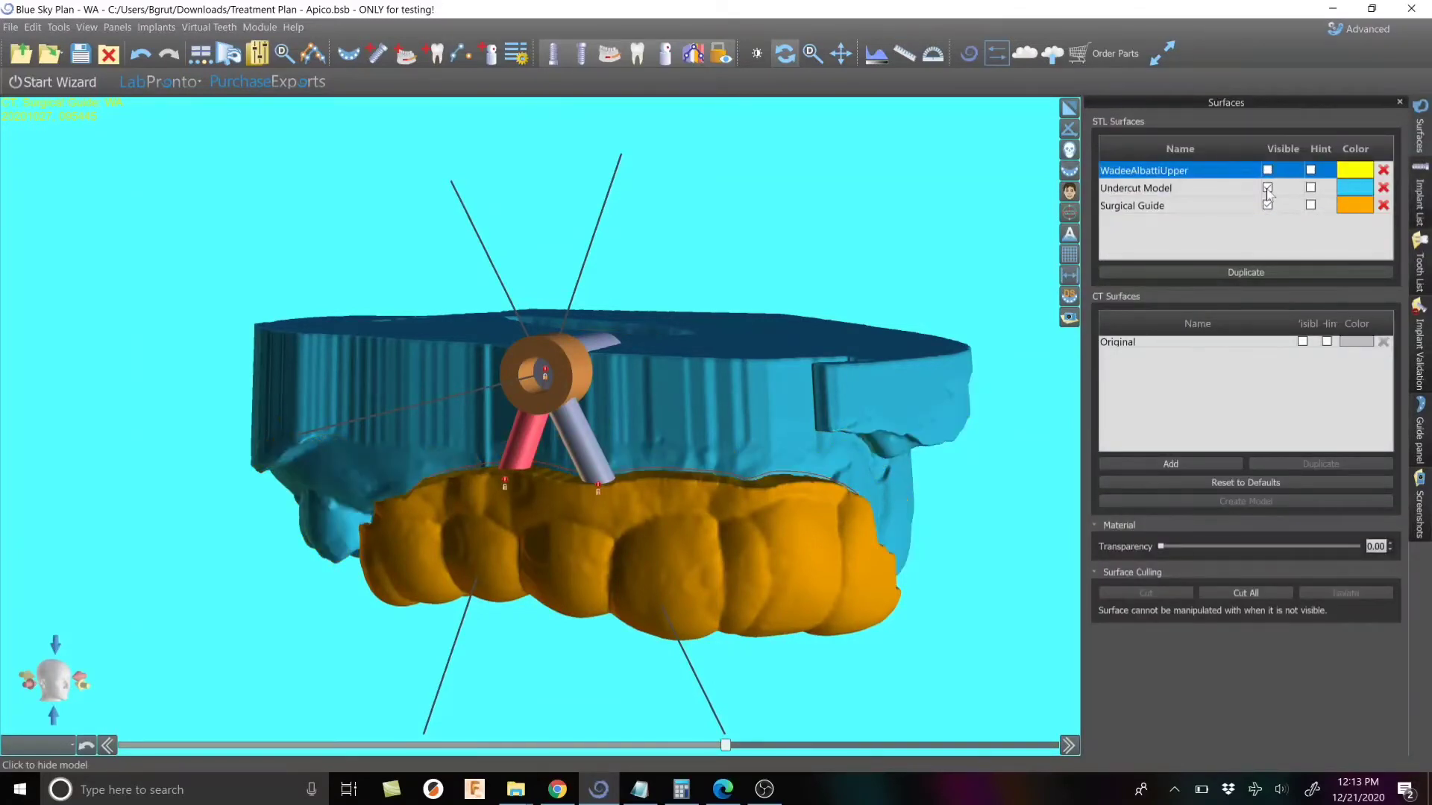
Hide the Undercut Model and select the guide-tube and strut implants in the Implant List
{"action": "left_click", "coordinate": [1267, 187]}
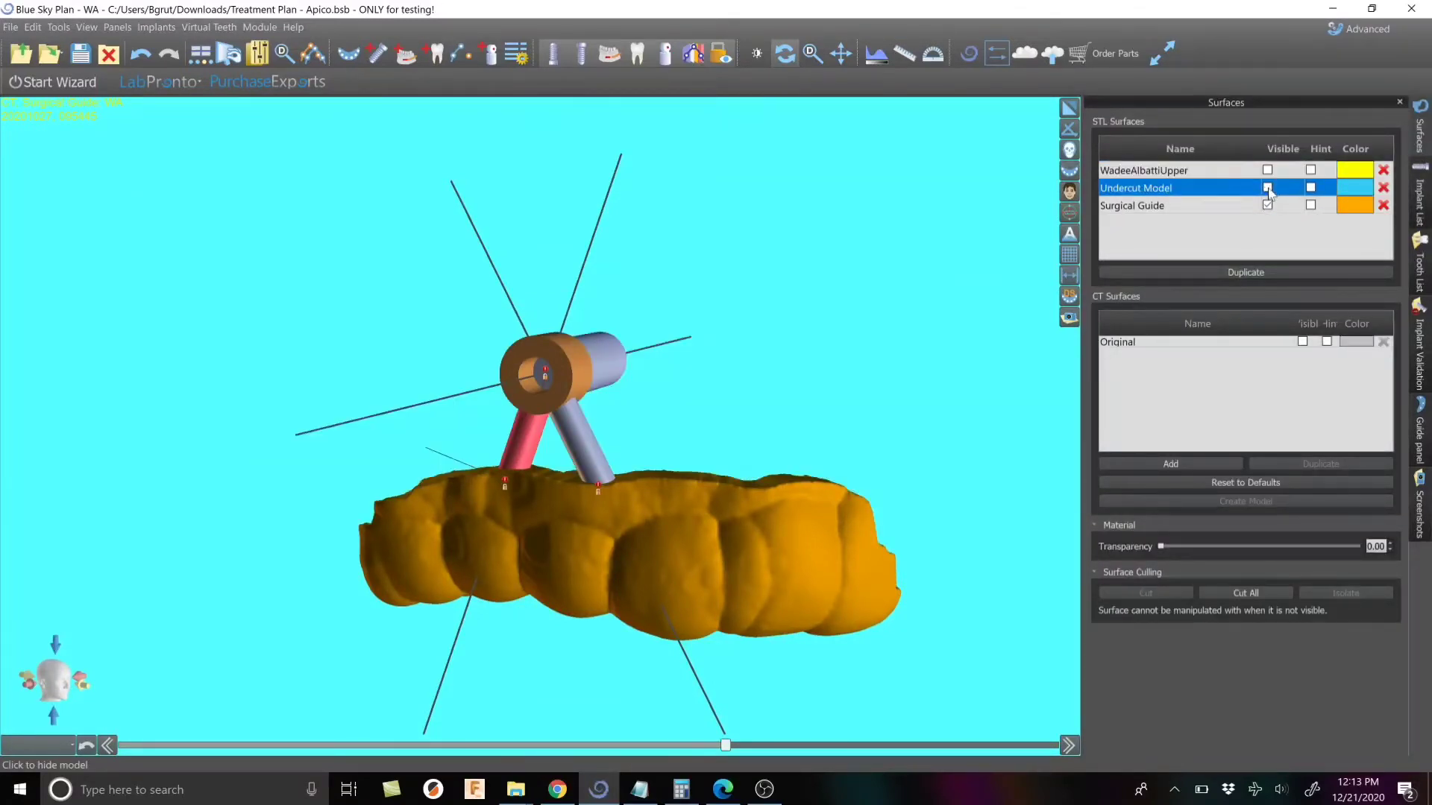
{"action": "left_click", "coordinate": [1267, 187]}
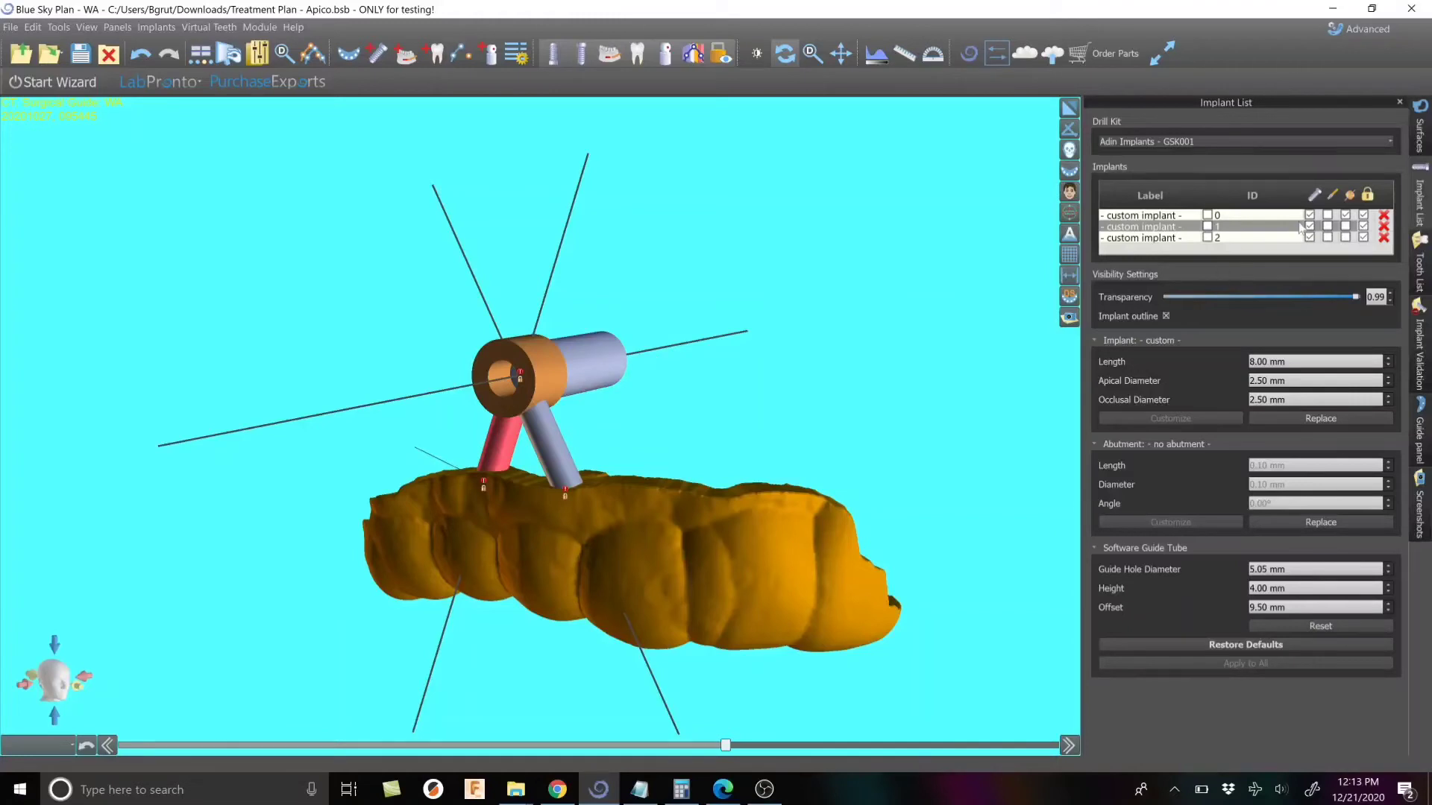
{"action": "left_click", "coordinate": [1148, 215]}
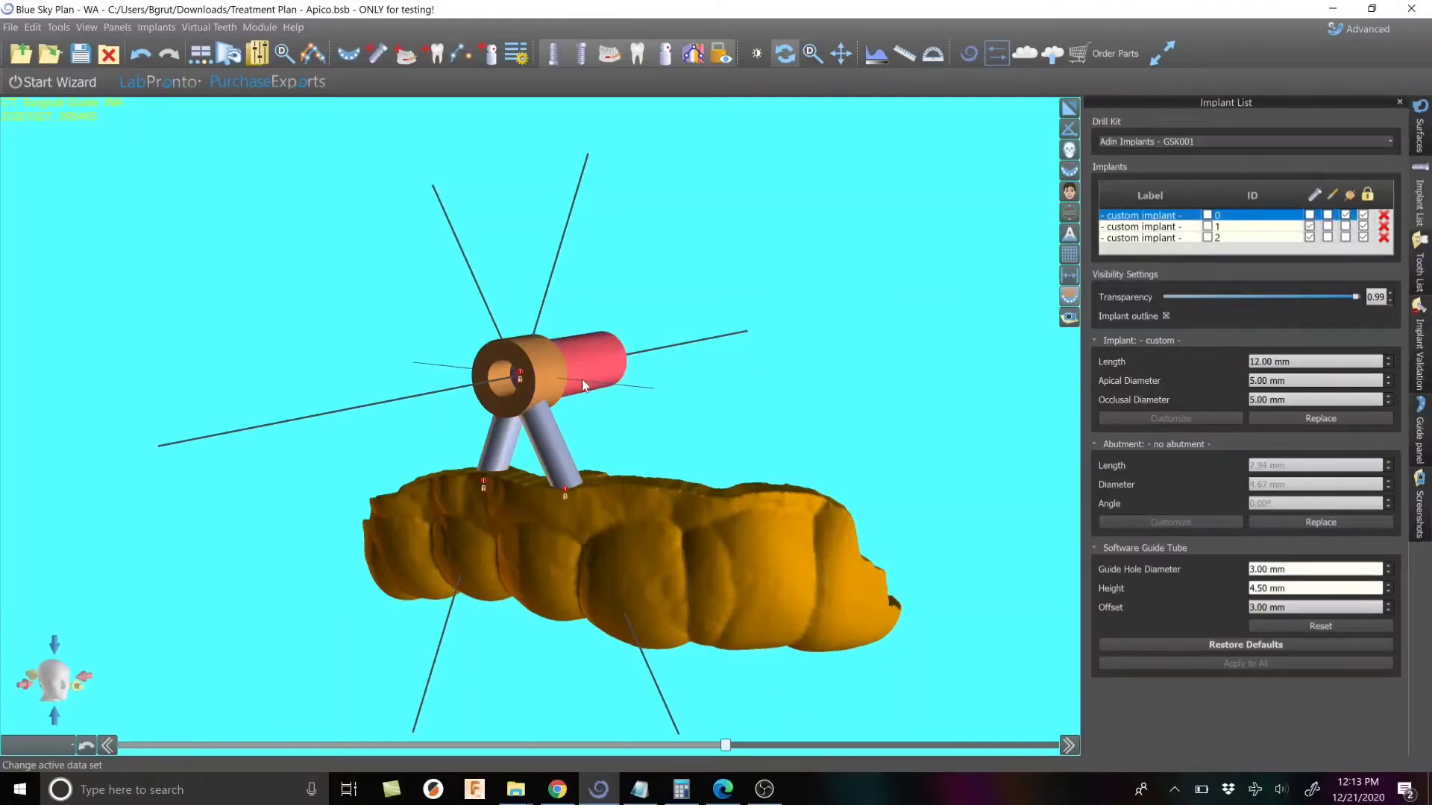
{"action": "left_click", "coordinate": [1146, 237]}
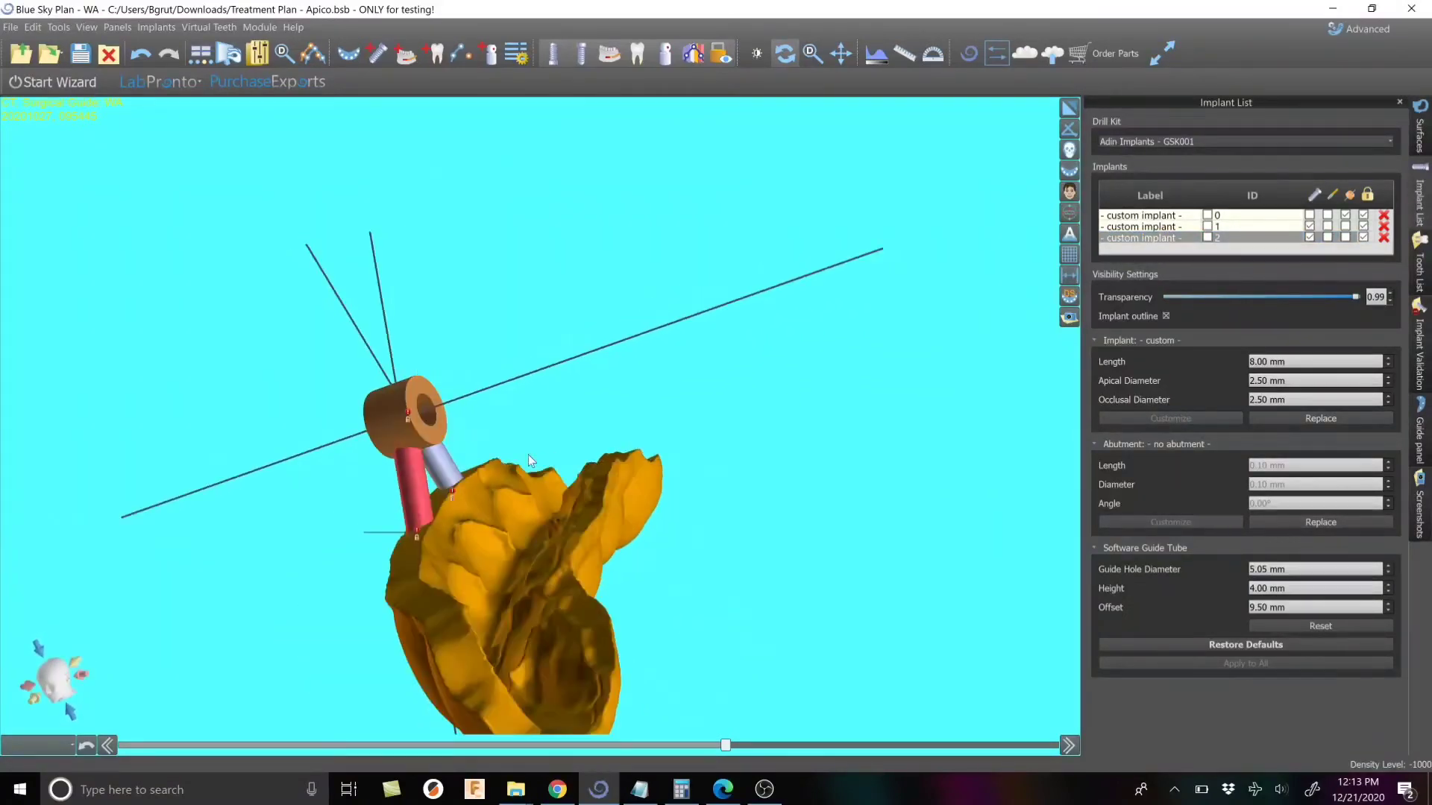
{"action": "left_click_drag", "start_coordinate": [532, 459], "coordinate": [895, 443]}
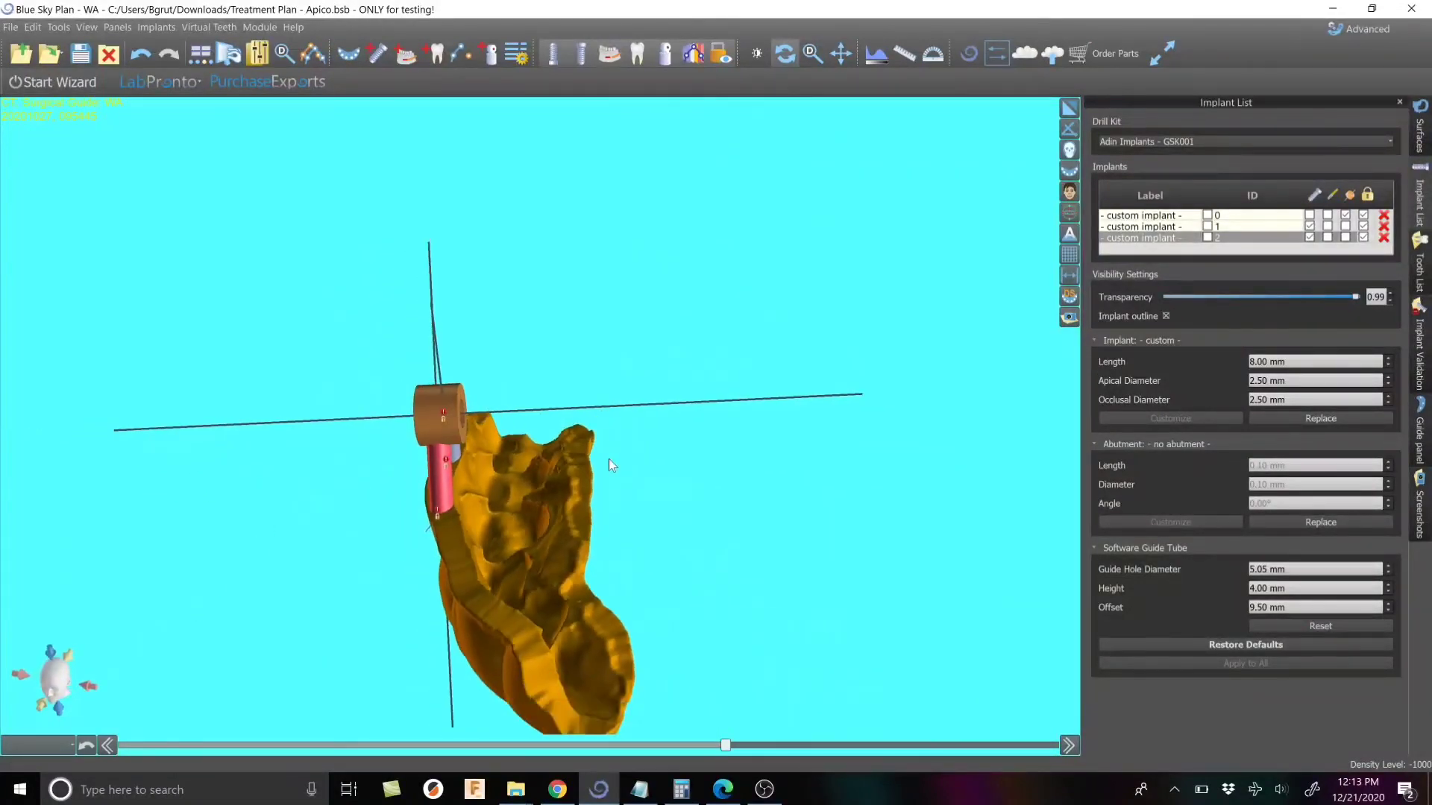
{"action": "left_click_drag", "start_coordinate": [611, 465], "coordinate": [594, 383]}
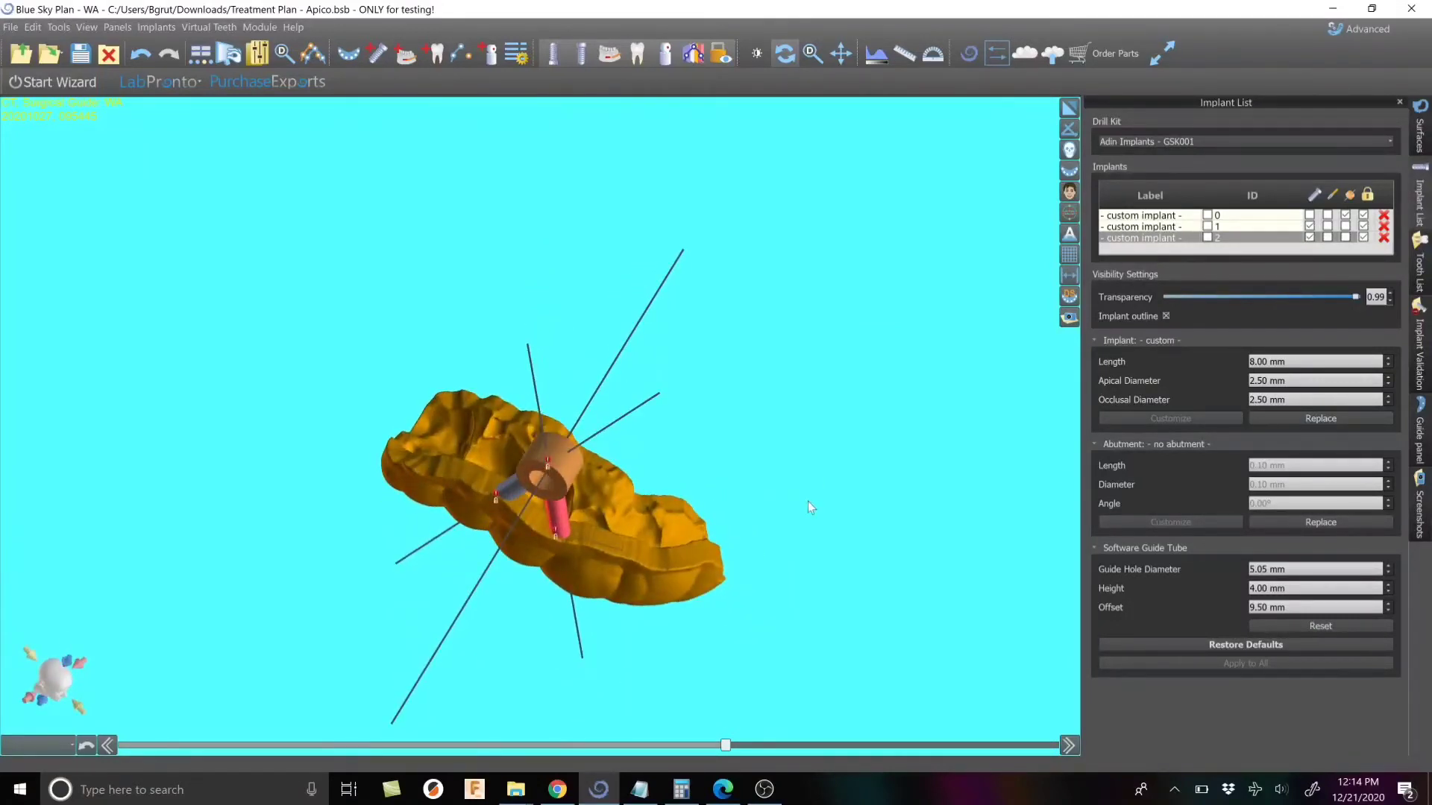
{"action": "left_click_drag", "start_coordinate": [808, 508], "coordinate": [584, 200]}
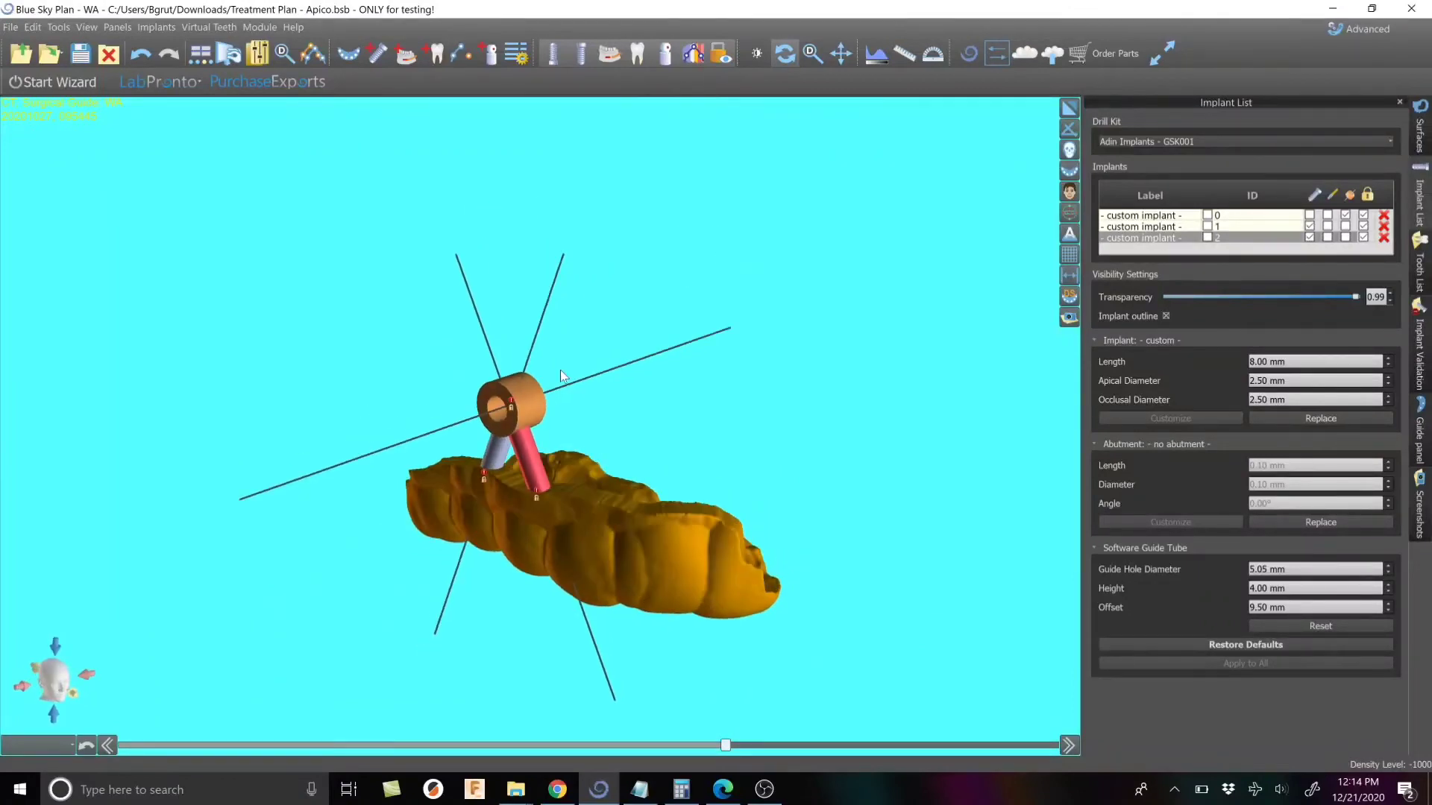
Show the Guide panel through File > Guide Fabrication
{"action": "left_click", "coordinate": [10, 27]}
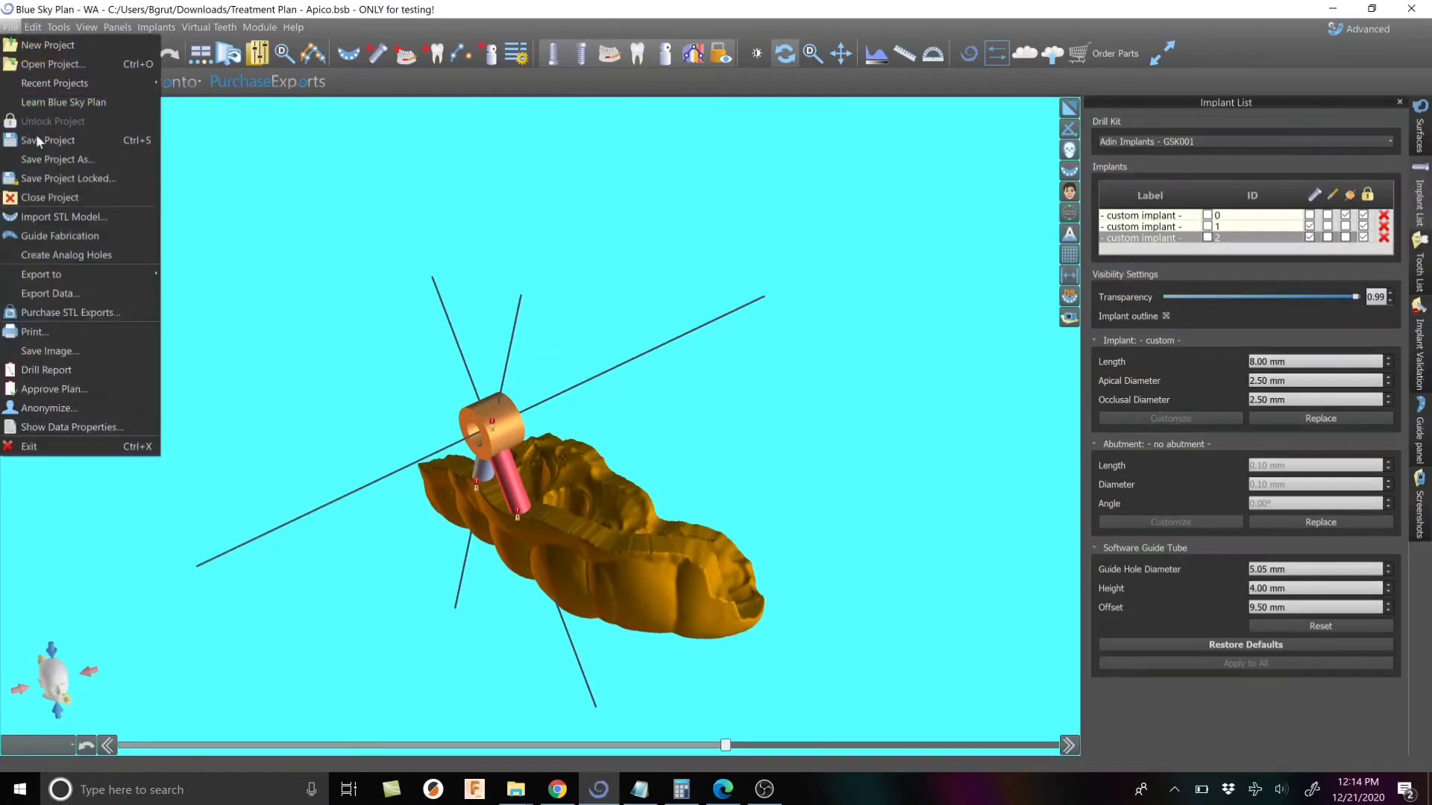
{"action": "left_click", "coordinate": [50, 293]}
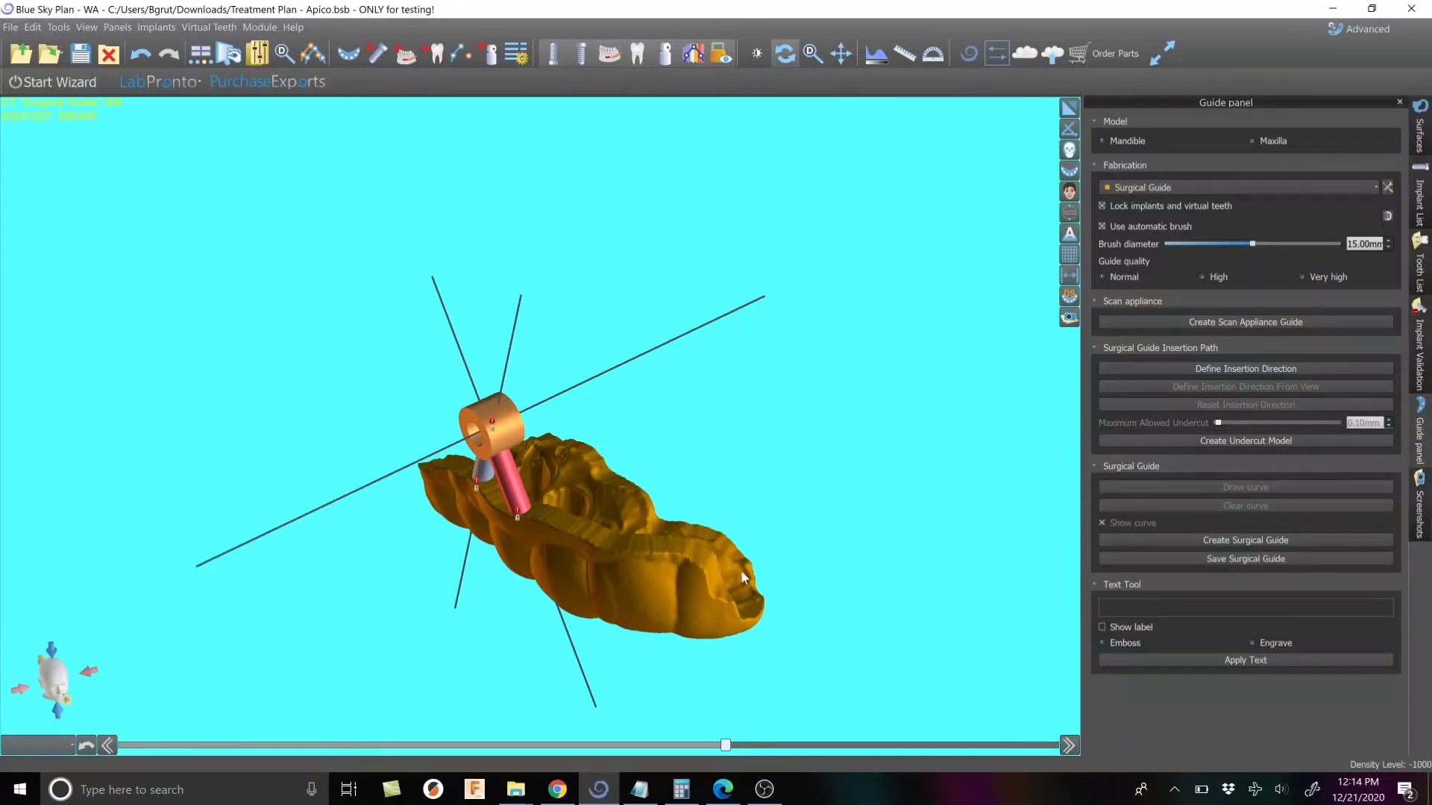
{"action": "mouse_move", "coordinate": [597, 528]}
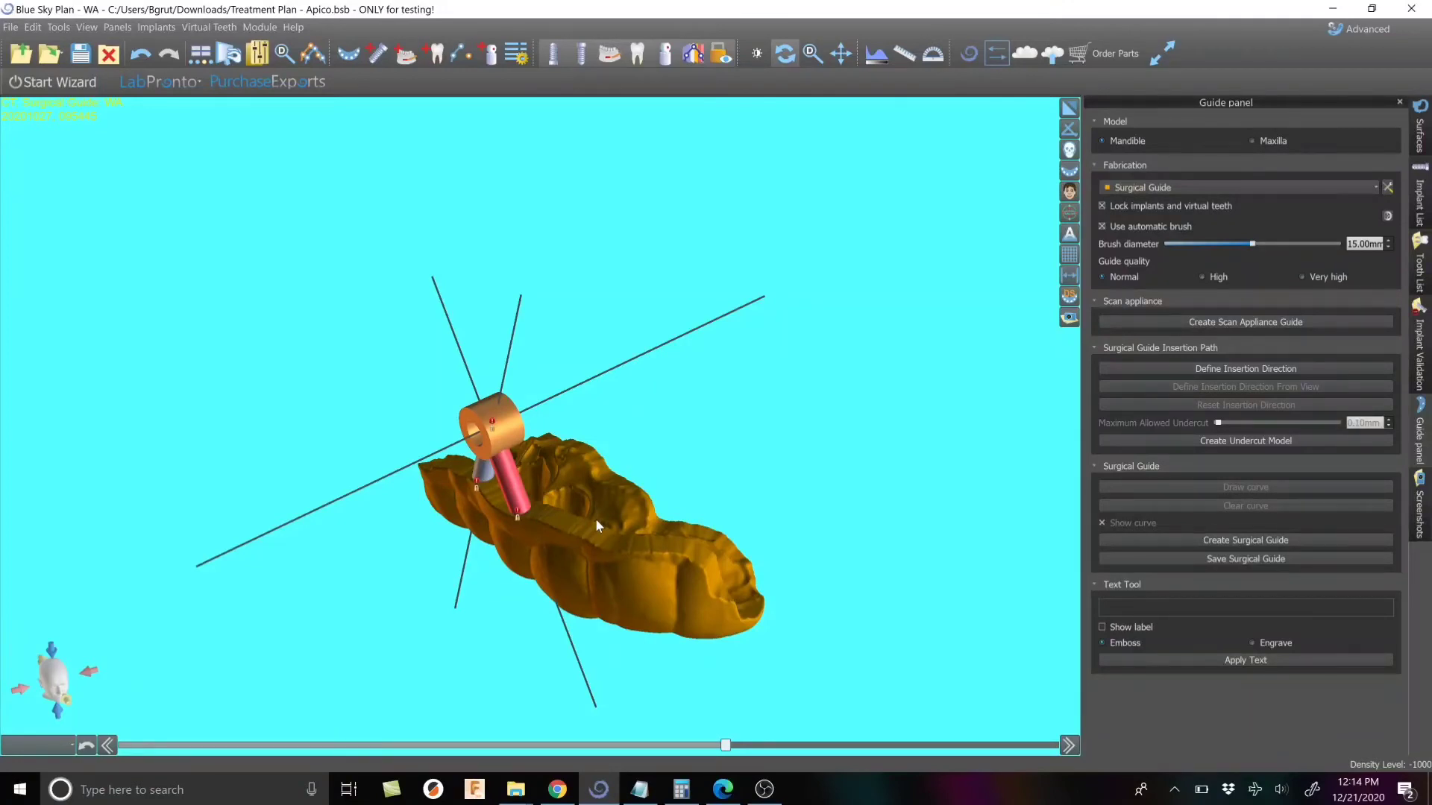
{"action": "mouse_move", "coordinate": [617, 610]}
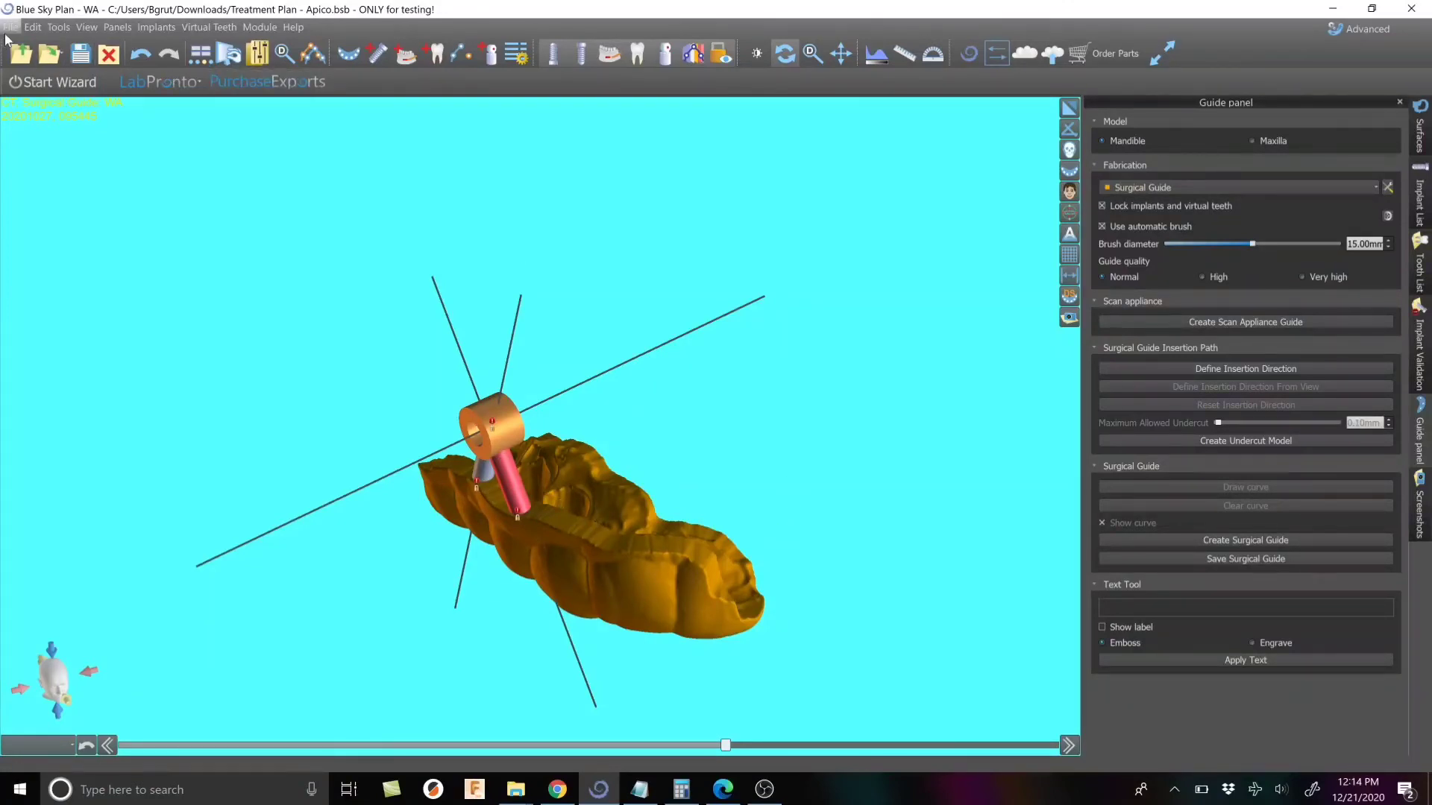
In Export Data, mark the surgical guide plus implants 1 and 2 for combined export
{"action": "left_click", "coordinate": [12, 26]}
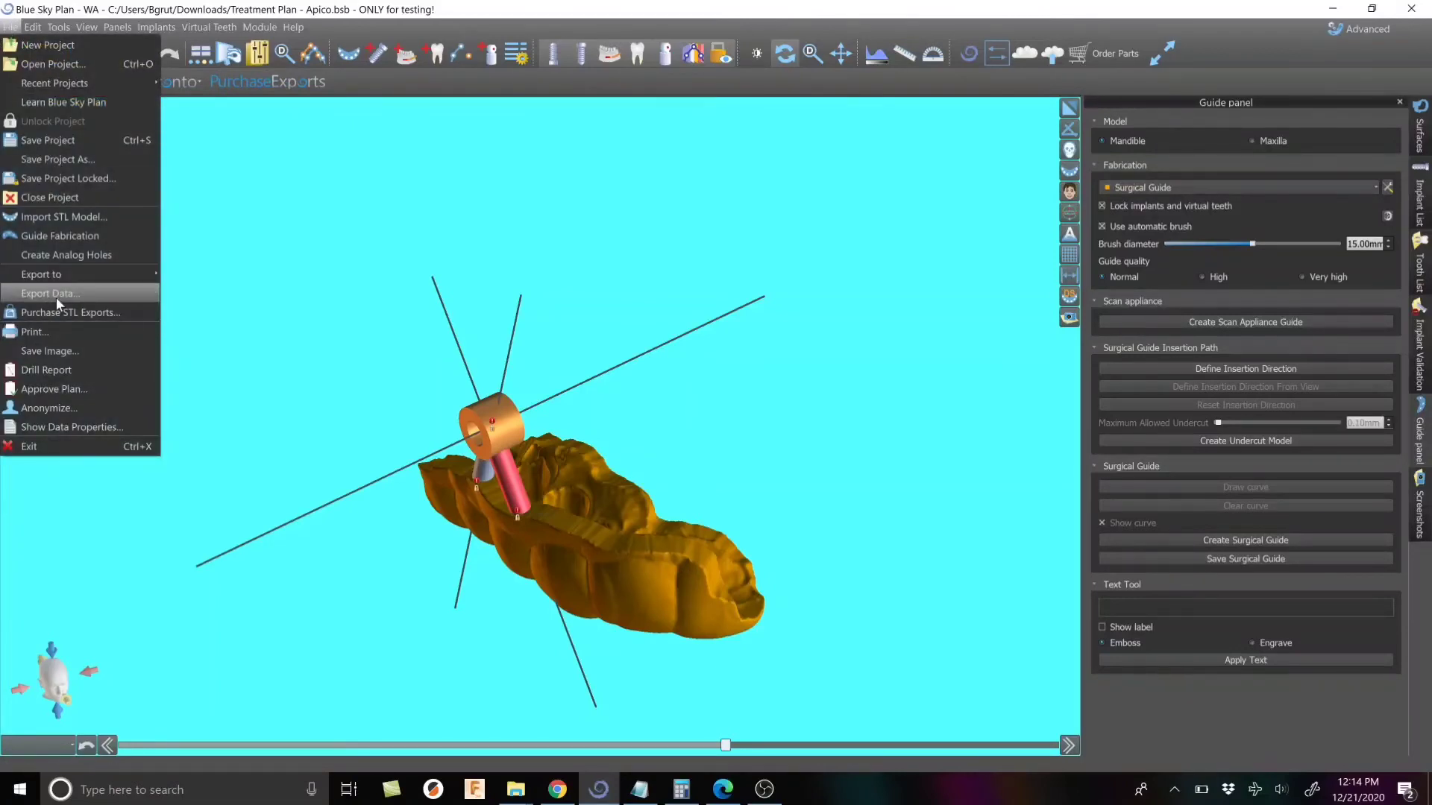
{"action": "left_click", "coordinate": [49, 293]}
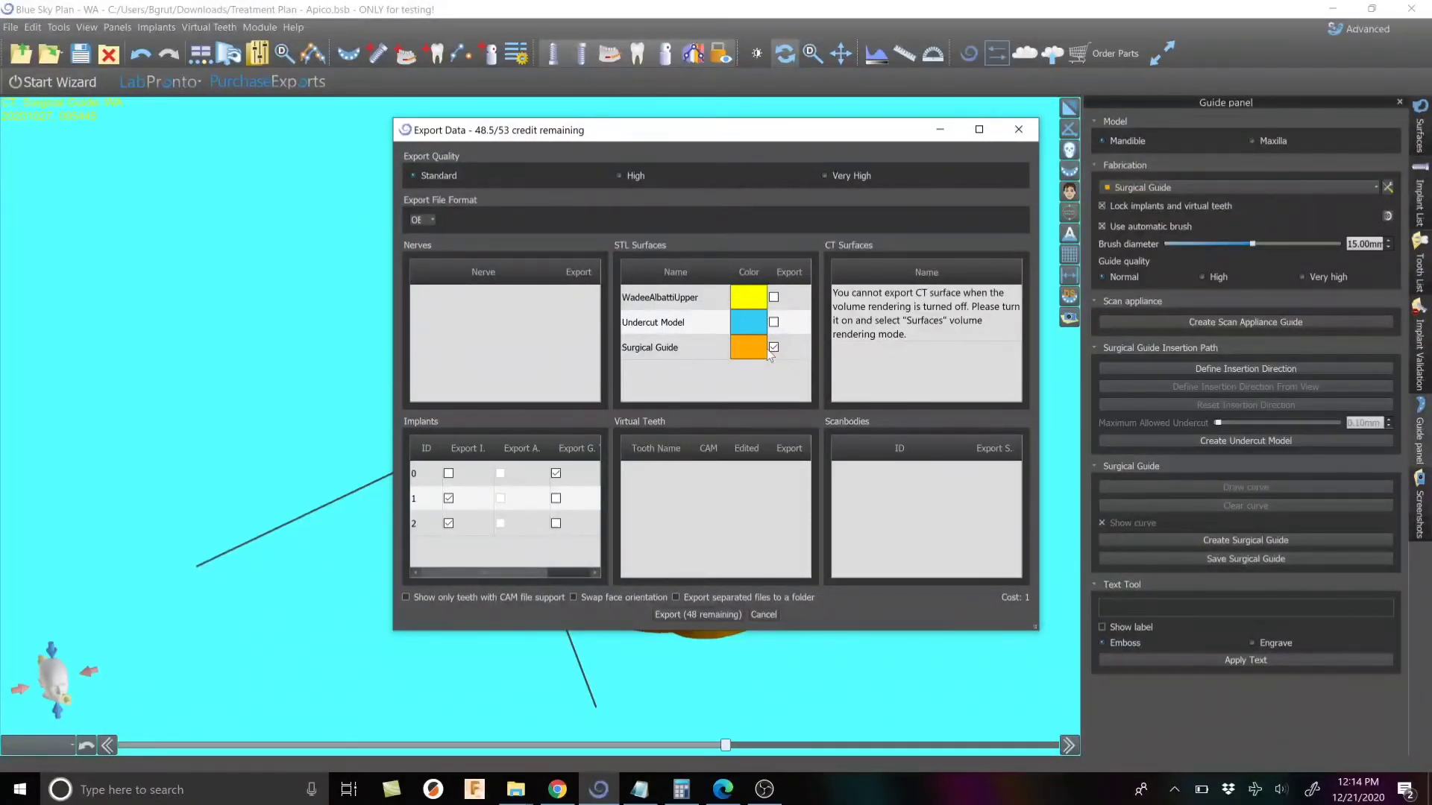
{"action": "mouse_move", "coordinate": [418, 480]}
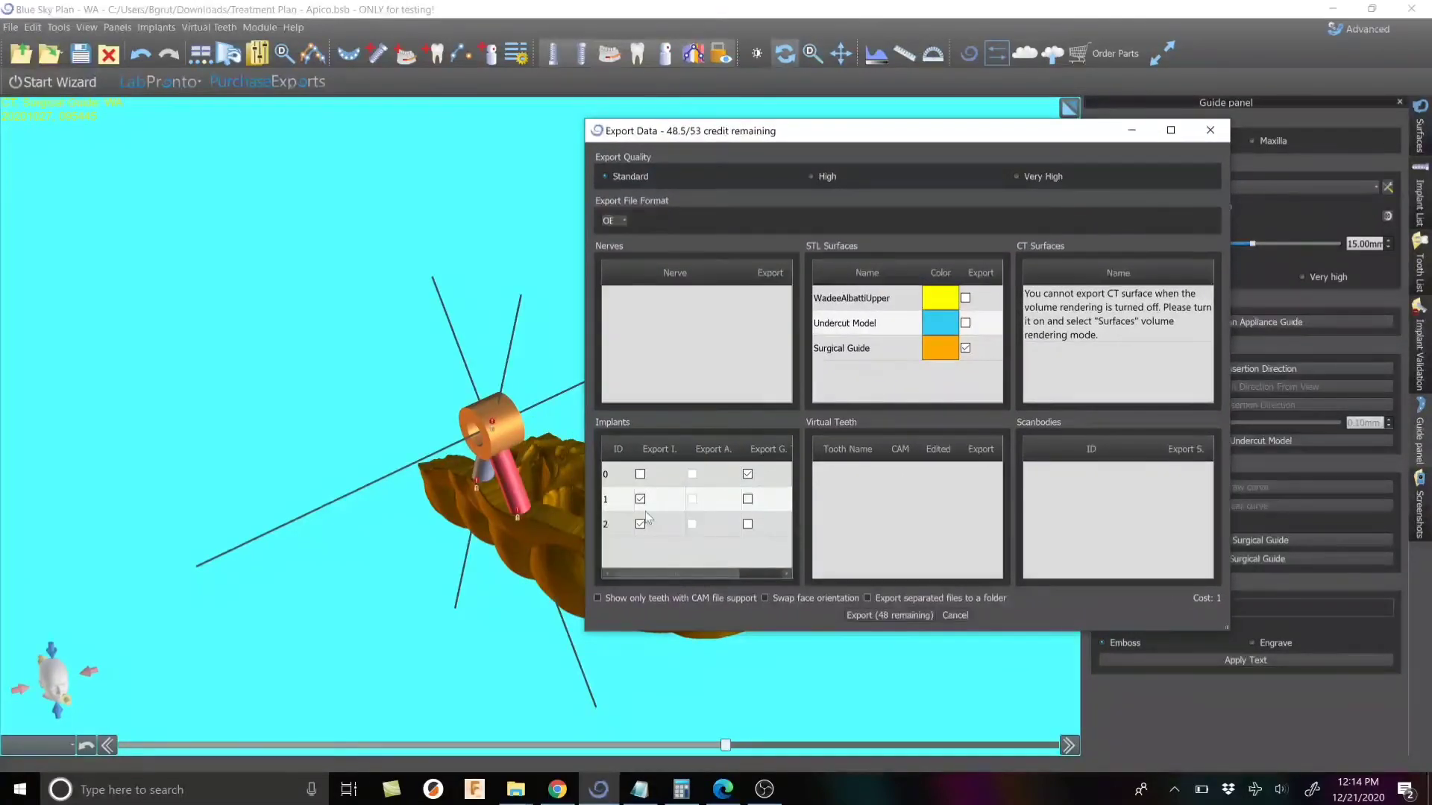
{"action": "left_click", "coordinate": [747, 524]}
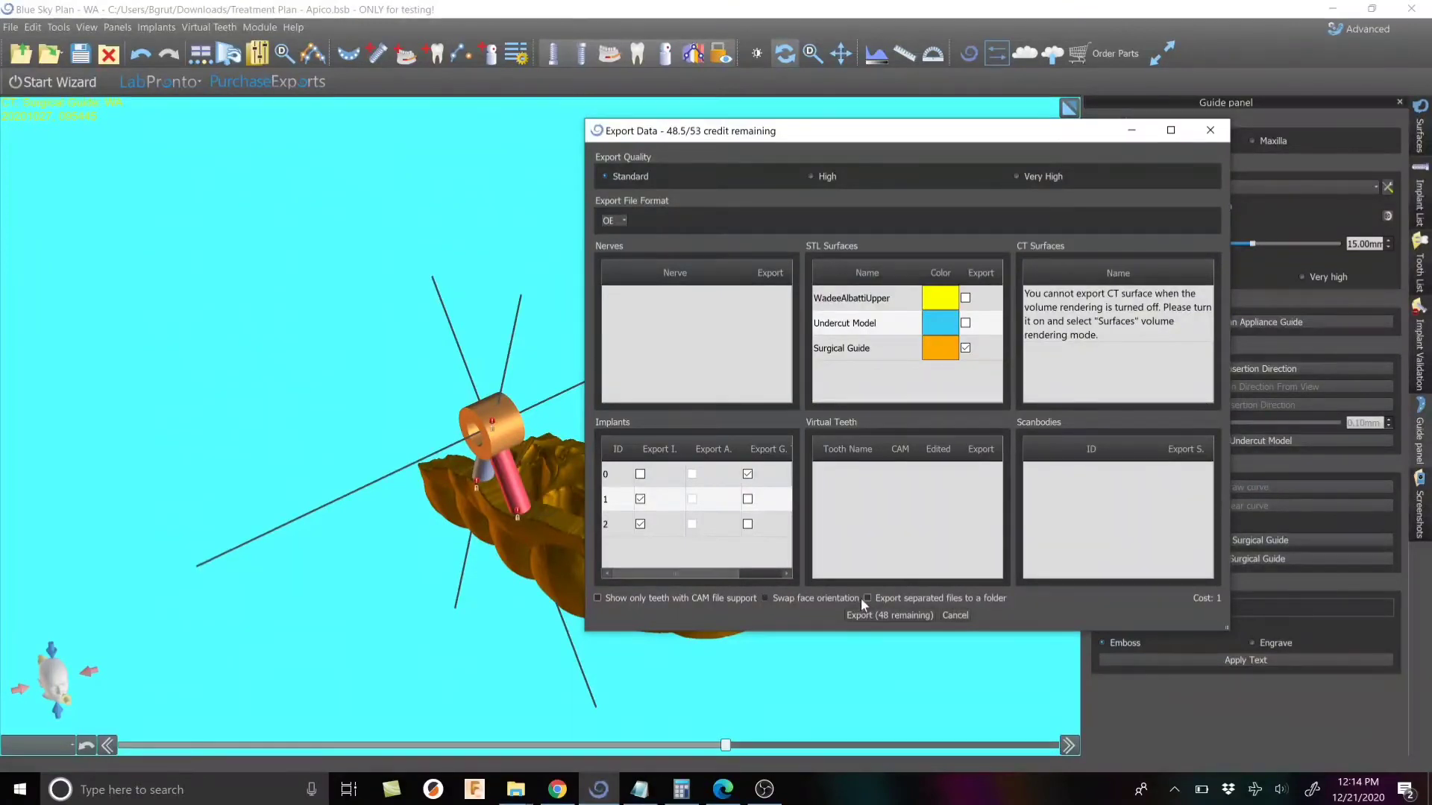
{"action": "left_click", "coordinate": [865, 598]}
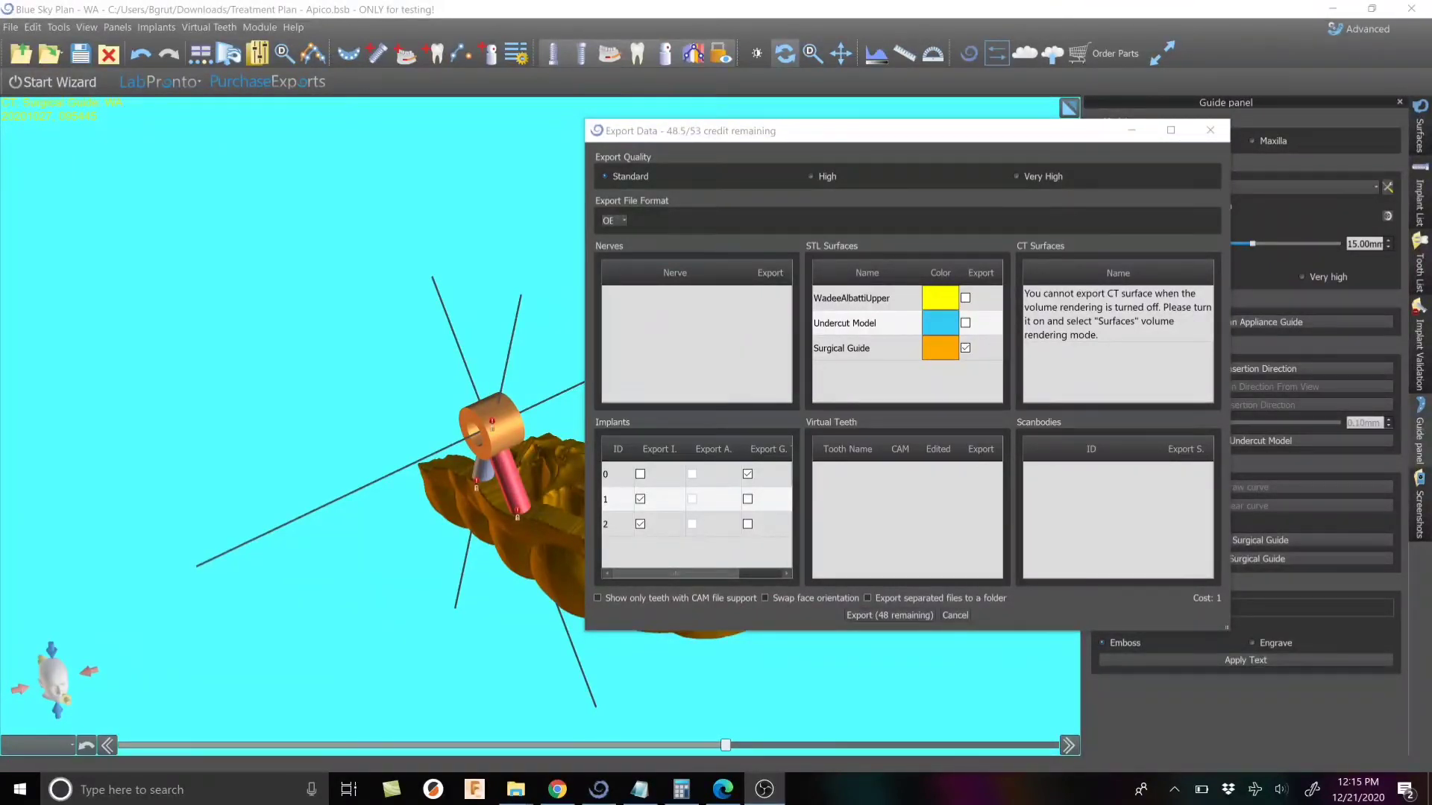
{"action": "mouse_move", "coordinate": [955, 631]}
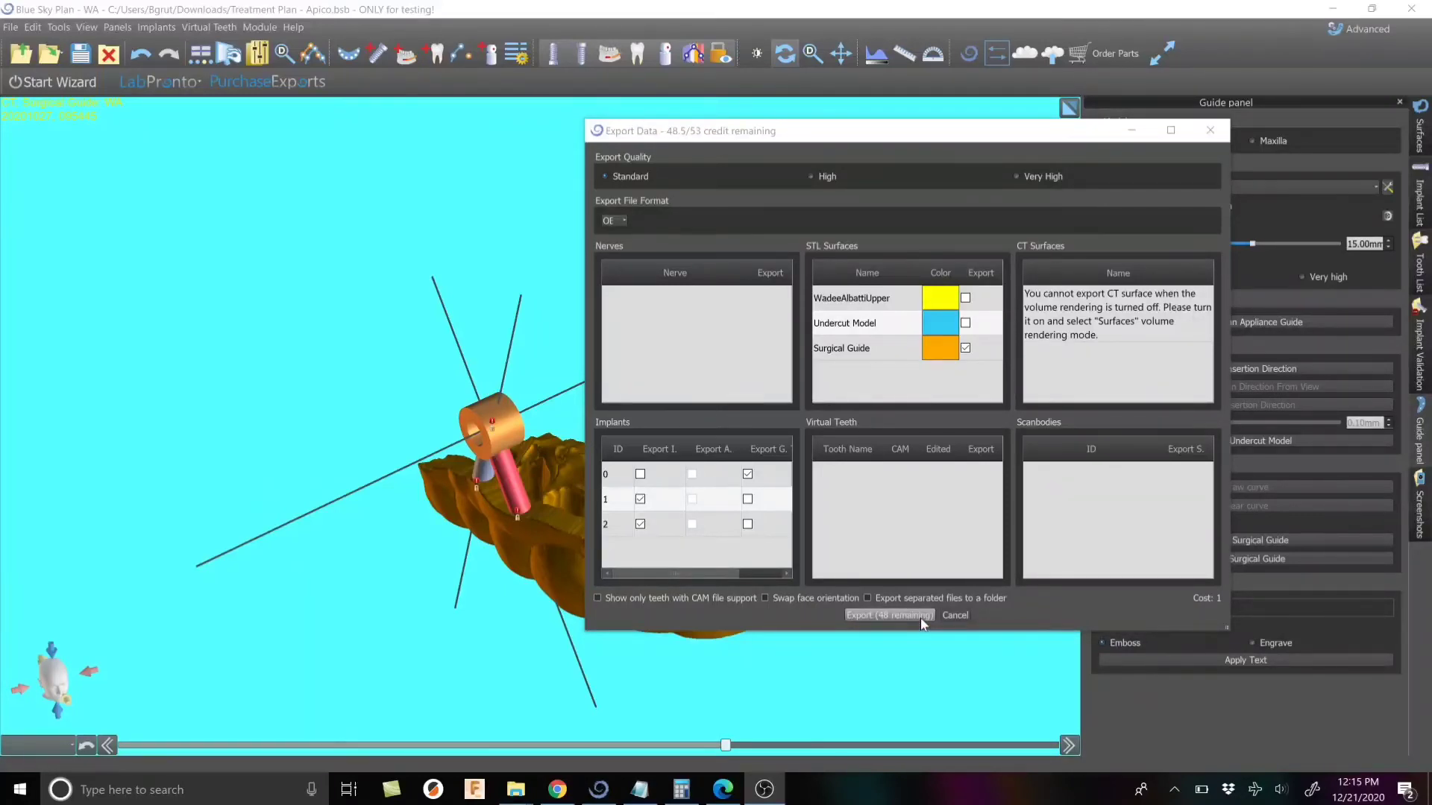
Export the guide, tube and struts, then open ApicoGuide.obj from the desktop
{"action": "left_click", "coordinate": [887, 615]}
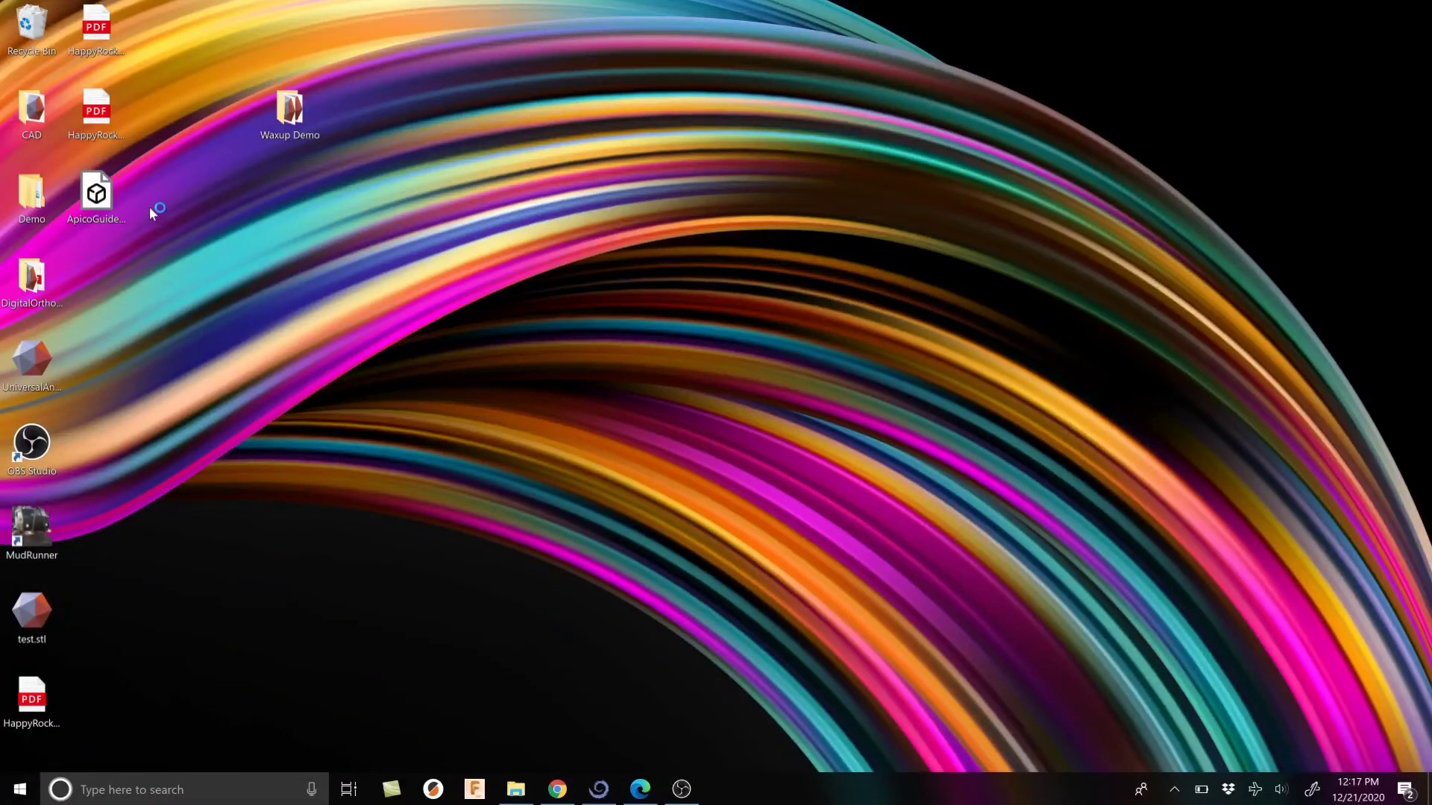
{"action": "left_click", "coordinate": [96, 194]}
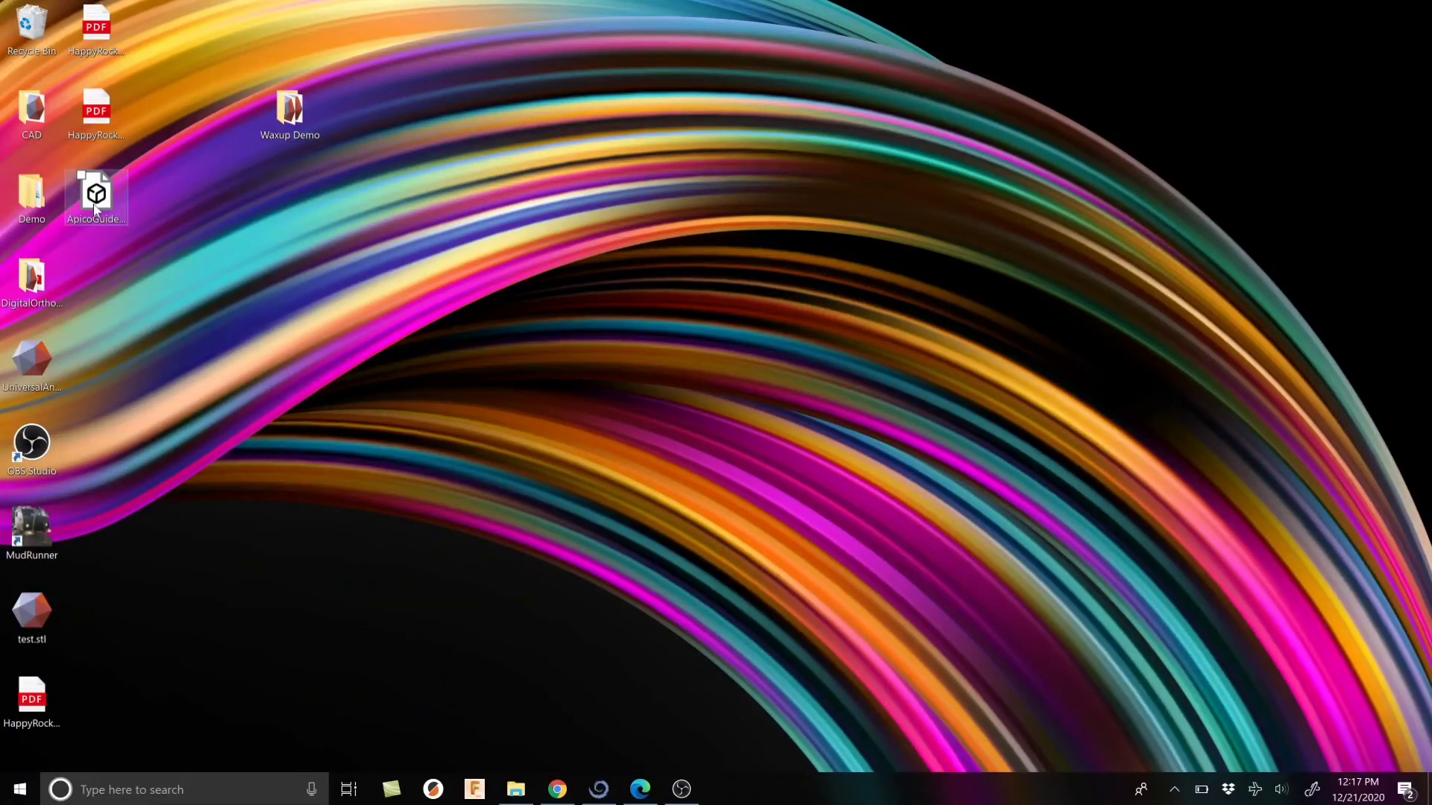
{"action": "double_click", "coordinate": [96, 194]}
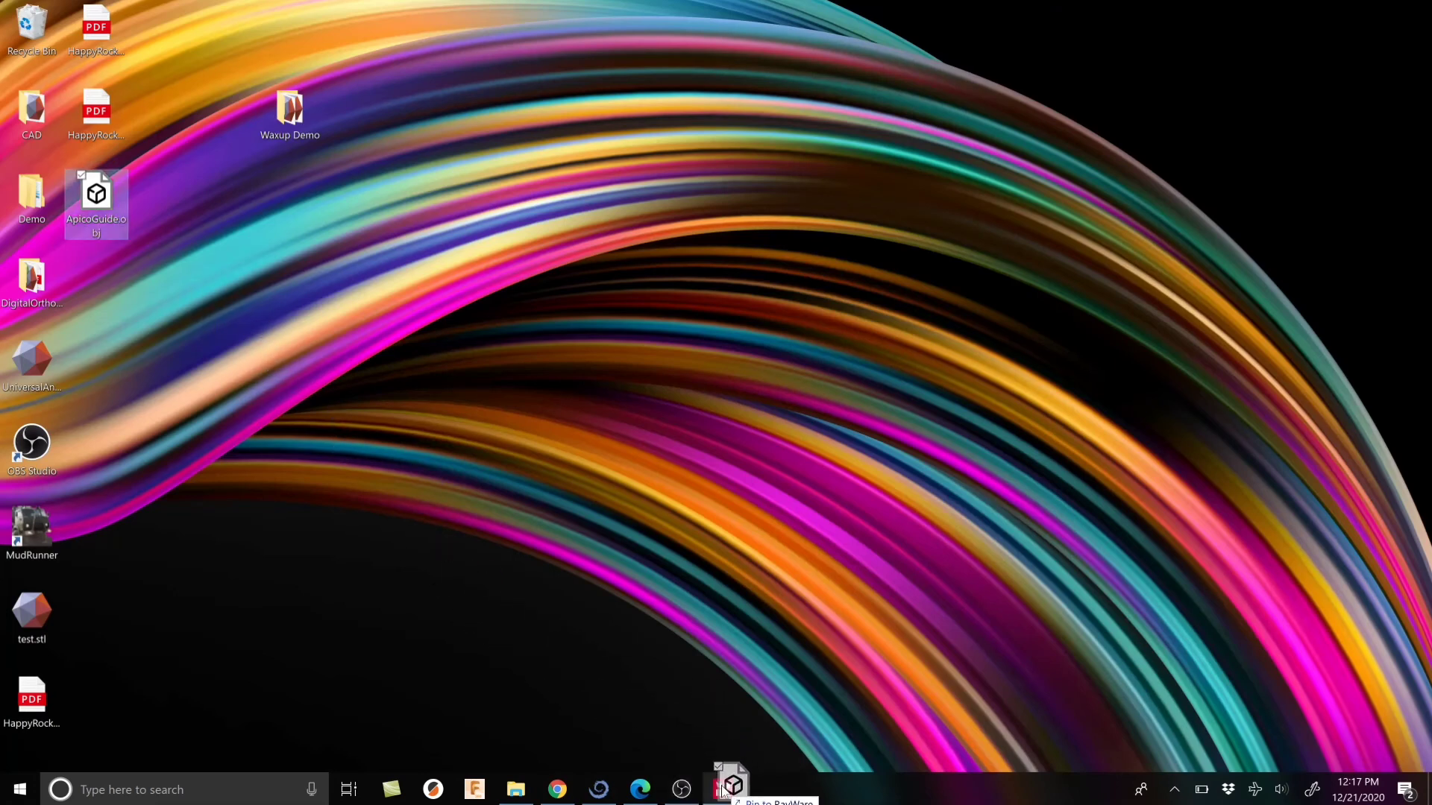
Generate supports with Road raft at M density and strength, and orbit to inspect them
{"action": "left_click", "coordinate": [729, 789]}
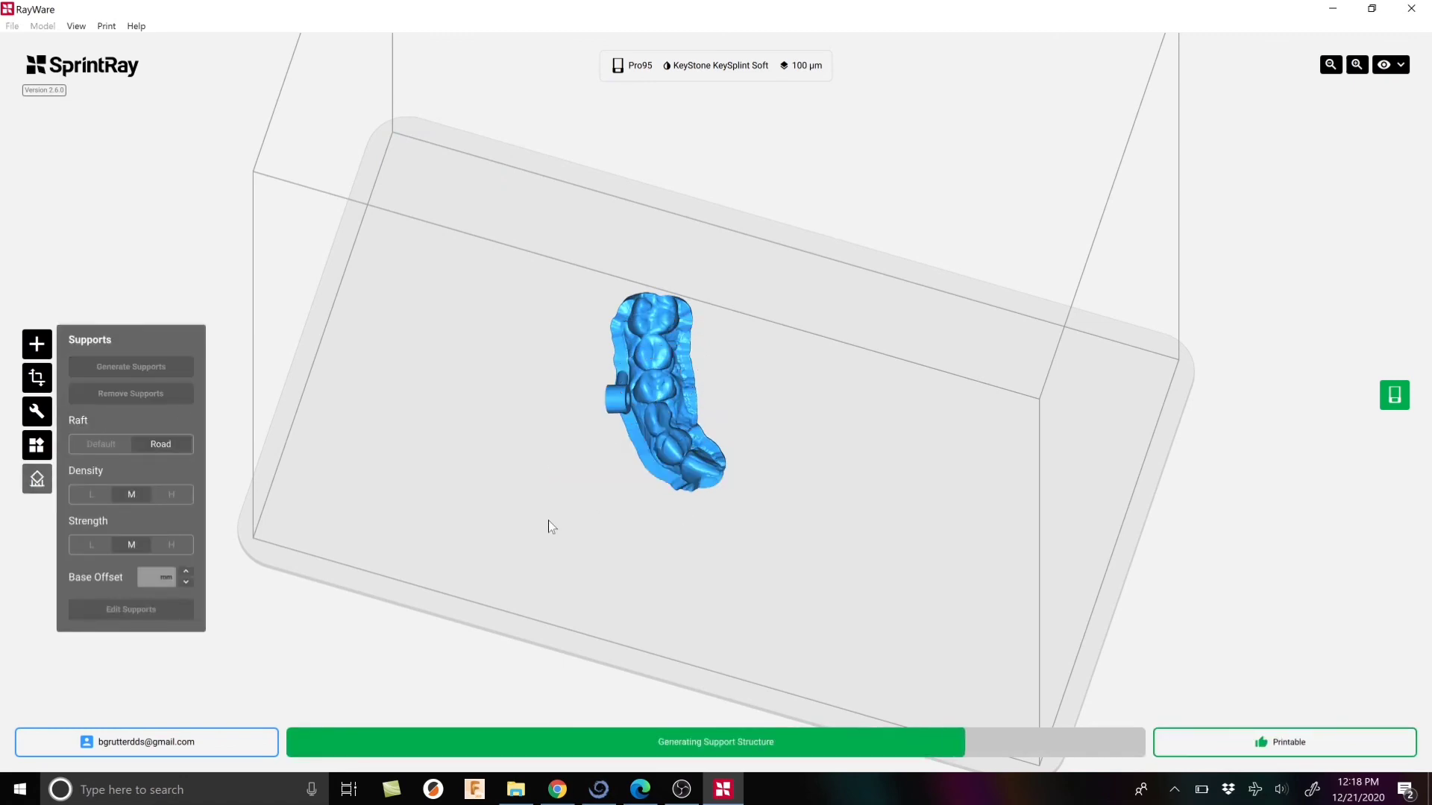
{"action": "left_click", "coordinate": [131, 366]}
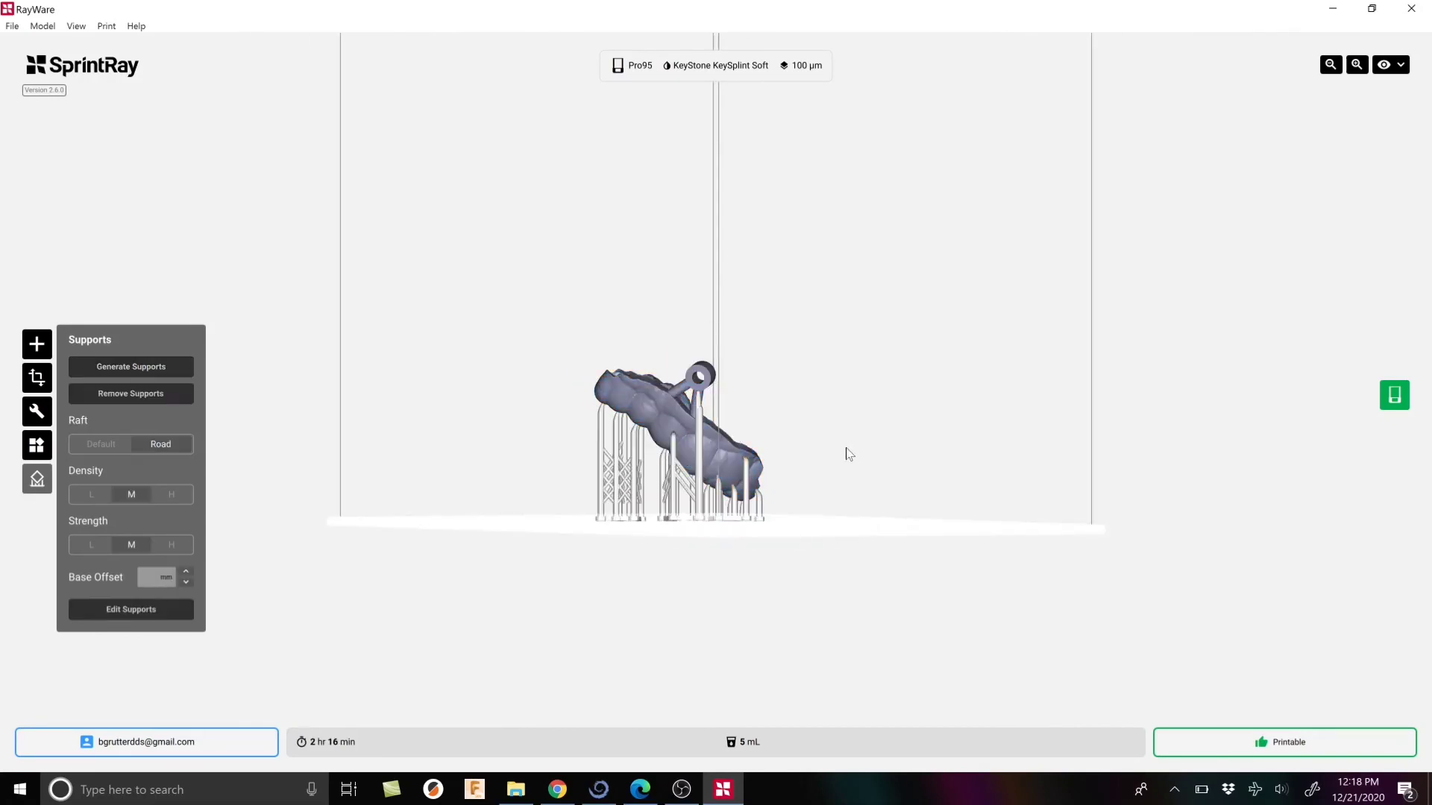
{"action": "left_click_drag", "start_coordinate": [850, 454], "coordinate": [631, 484]}
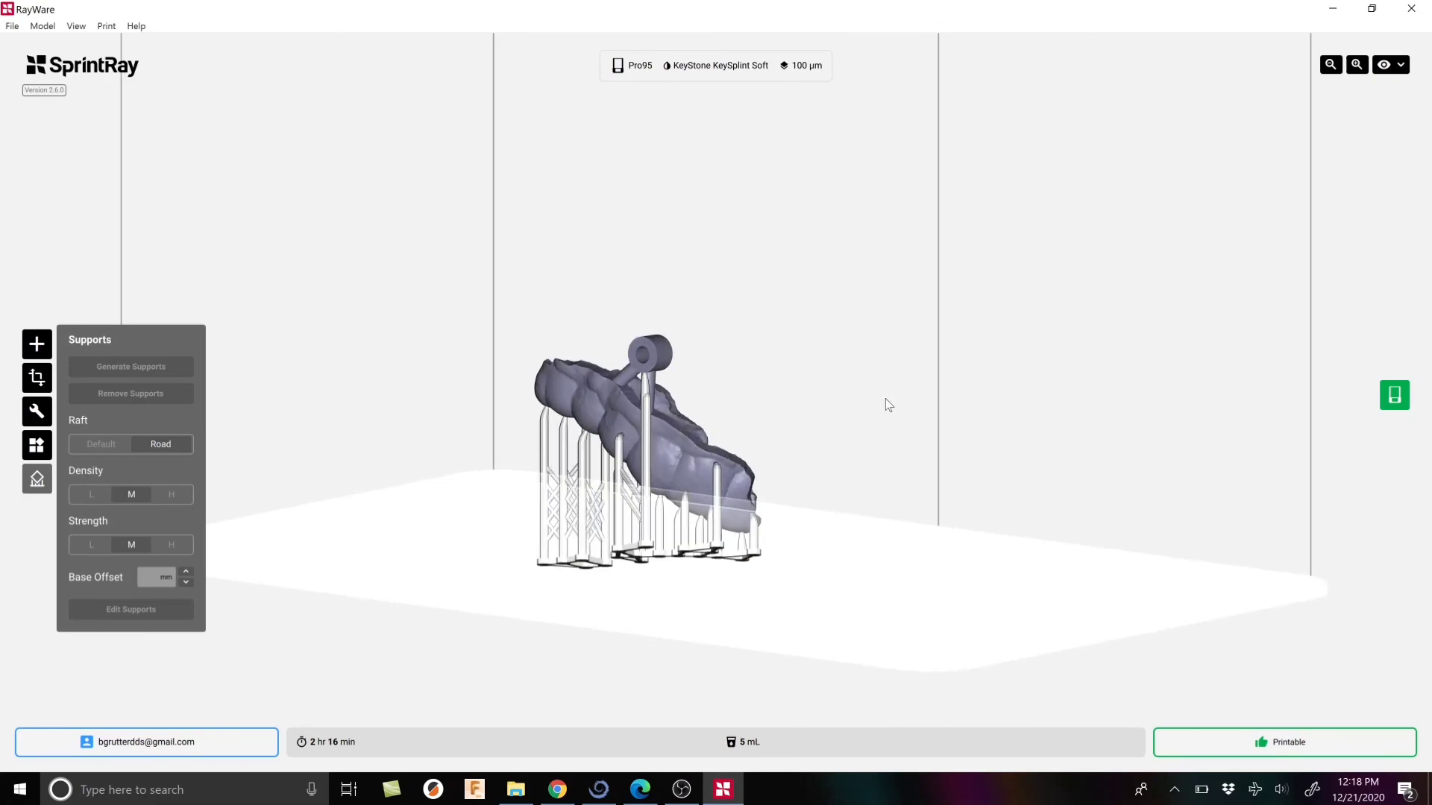
{"action": "left_click_drag", "start_coordinate": [886, 404], "coordinate": [721, 391]}
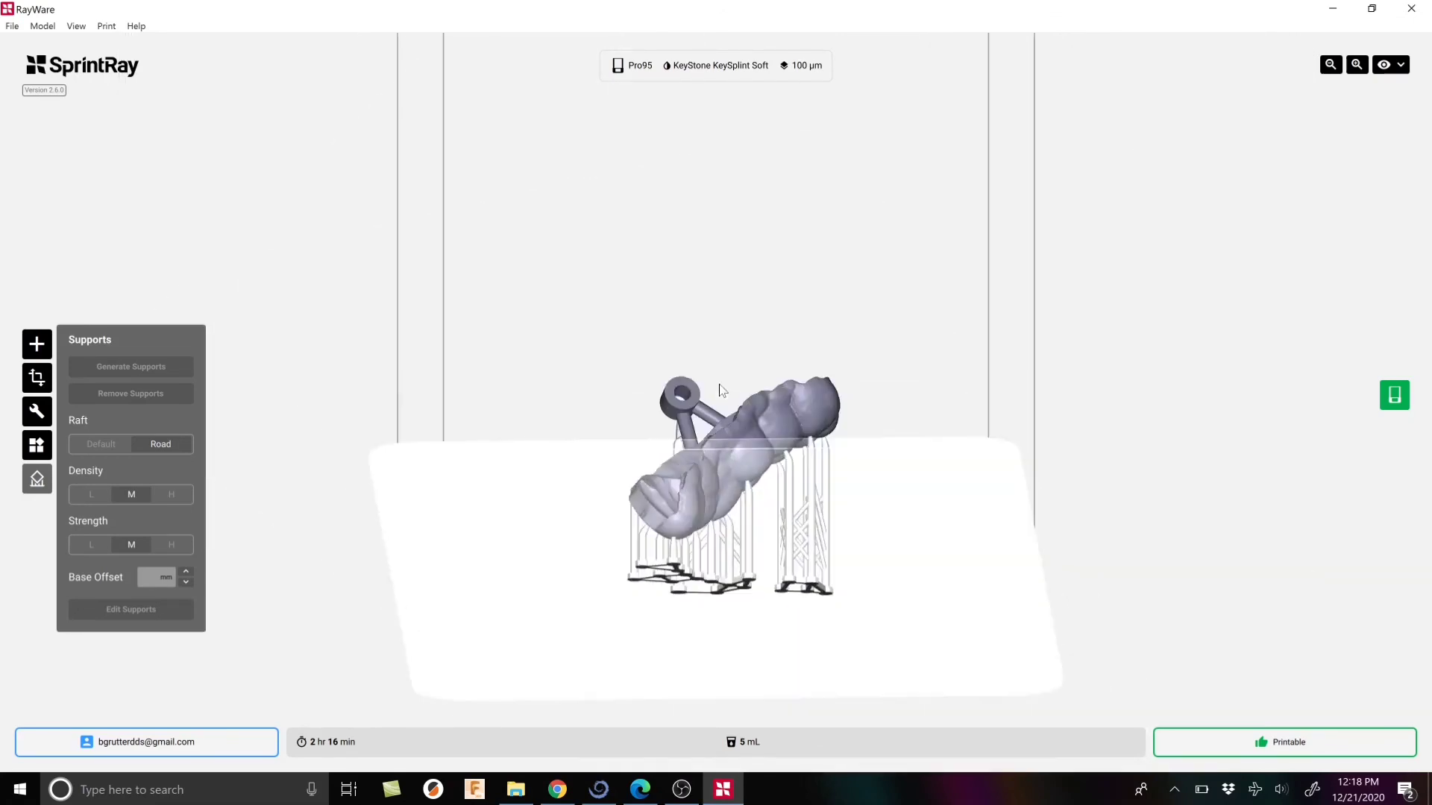